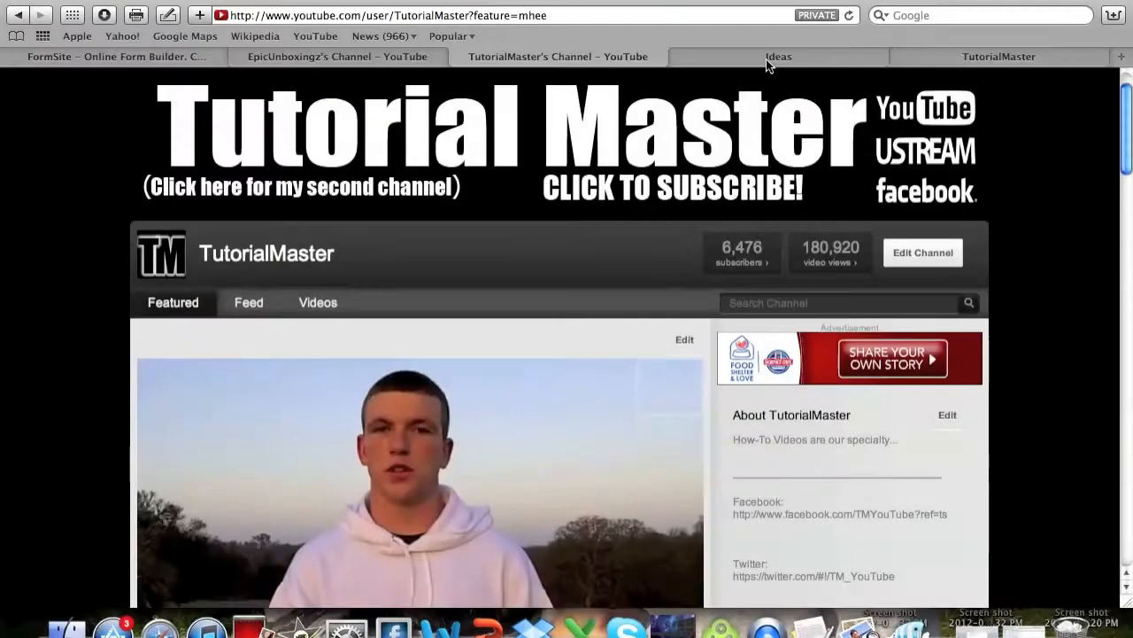
# Bring up the published Ideas form, briefly checking the FormSite home tab in between
pyautogui.click(779, 57)
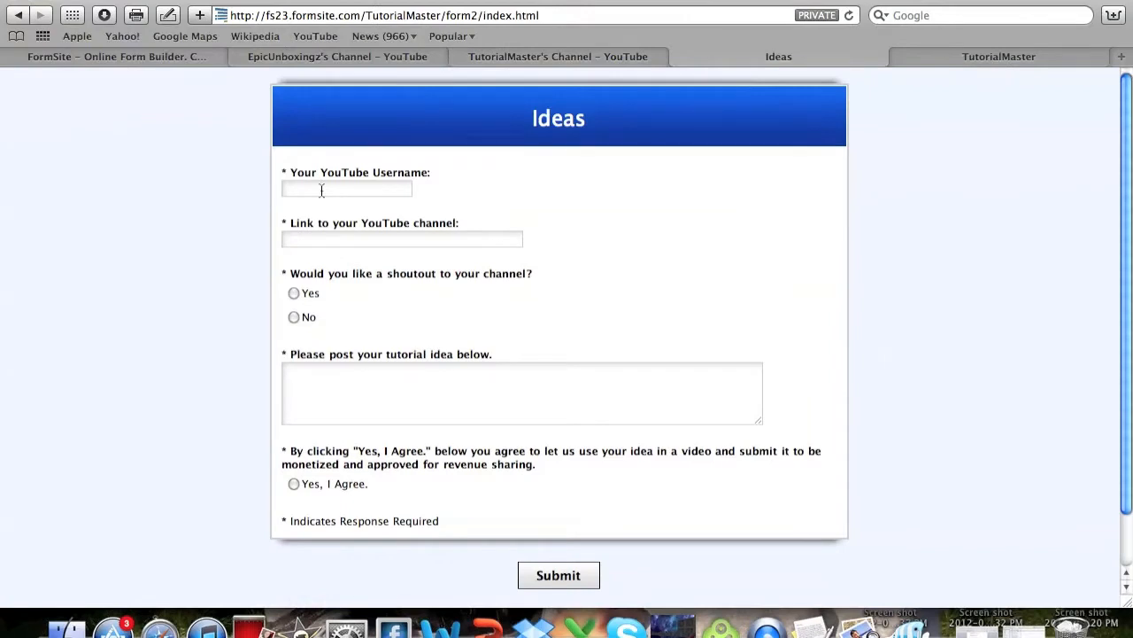
pyautogui.click(347, 188)
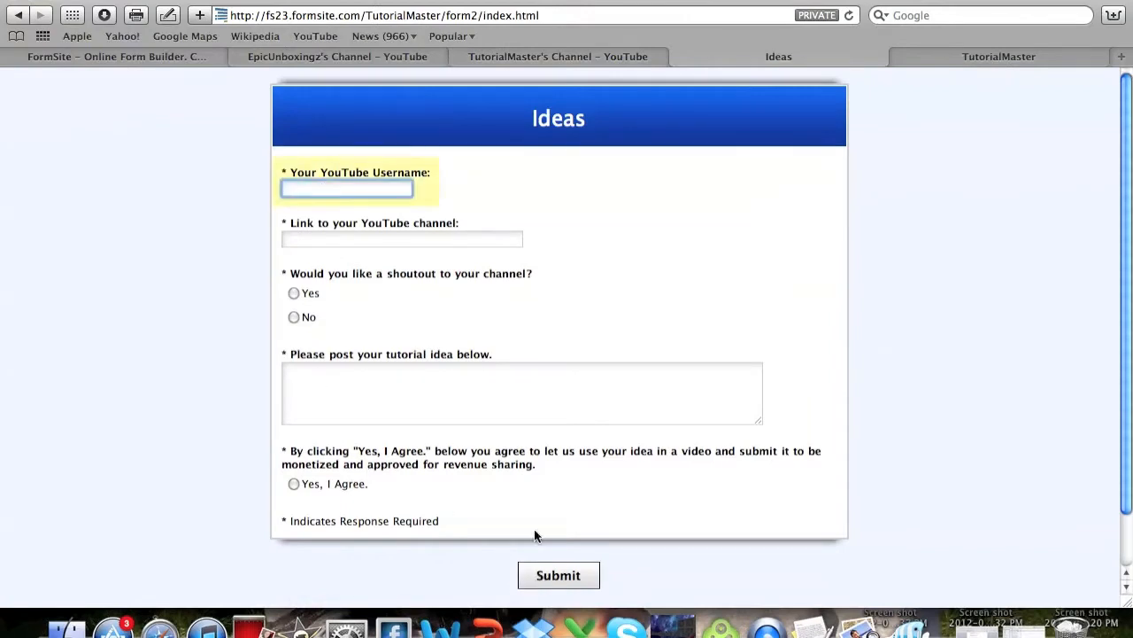
pyautogui.click(115, 55)
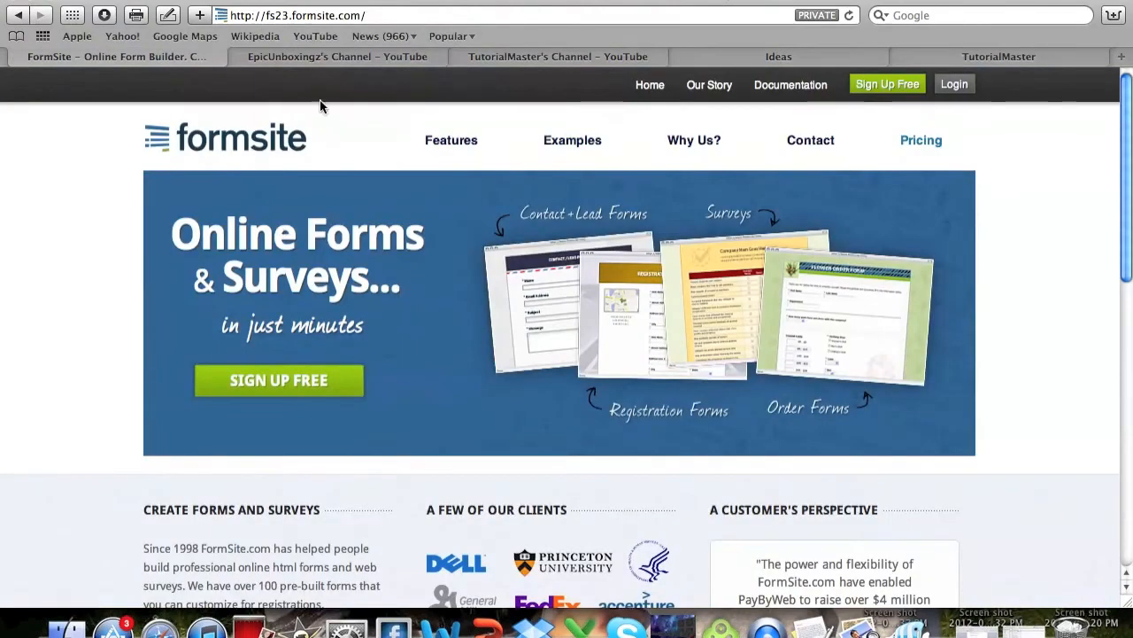
pyautogui.click(777, 55)
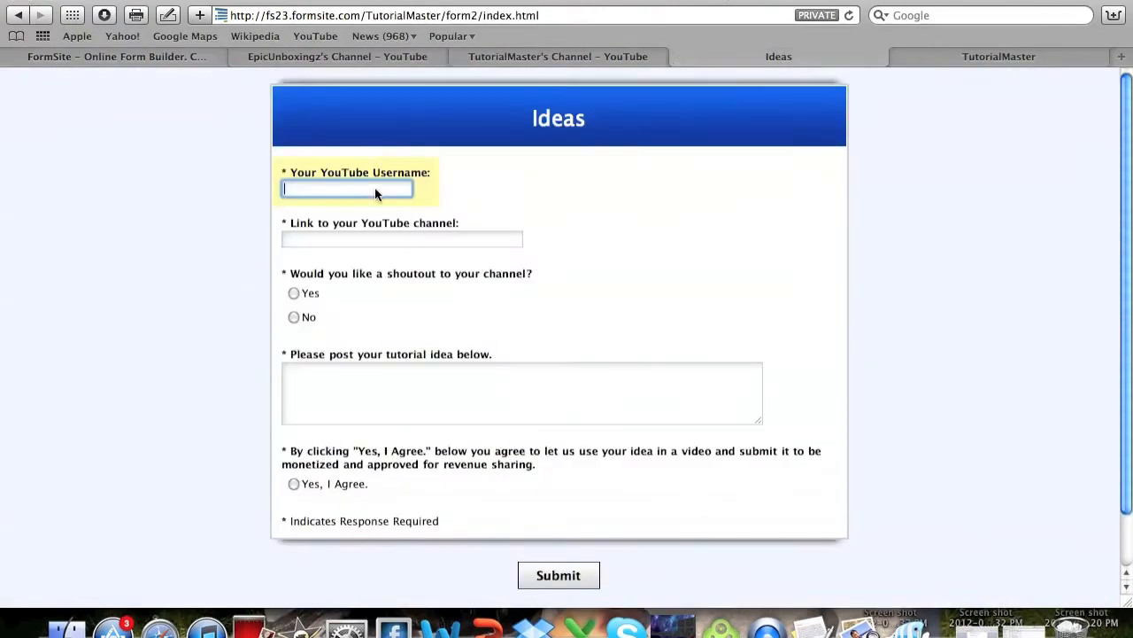
pyautogui.moveTo(543, 191)
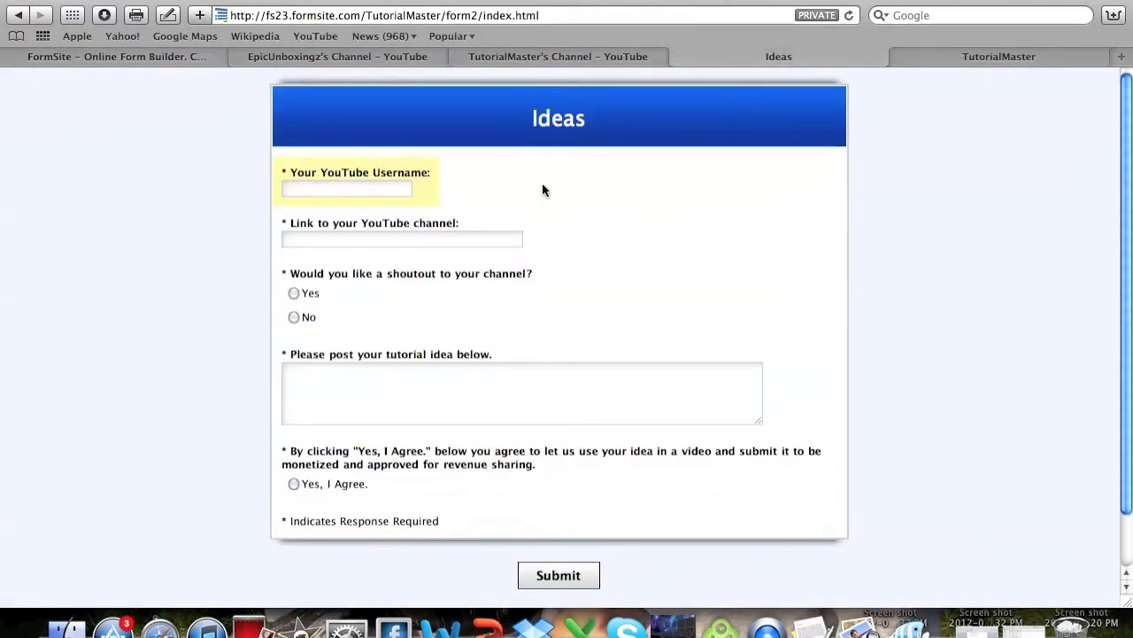
pyautogui.moveTo(340, 63)
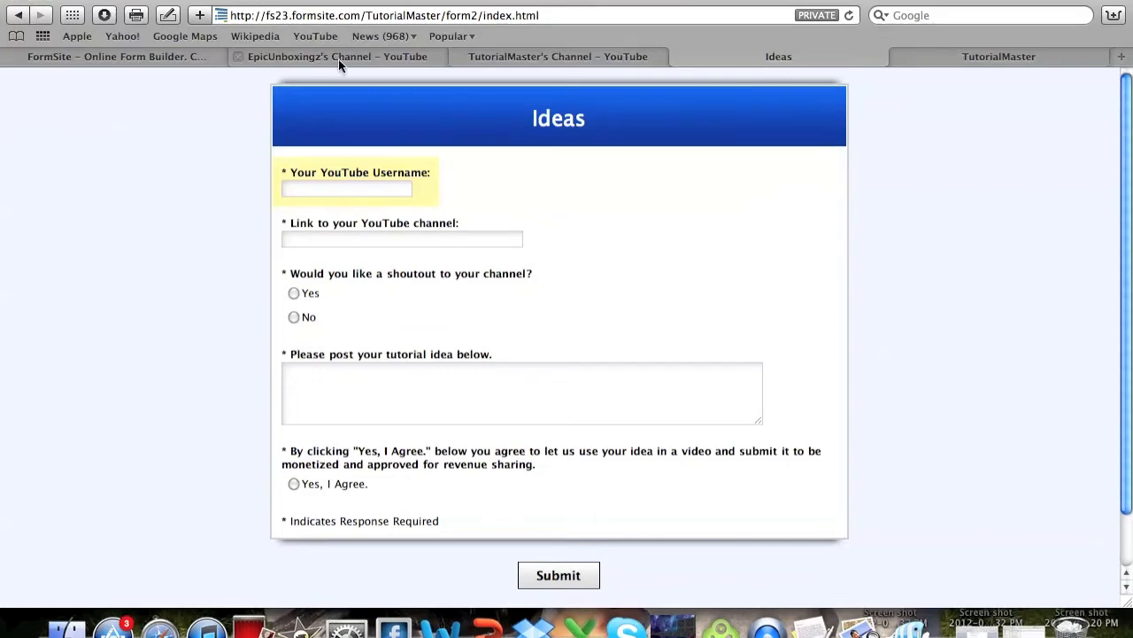
# Switch to the EpicUnboxingz YouTube channel page
pyautogui.click(333, 55)
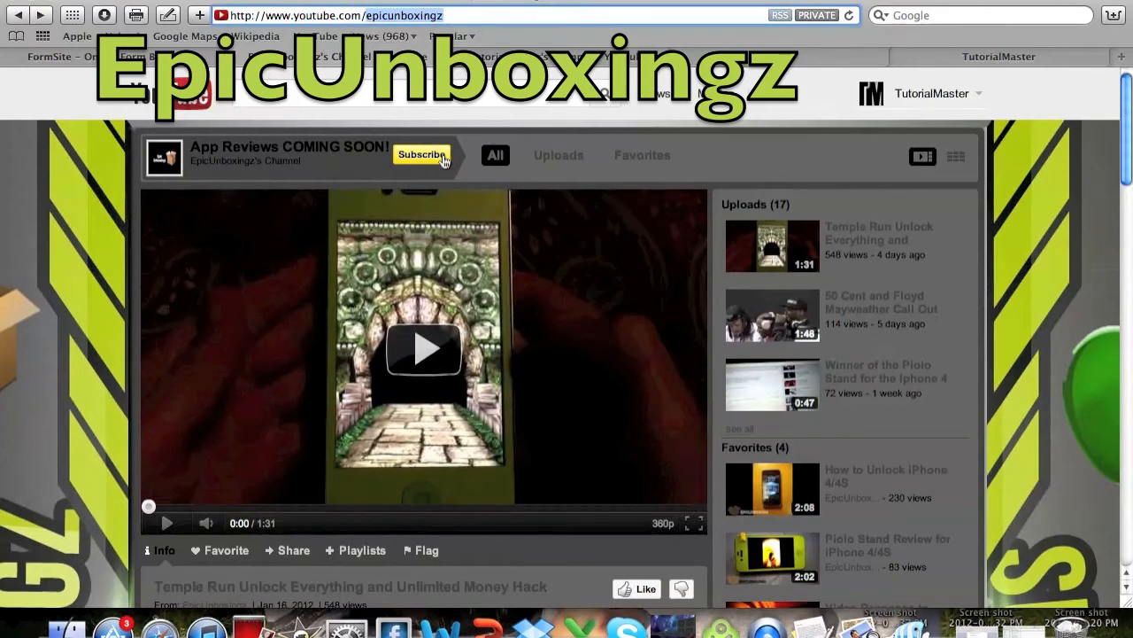
pyautogui.moveTo(609, 48)
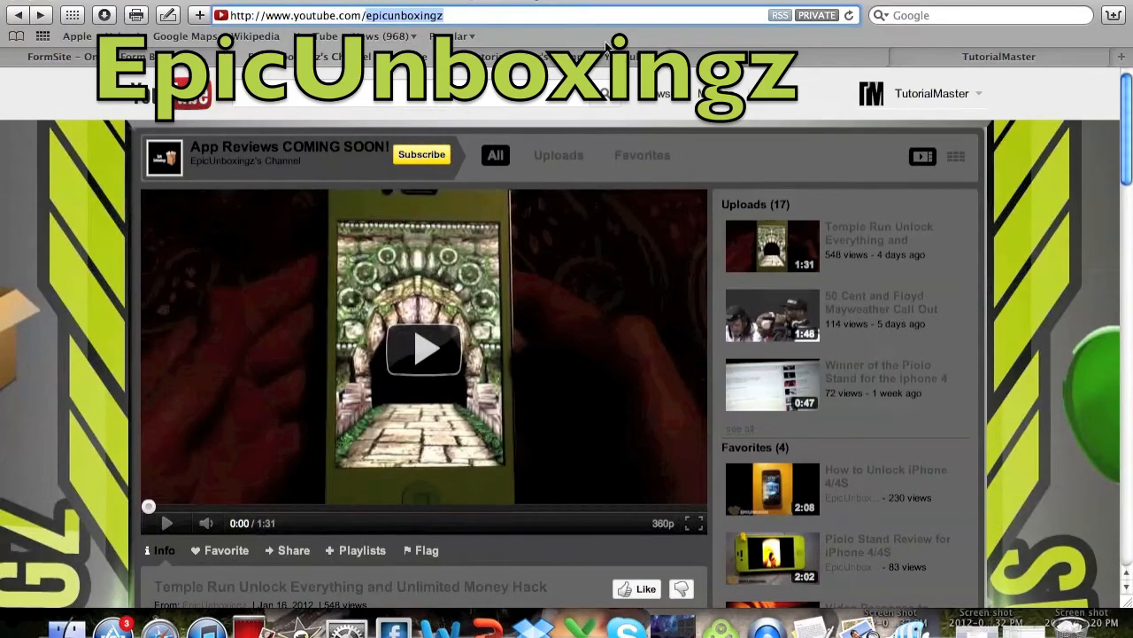
pyautogui.moveTo(606, 46)
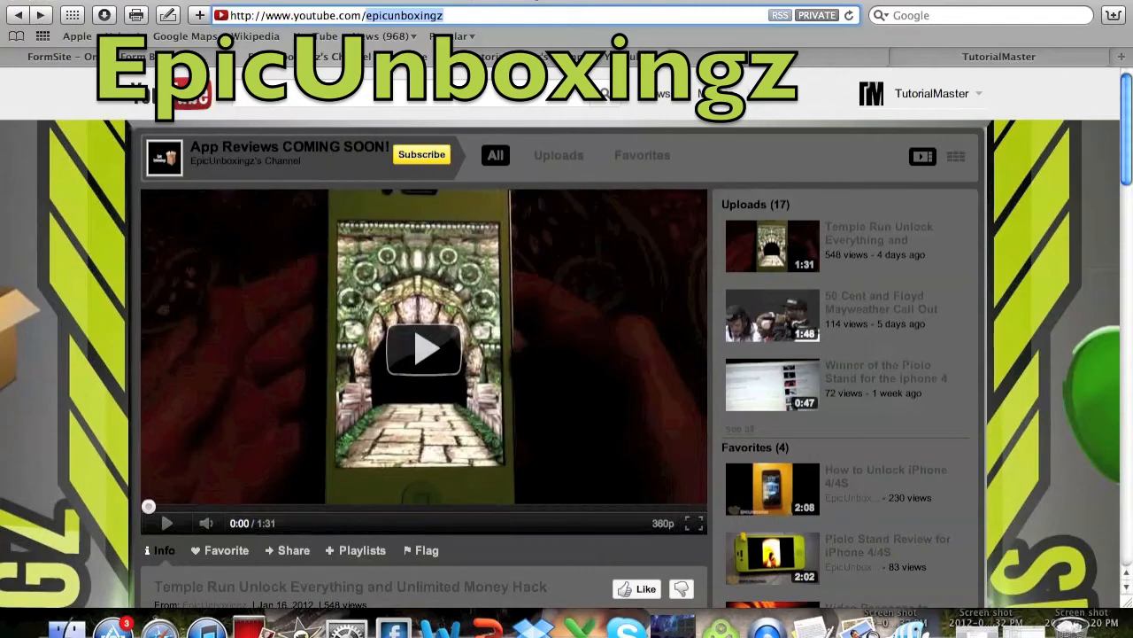
pyautogui.moveTo(421, 154)
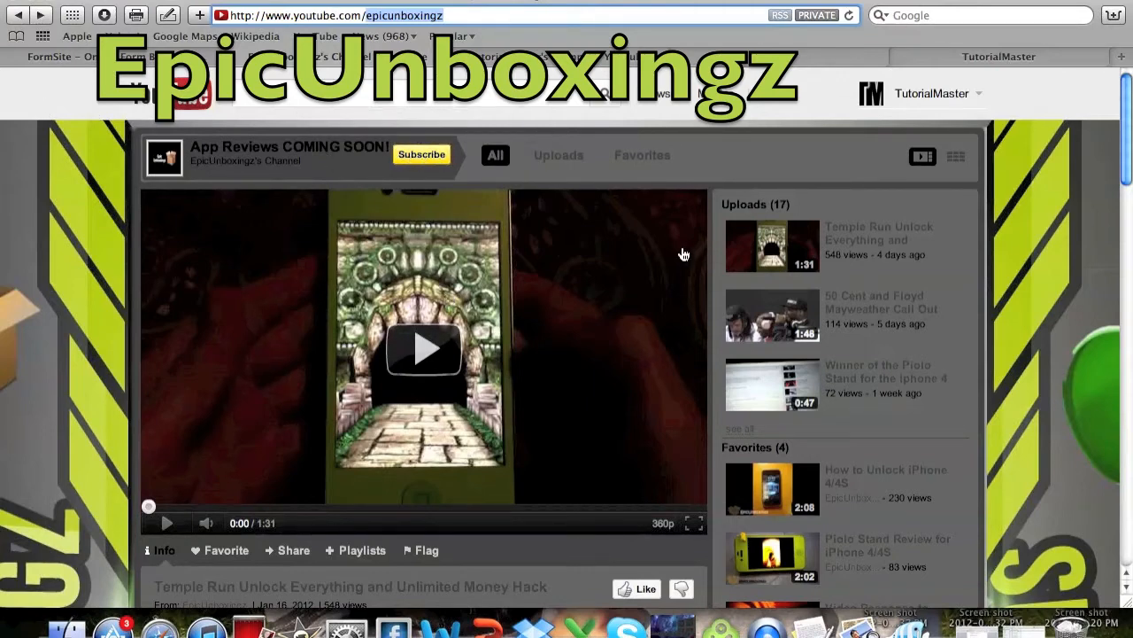
pyautogui.moveTo(425, 211)
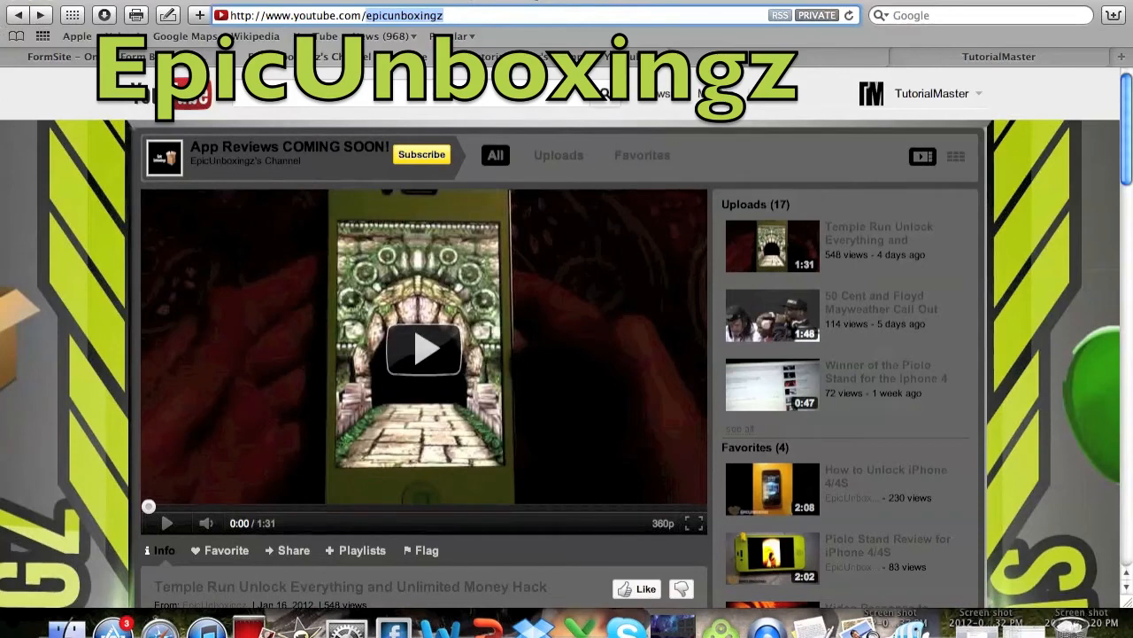
# View FormSite's free Create Account sign-up page, then return to the Ideas form
pyautogui.click(115, 55)
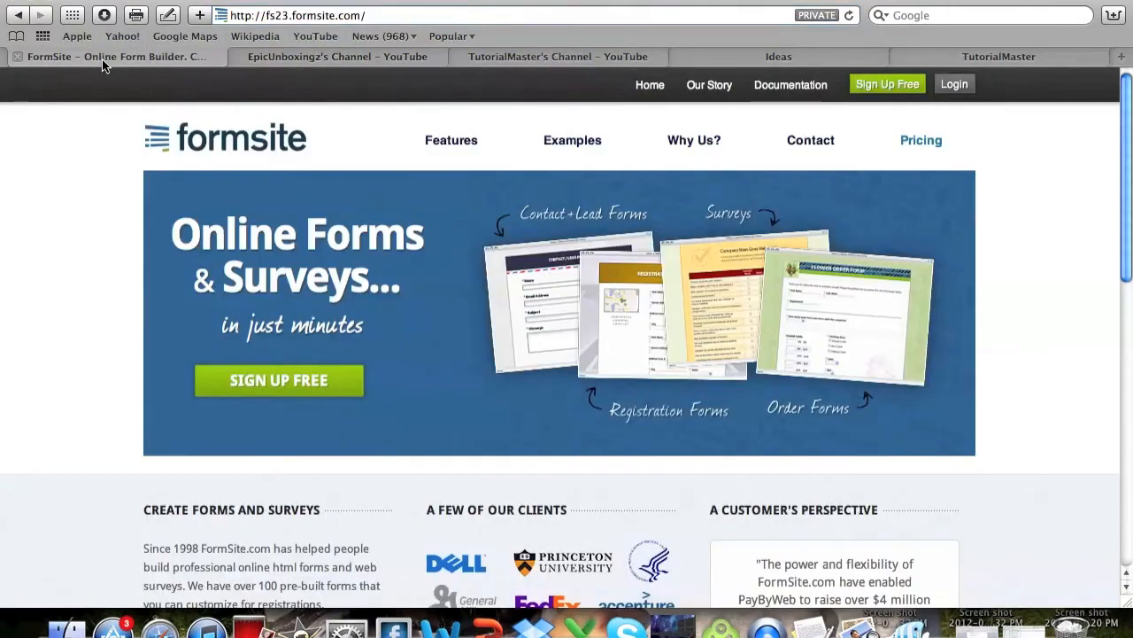
pyautogui.moveTo(329, 110)
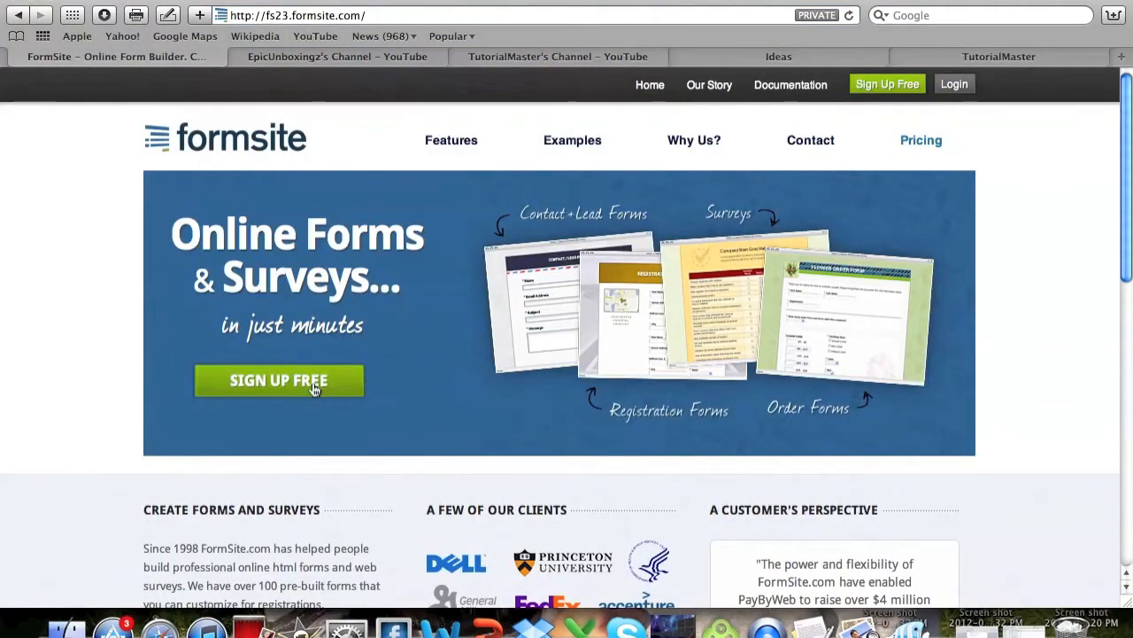
pyautogui.click(280, 379)
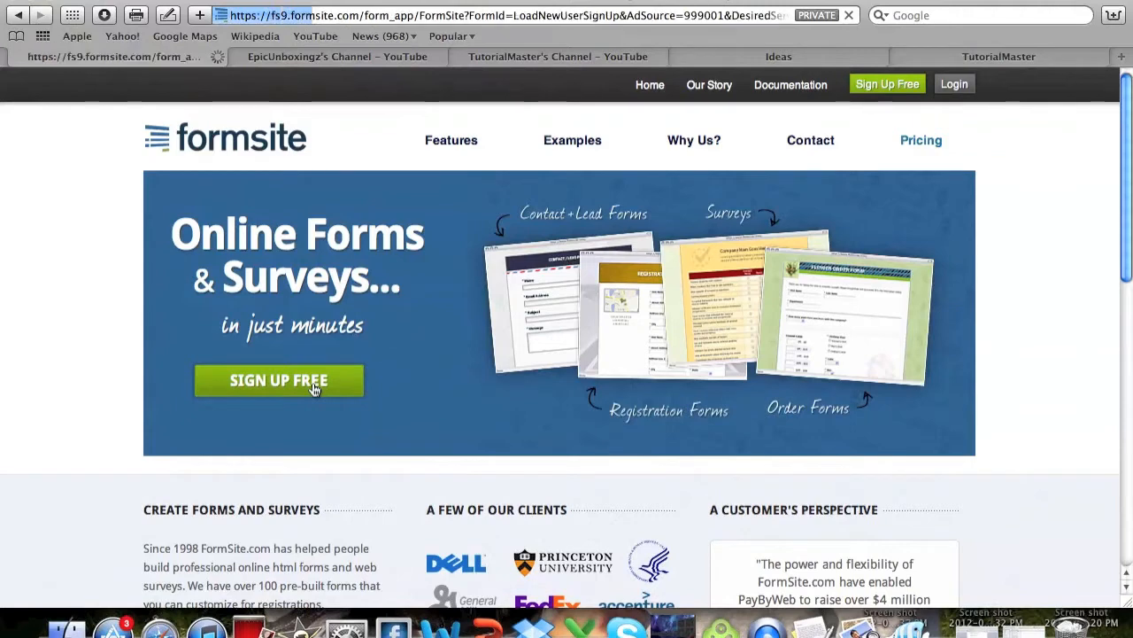
pyautogui.click(280, 379)
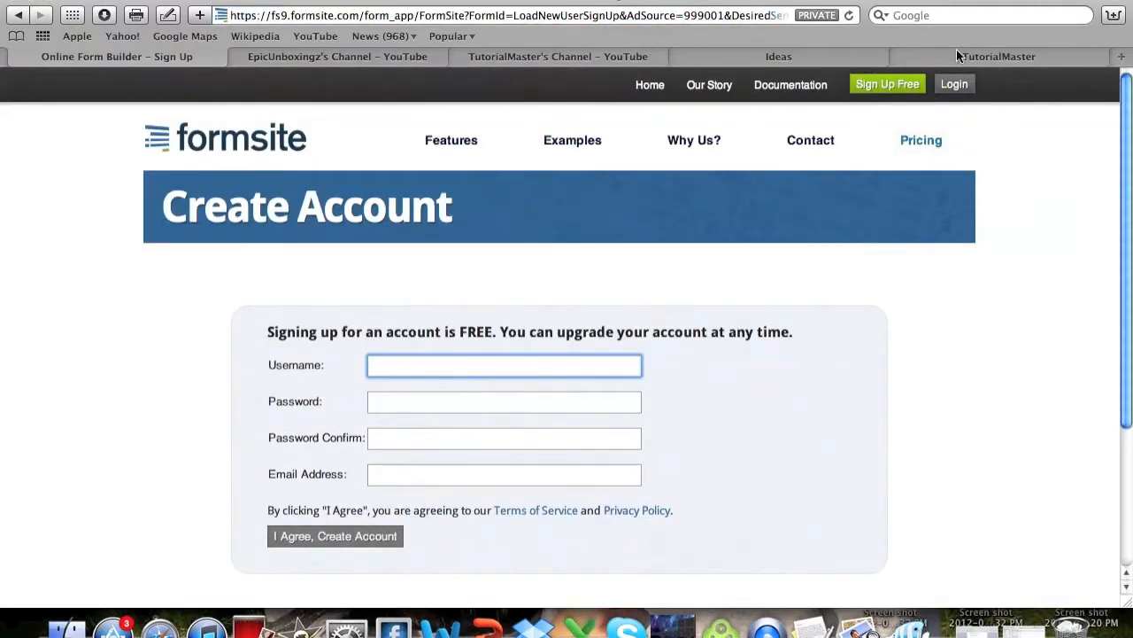
pyautogui.click(335, 535)
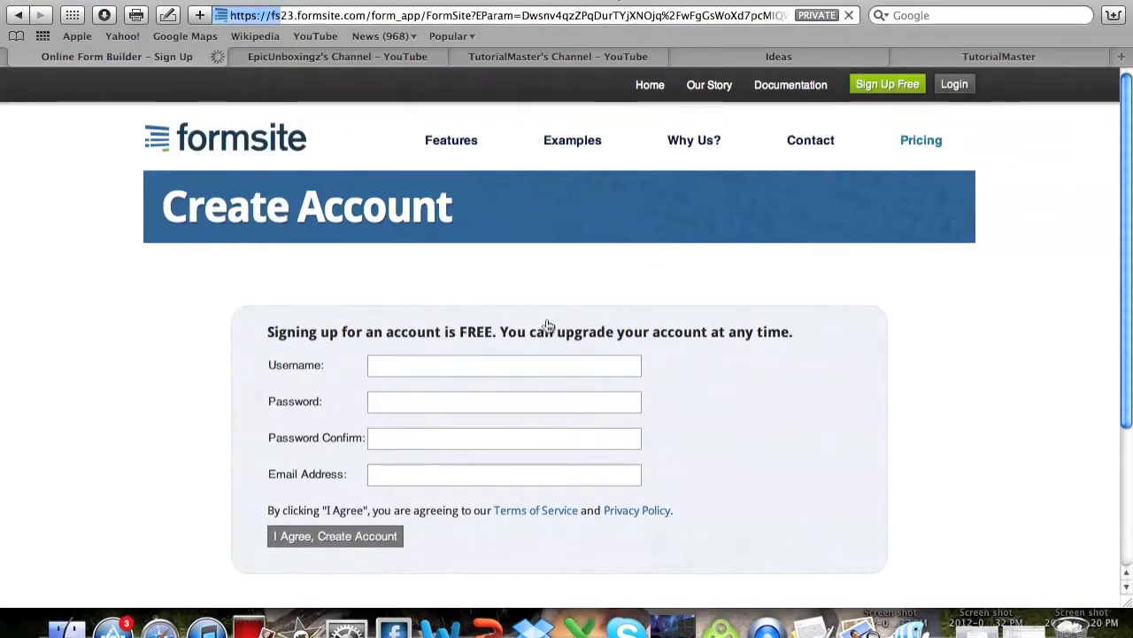
pyautogui.click(335, 535)
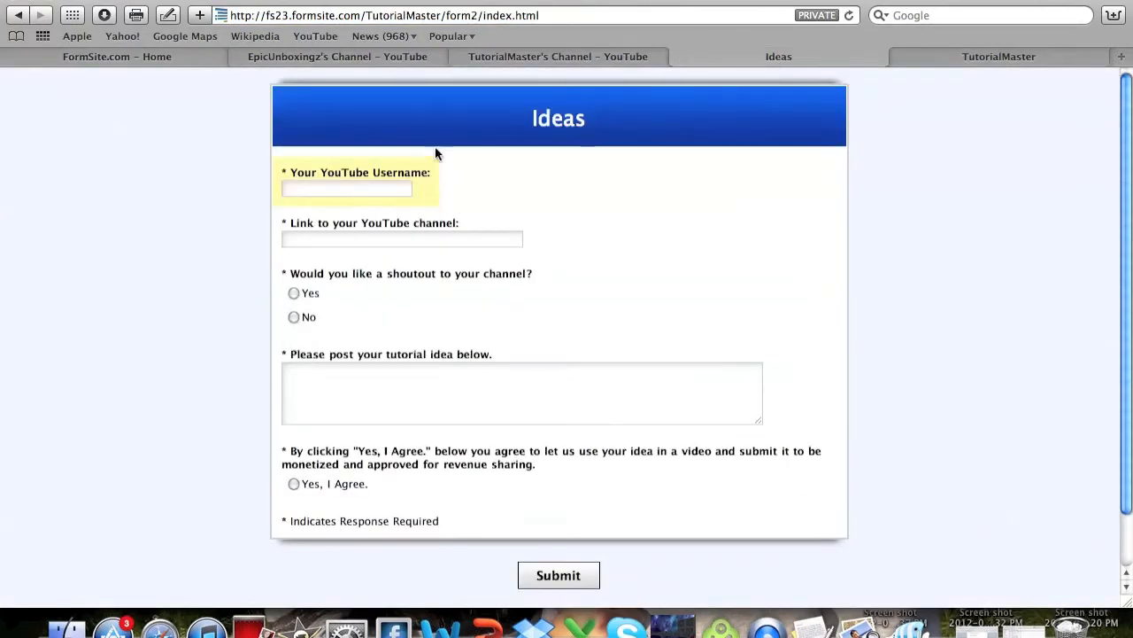
# Go to the FormSite account home listing TutorialMaster and Ideas, then its Form section
pyautogui.click(999, 55)
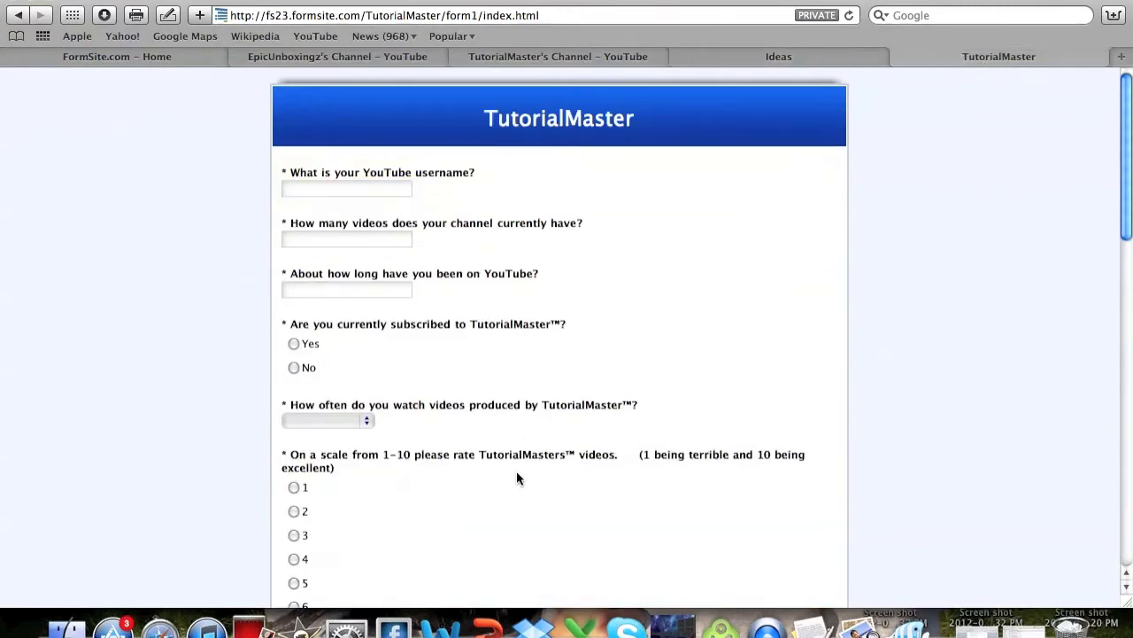
pyautogui.click(116, 55)
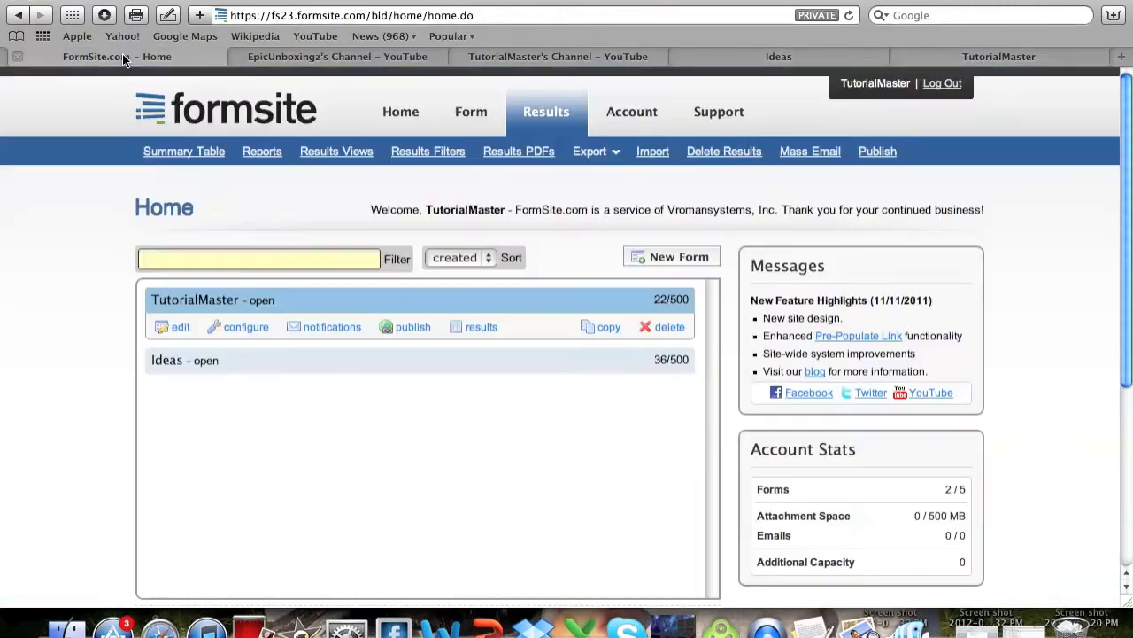
pyautogui.click(400, 112)
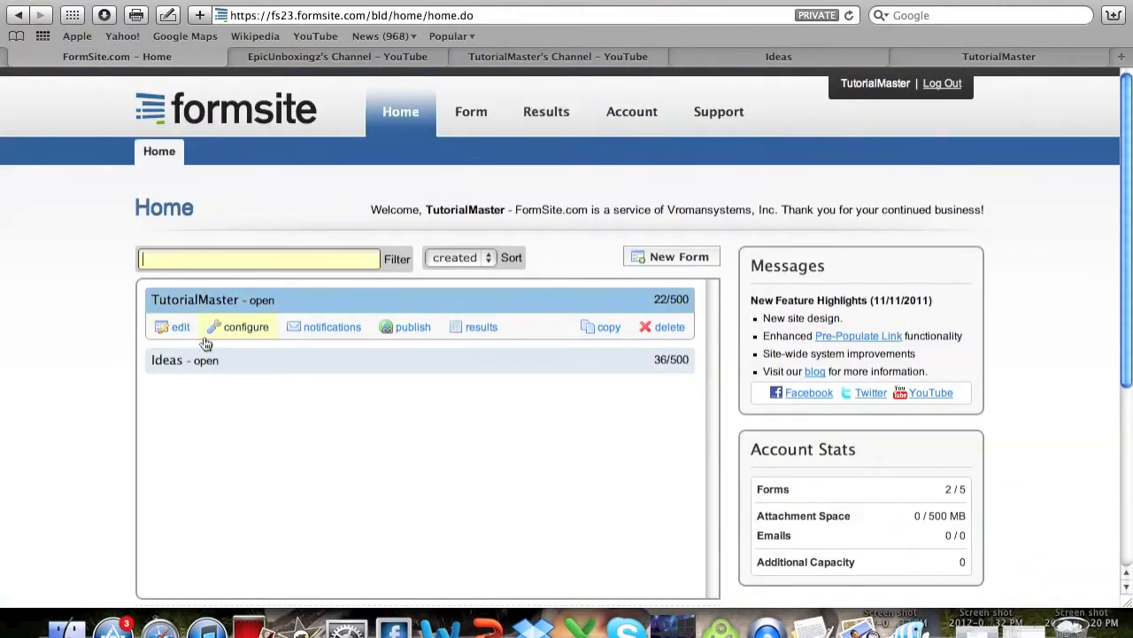
pyautogui.click(471, 111)
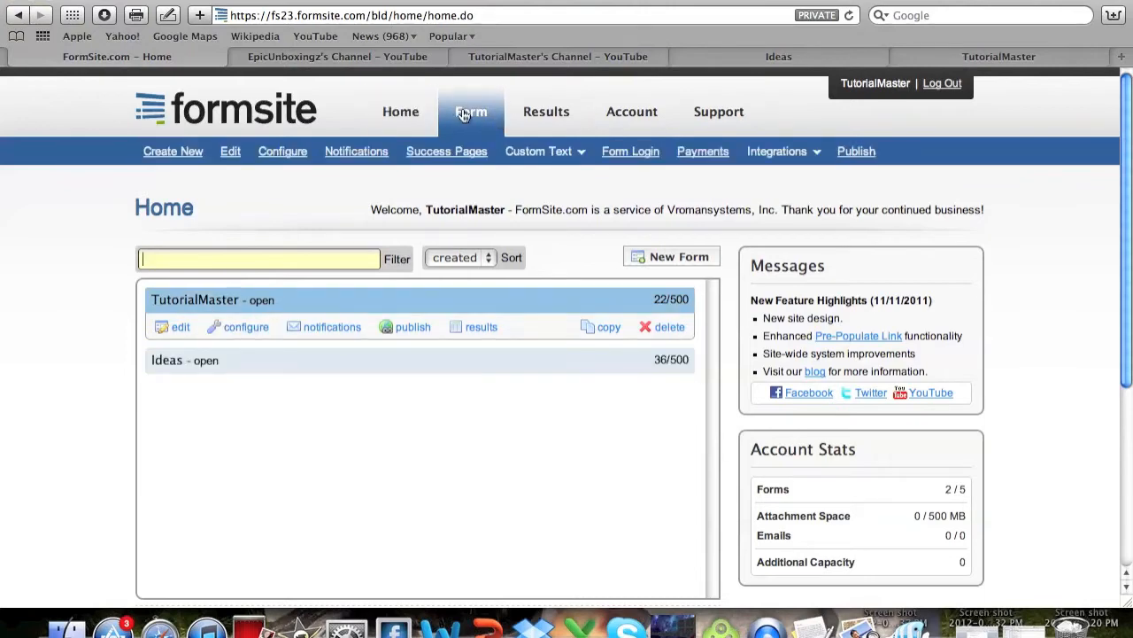
# Create a new form named 'YouTube Test Page' starting from a blank form
pyautogui.click(174, 151)
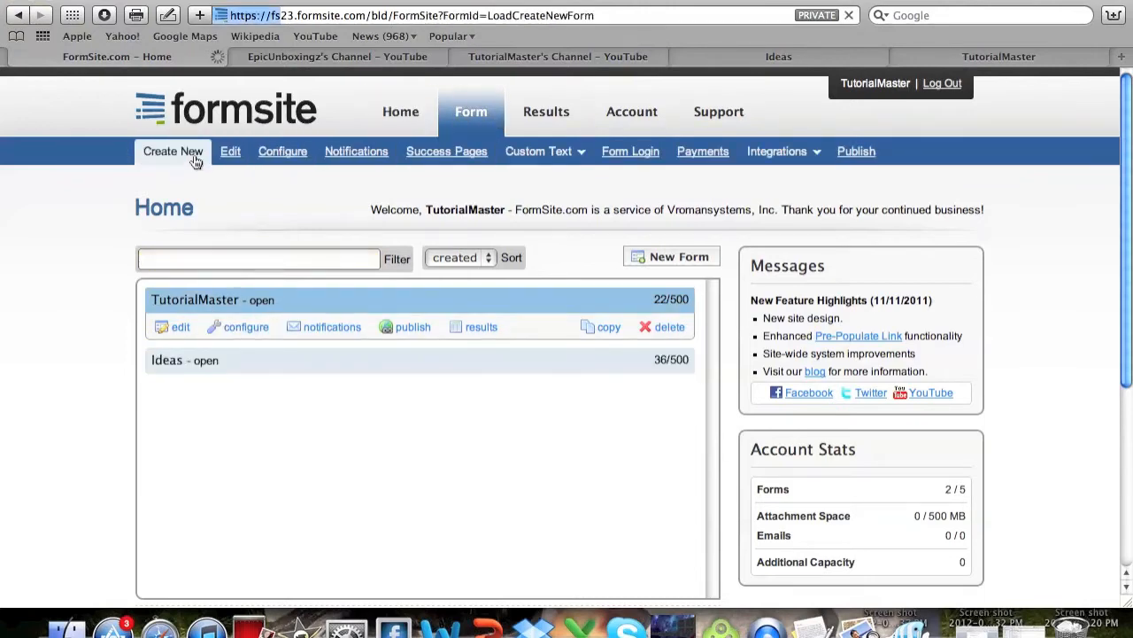
pyautogui.click(173, 150)
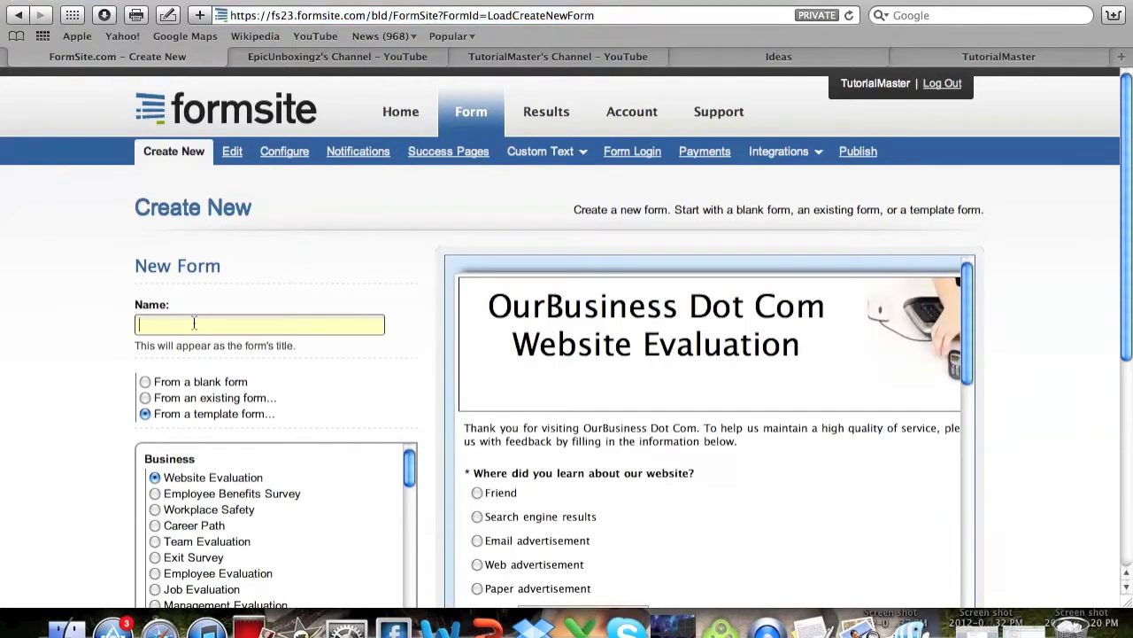
pyautogui.write('YouTube T')
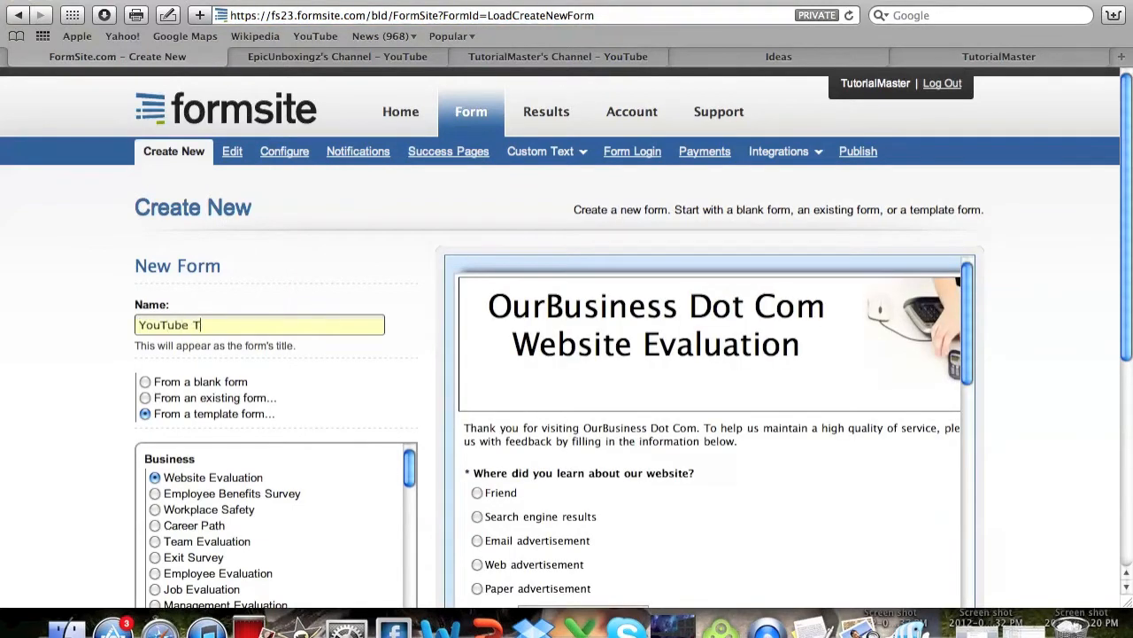
pyautogui.write('est Page')
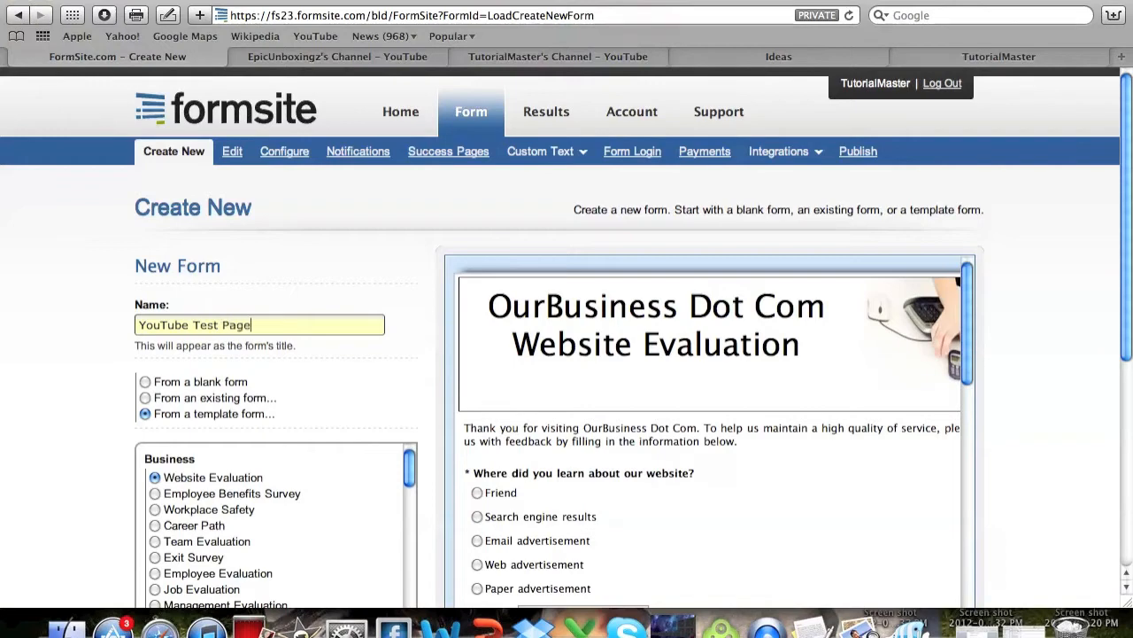
pyautogui.scroll(-3)
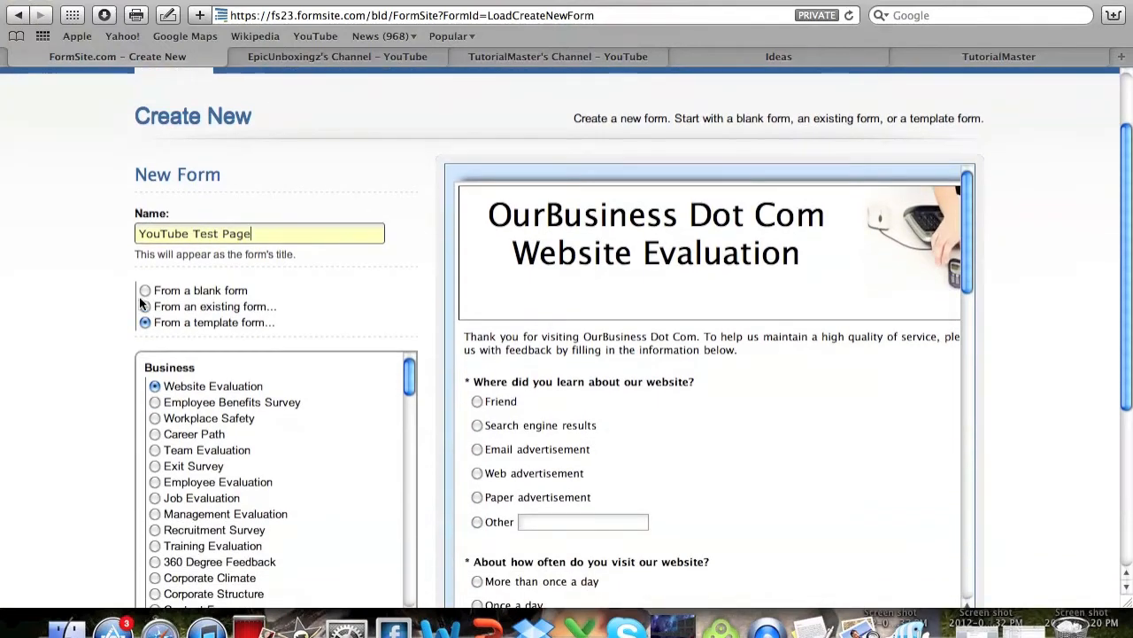
pyautogui.click(145, 291)
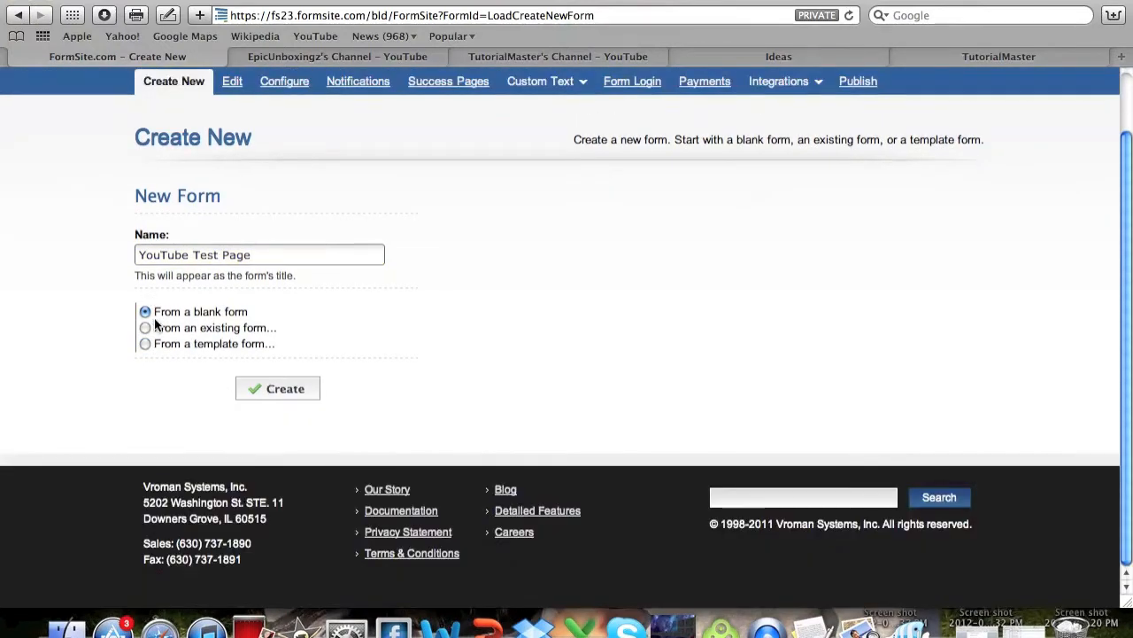
pyautogui.click(276, 388)
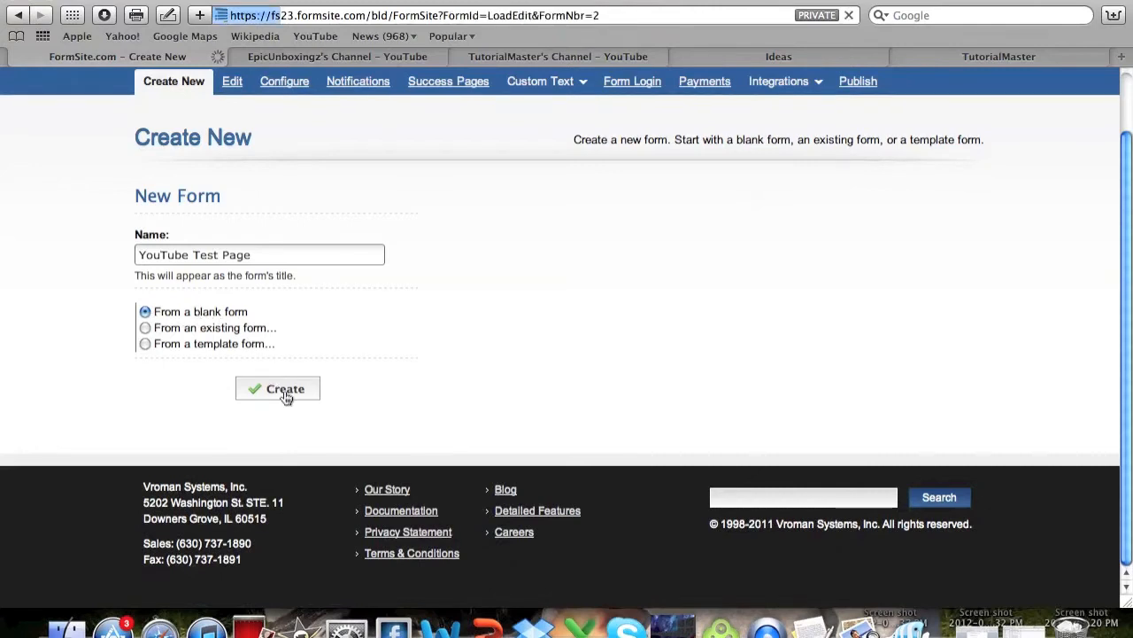
pyautogui.click(276, 390)
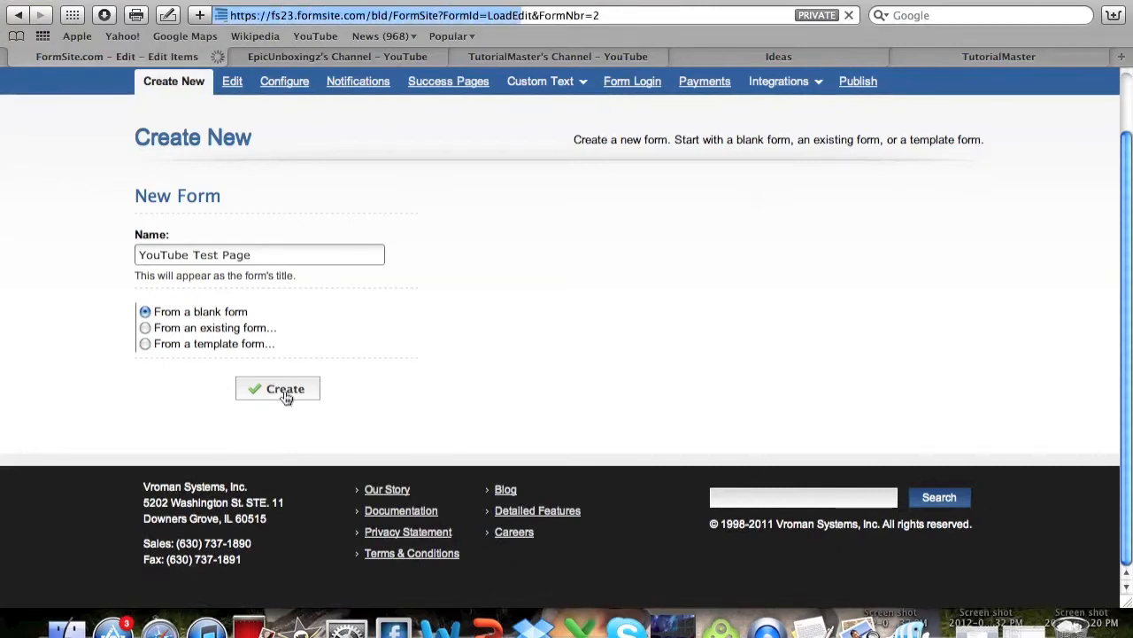
# Dismiss the Getting Started tips to reach the empty Edit Items page
pyautogui.click(276, 388)
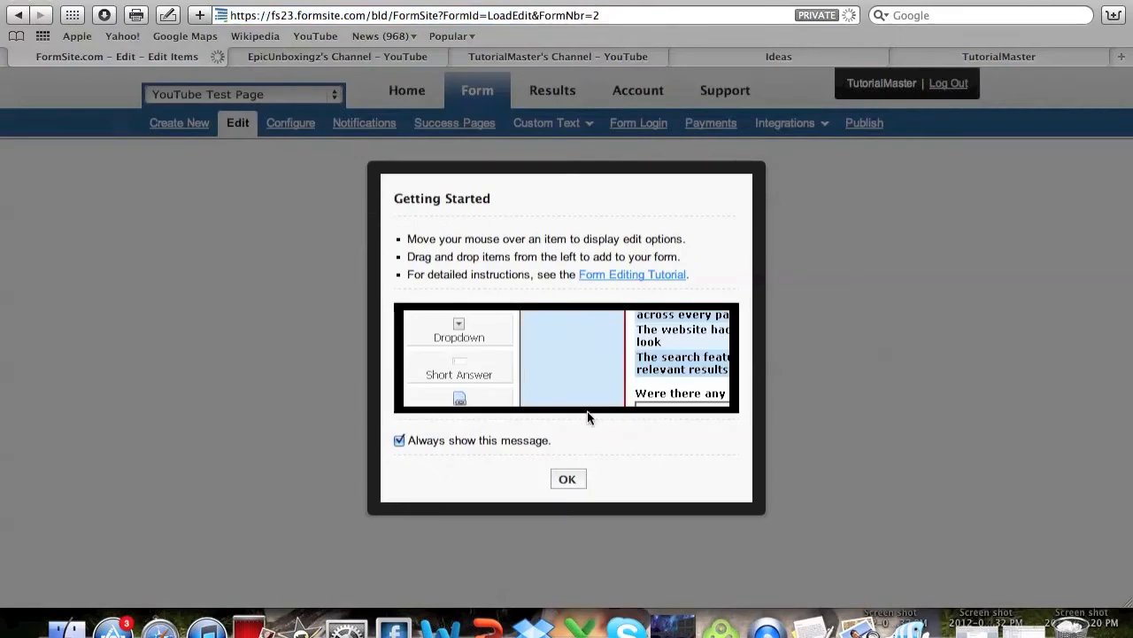
pyautogui.moveTo(567, 482)
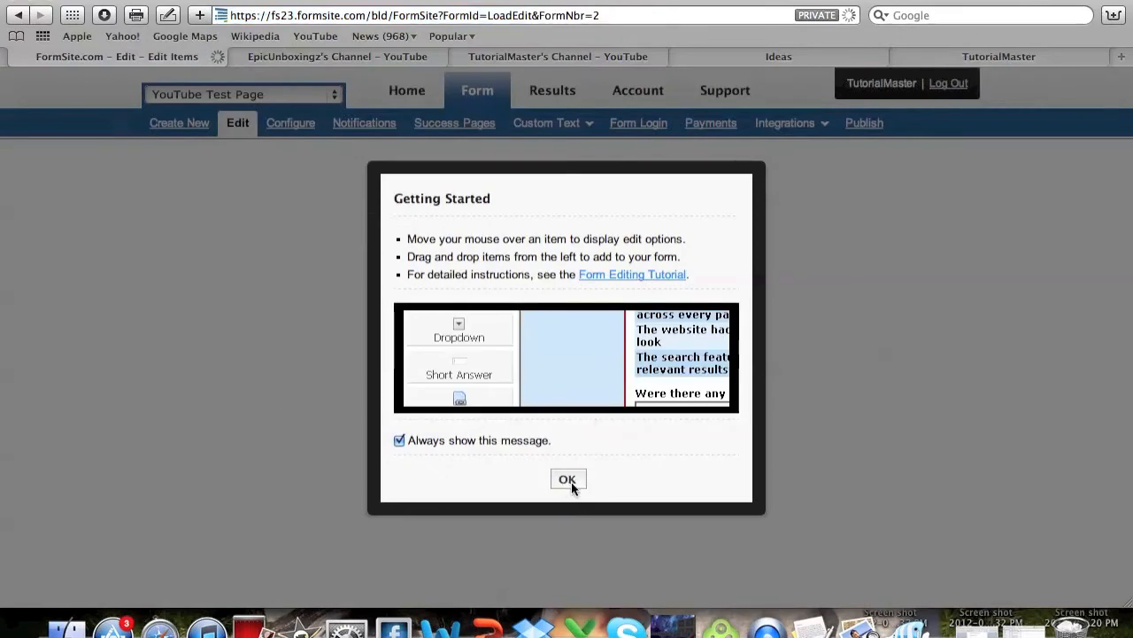
pyautogui.click(567, 478)
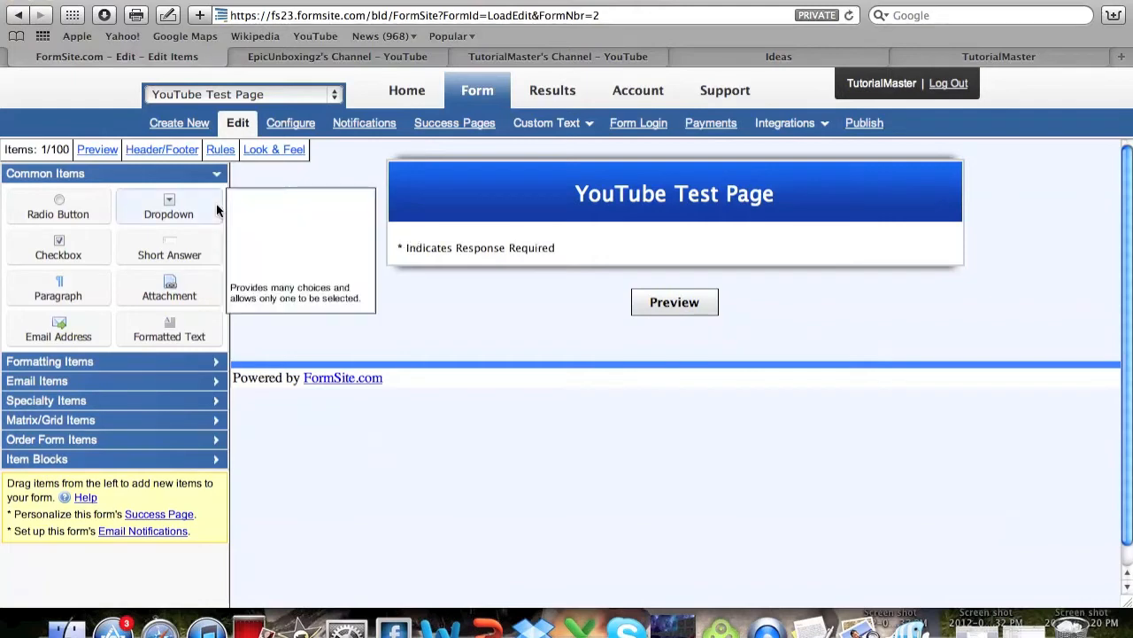
pyautogui.moveTo(168, 205)
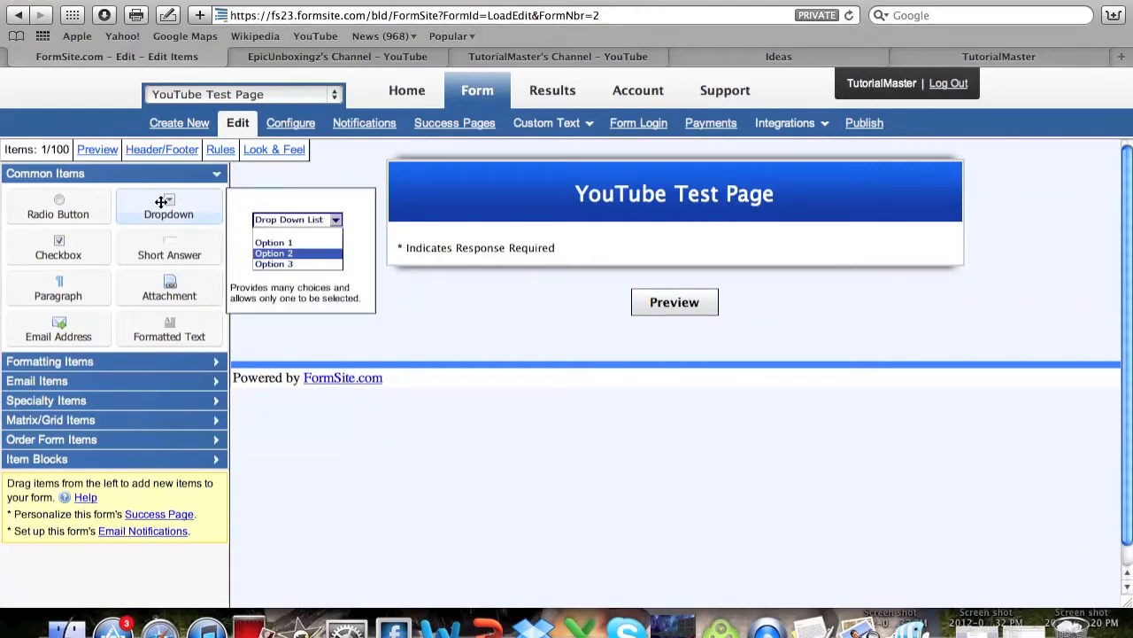
# Add a Radio Button question reading 'Am i your favorite YouTuber?'
pyautogui.moveTo(58, 205); pyautogui.dragTo(476, 248)
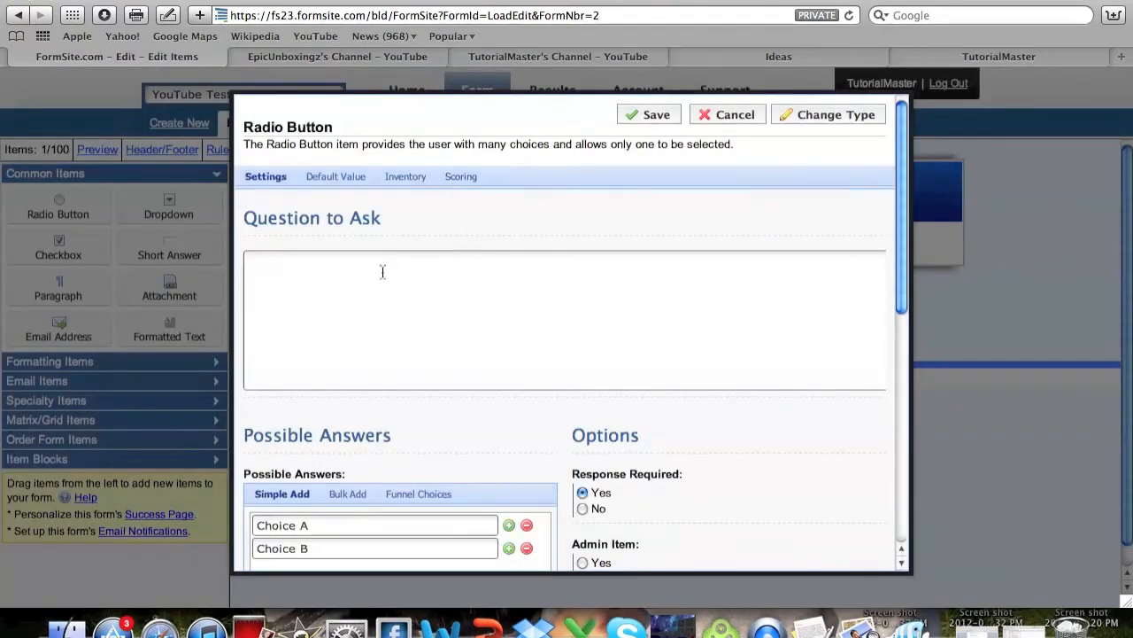
pyautogui.click(382, 273)
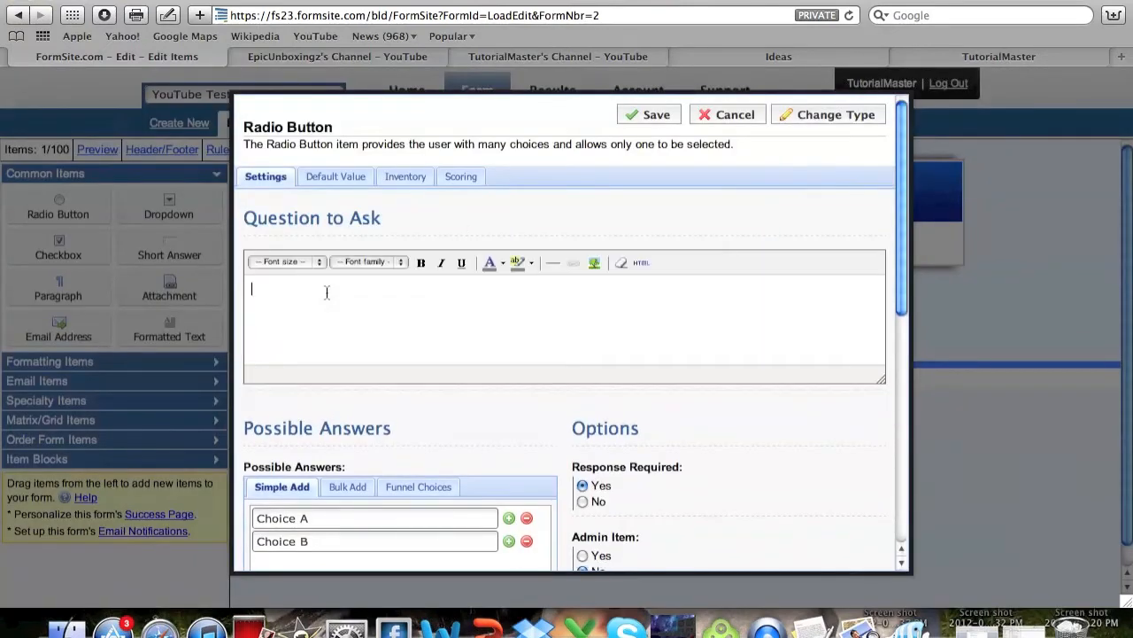
pyautogui.write('Am i')
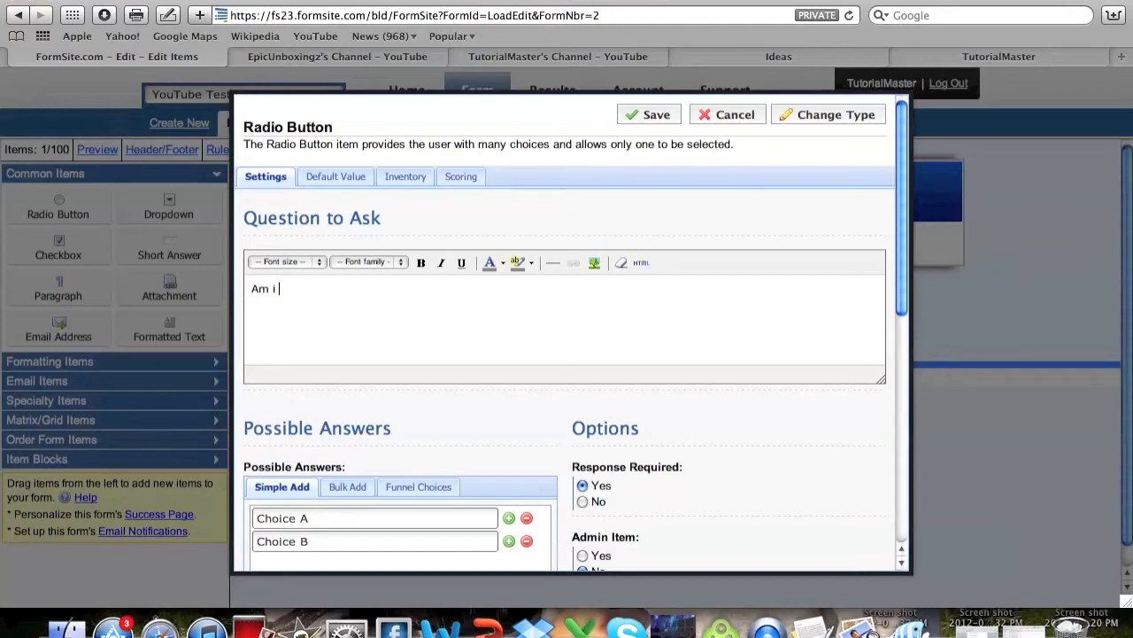
pyautogui.write('your favo')
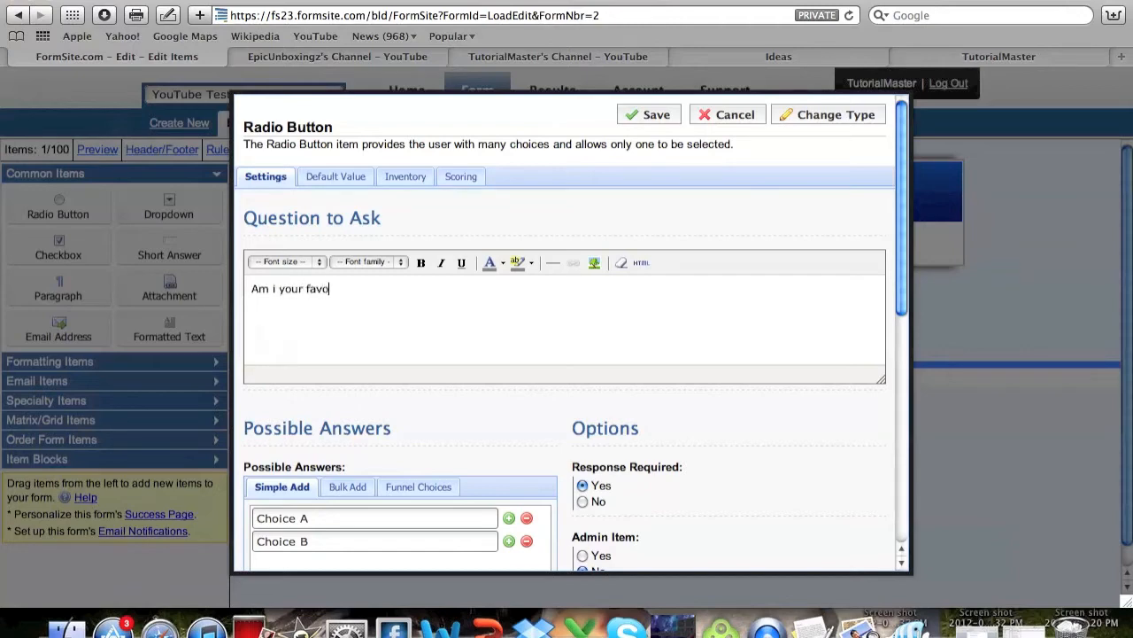
pyautogui.write('rite')
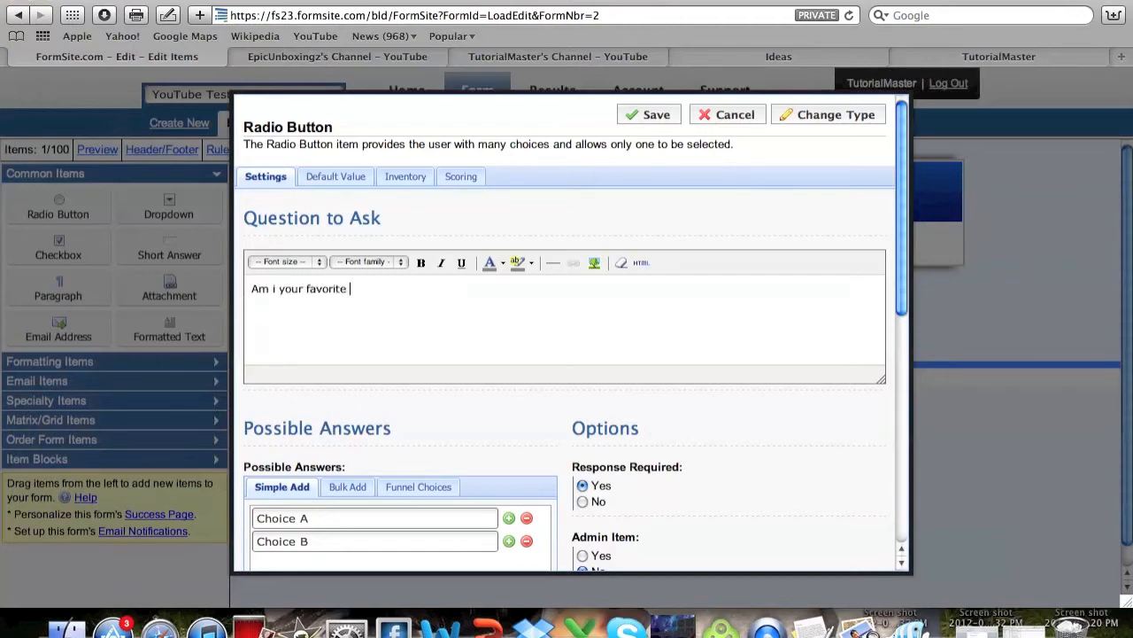
pyautogui.write('youTub')
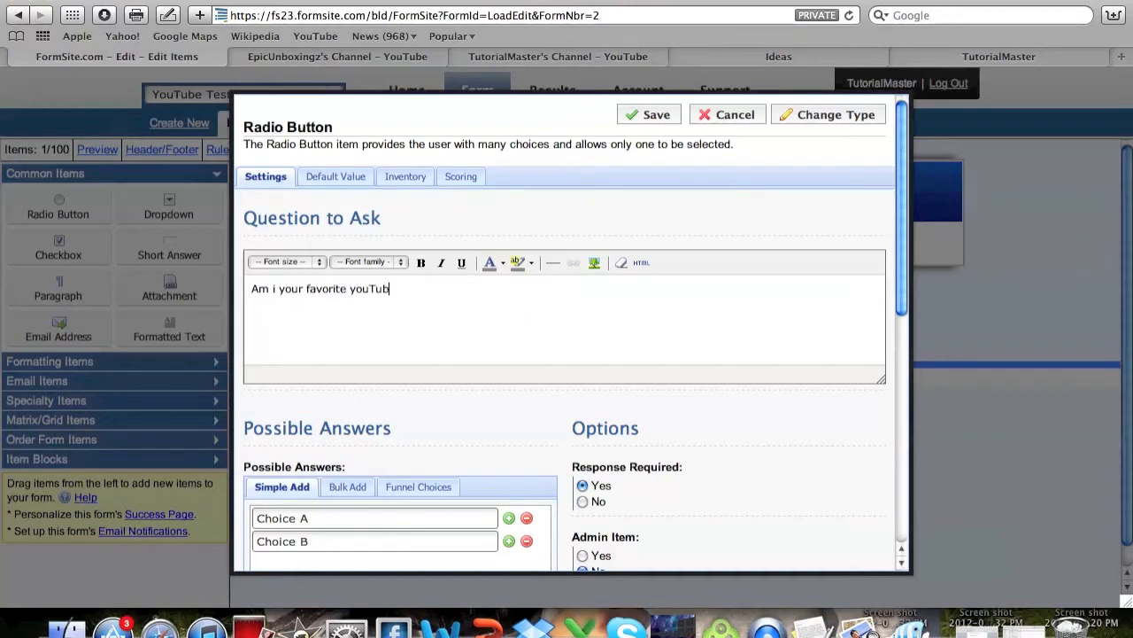
pyautogui.write('YouT')
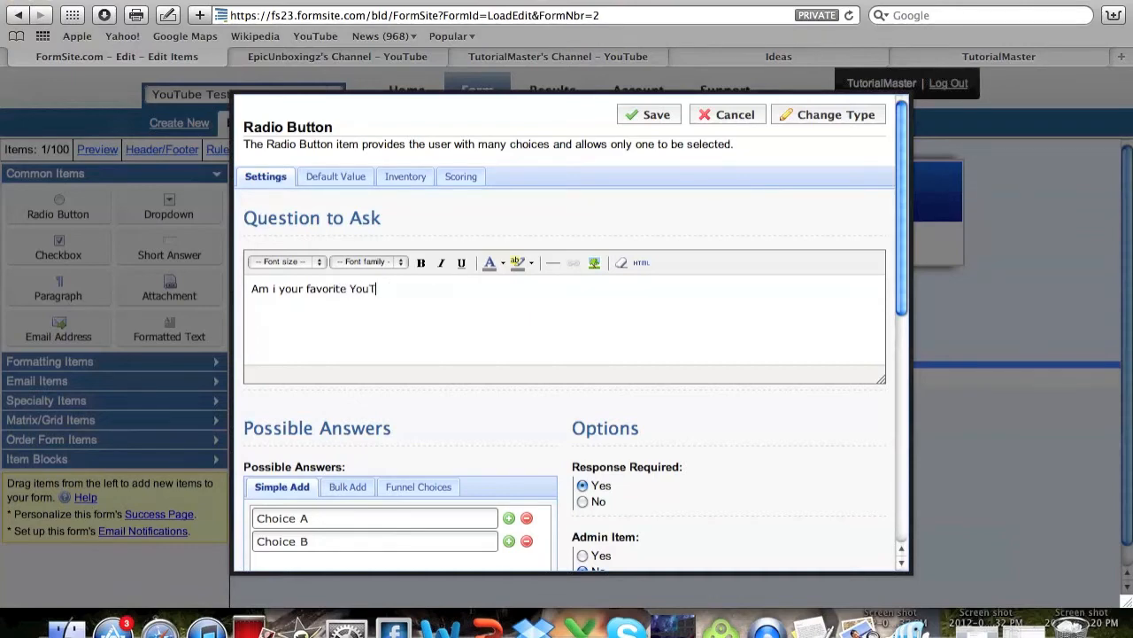
pyautogui.write('uber?')
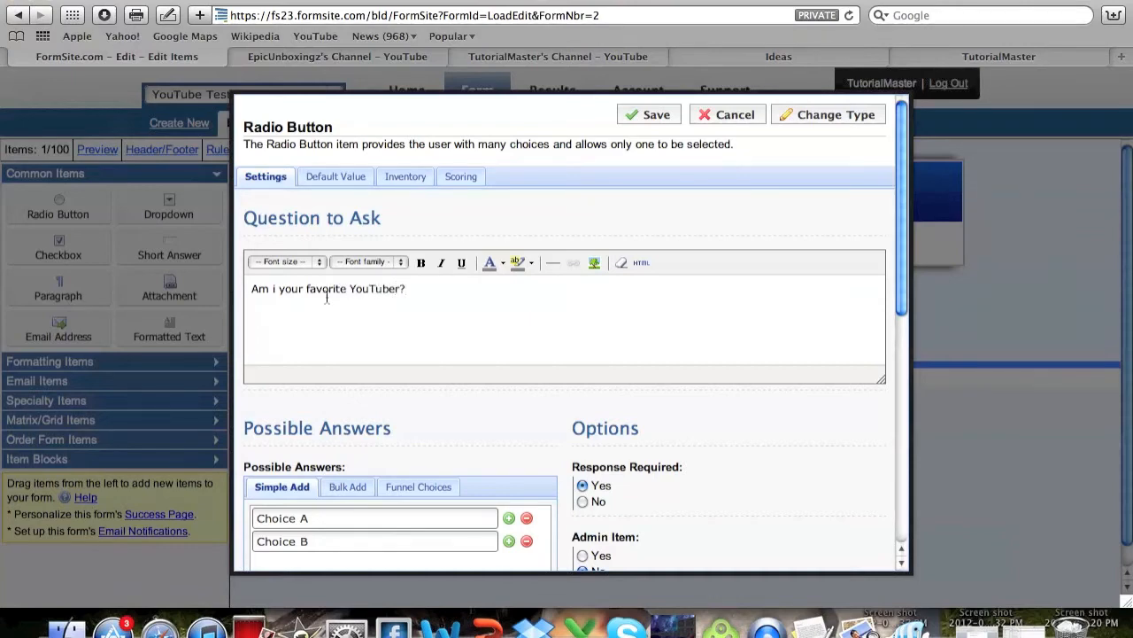
pyautogui.scroll(-3)
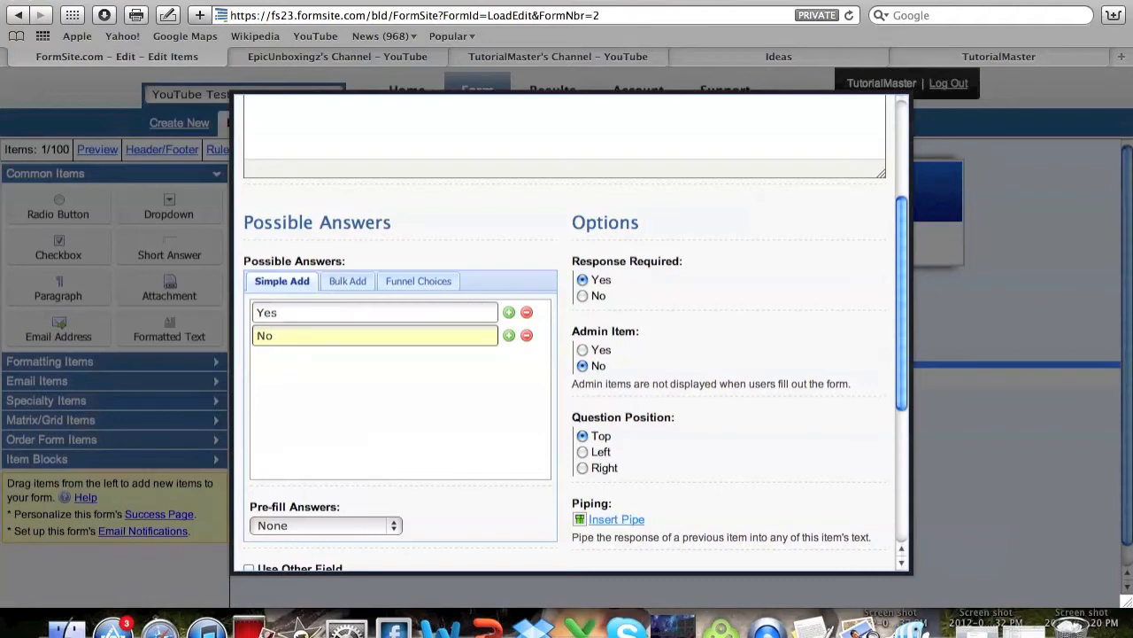
pyautogui.moveTo(531, 357)
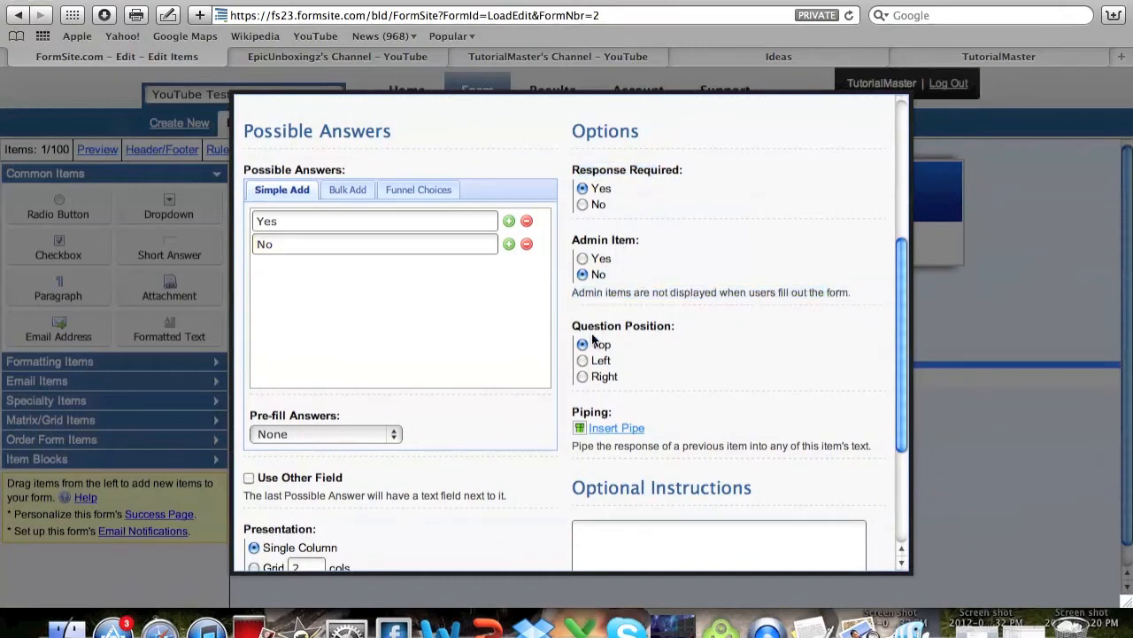
# Save the Yes/No favorite-YouTuber question onto the form
pyautogui.scroll(-3)
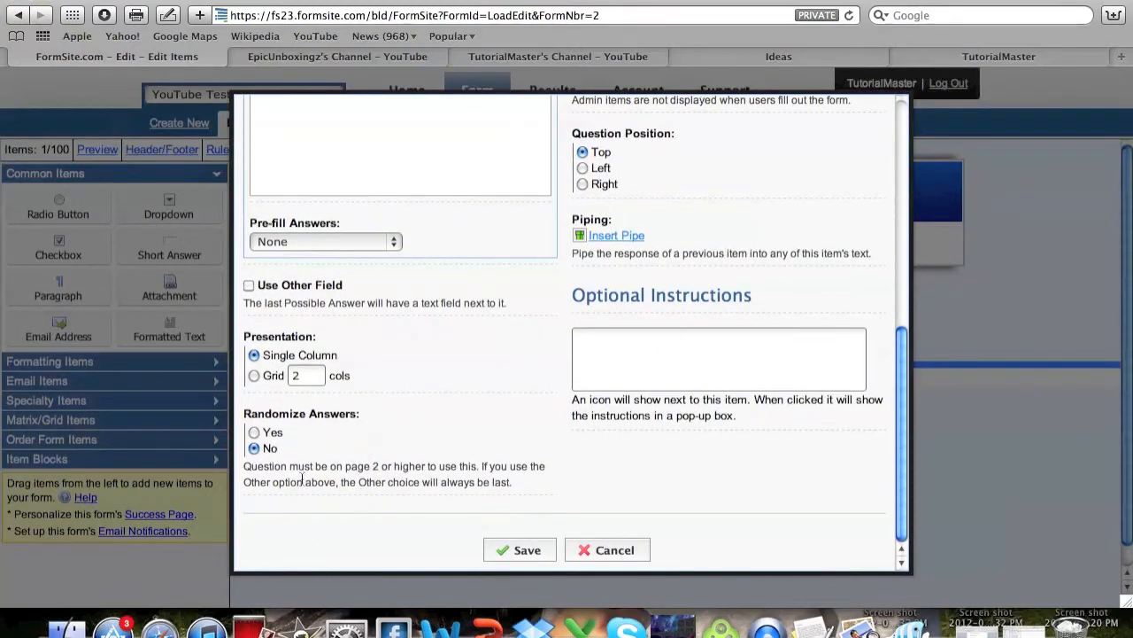
pyautogui.click(519, 549)
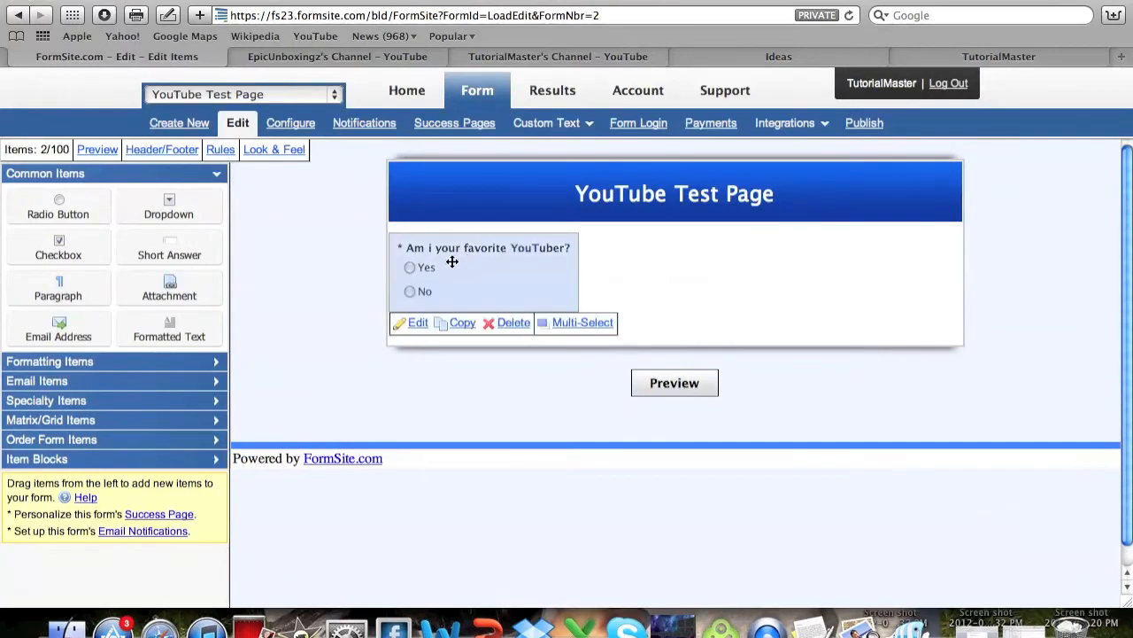
pyautogui.moveTo(308, 262)
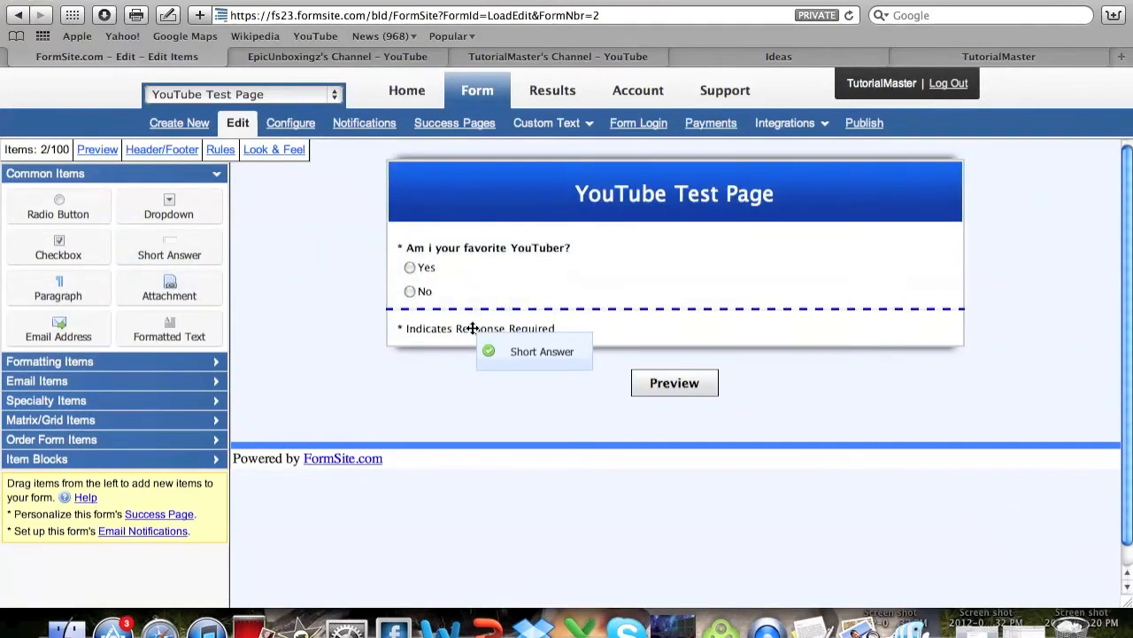
# Add and save a Short Answer question 'Tell me about you:' below the first question
pyautogui.click(535, 351)
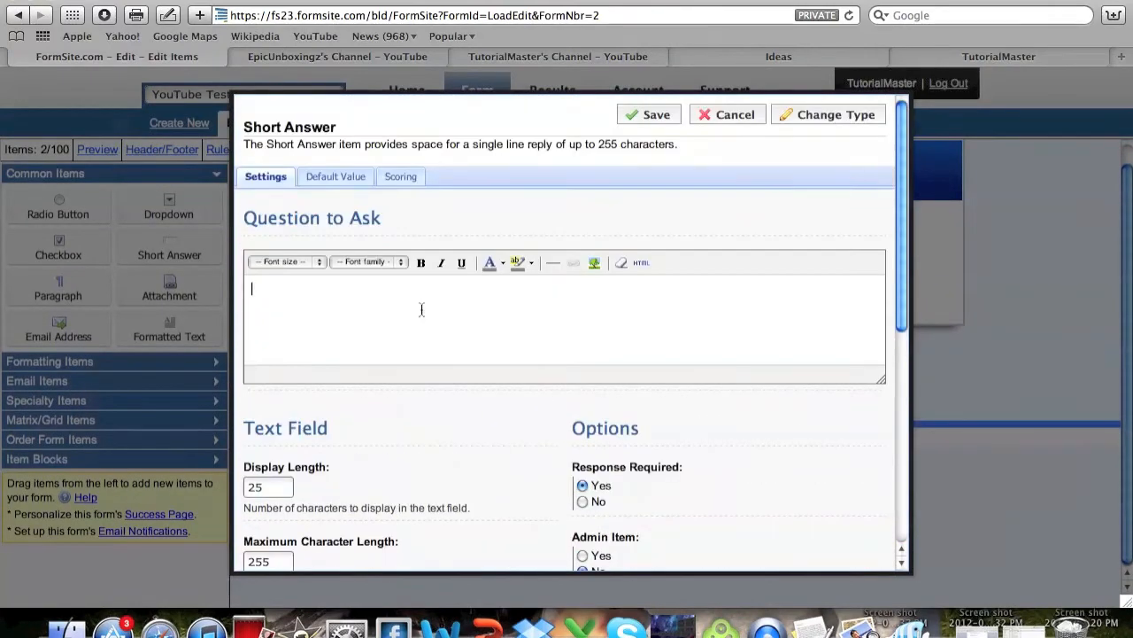
pyautogui.write('Tell me')
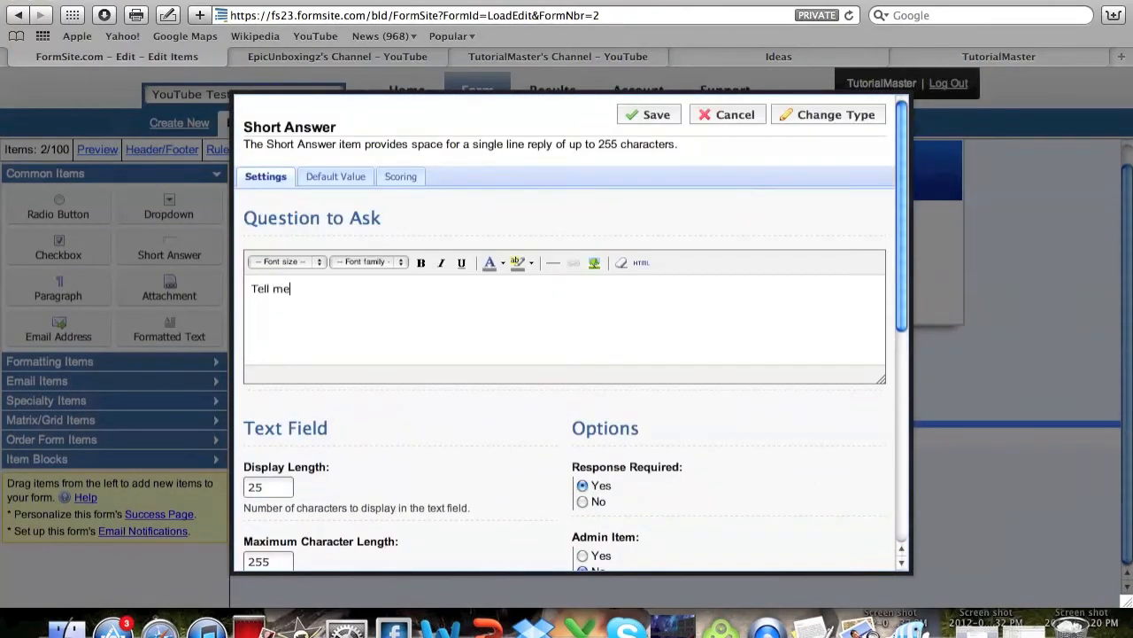
pyautogui.write('about you:')
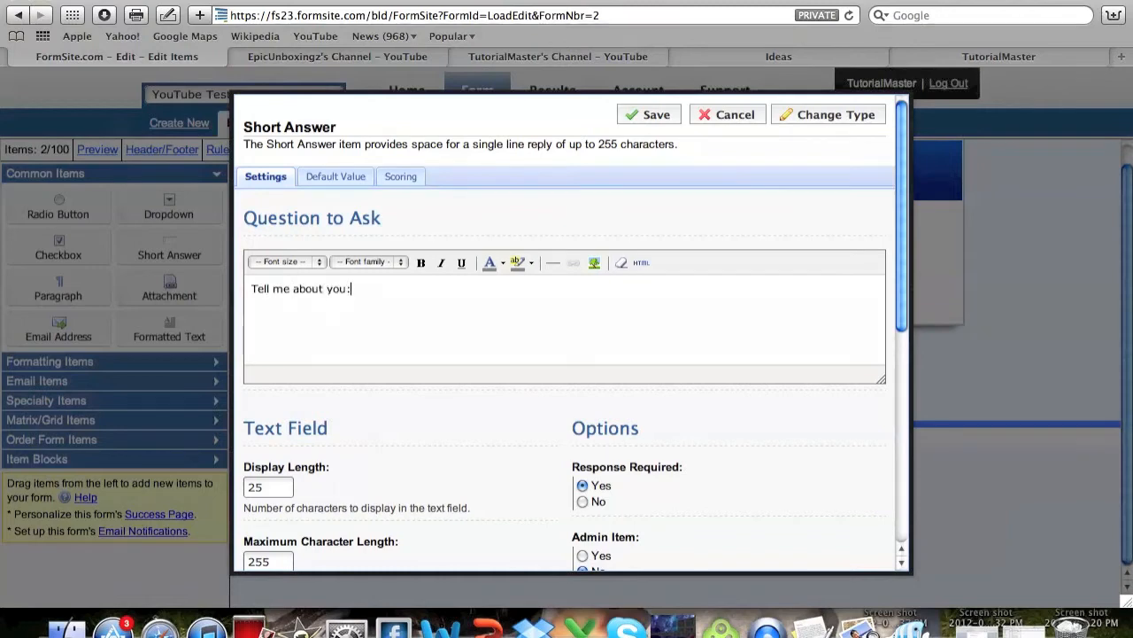
pyautogui.click(648, 114)
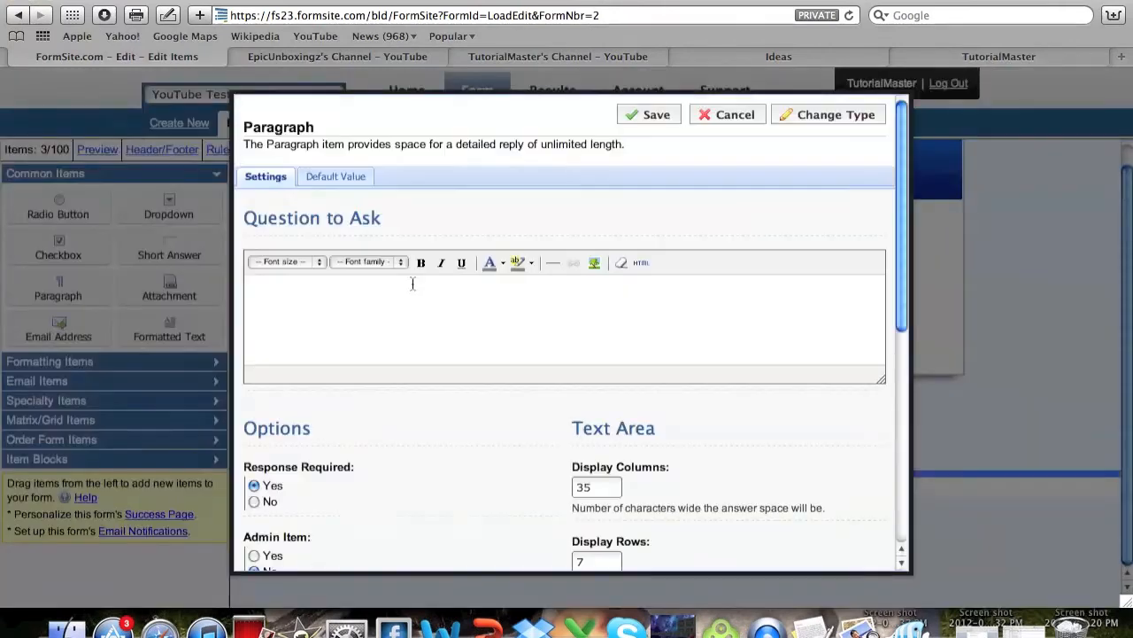
# Enter 'Tell me about your channel:' as the Paragraph question and save it
pyautogui.write('Tell me baout')
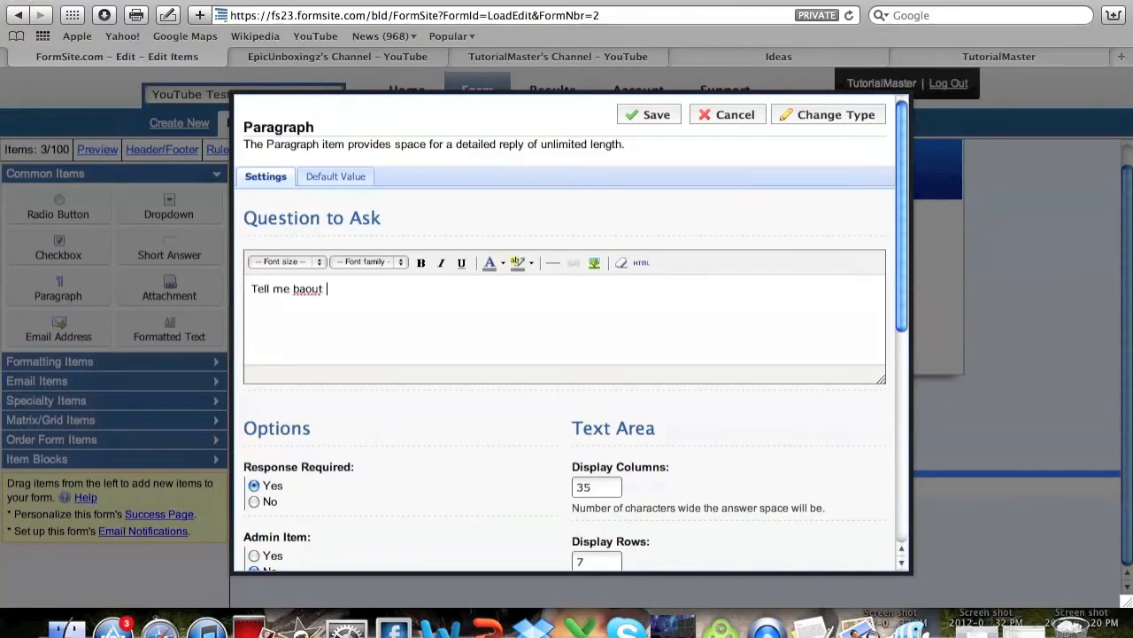
pyautogui.write('about')
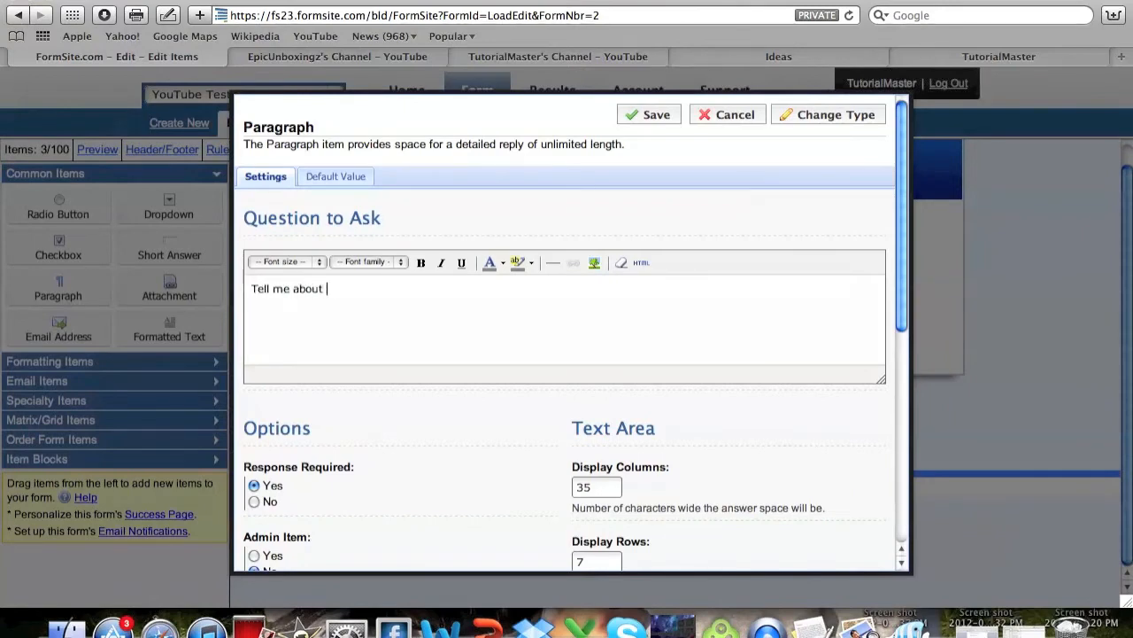
pyautogui.write('your channel:')
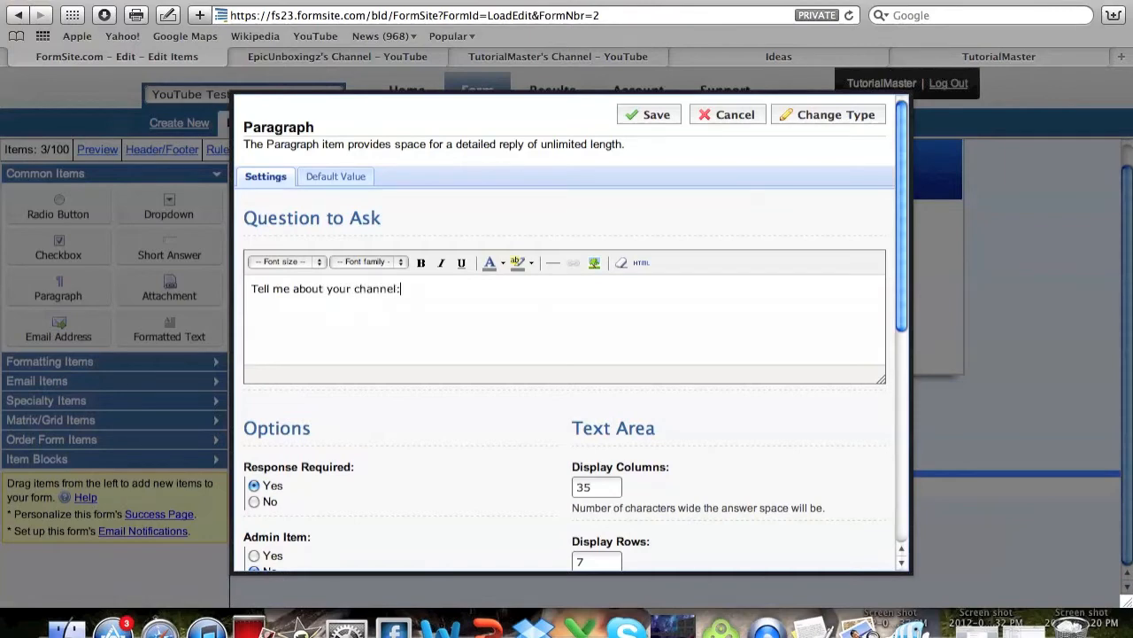
pyautogui.click(655, 113)
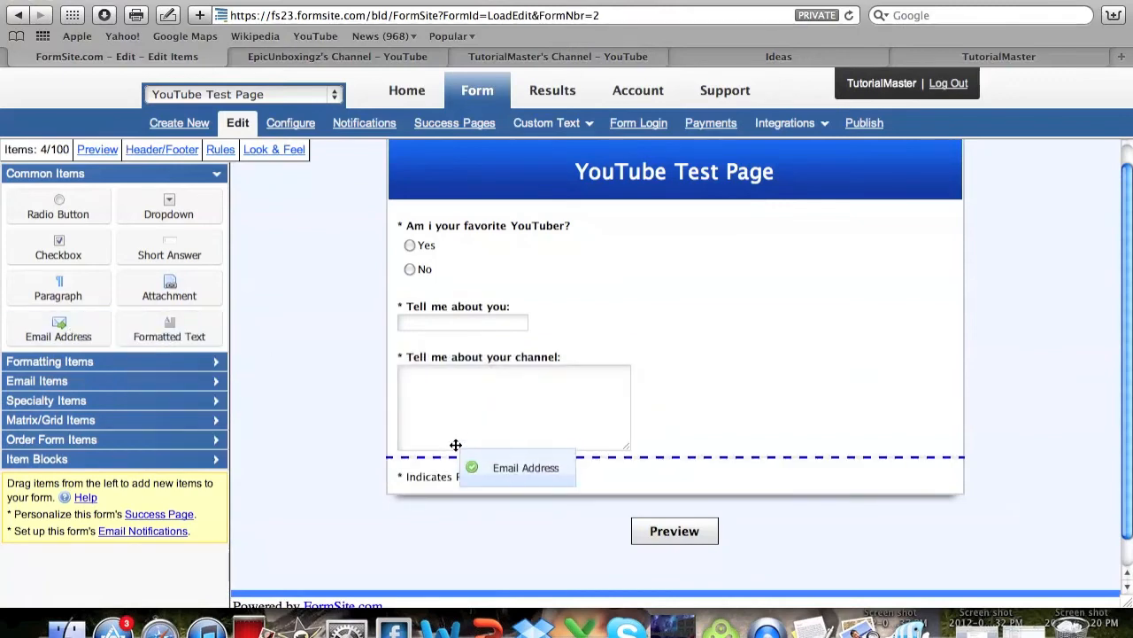
# Word the new email question 'Whats your email:' and save it to the form
pyautogui.click(517, 468)
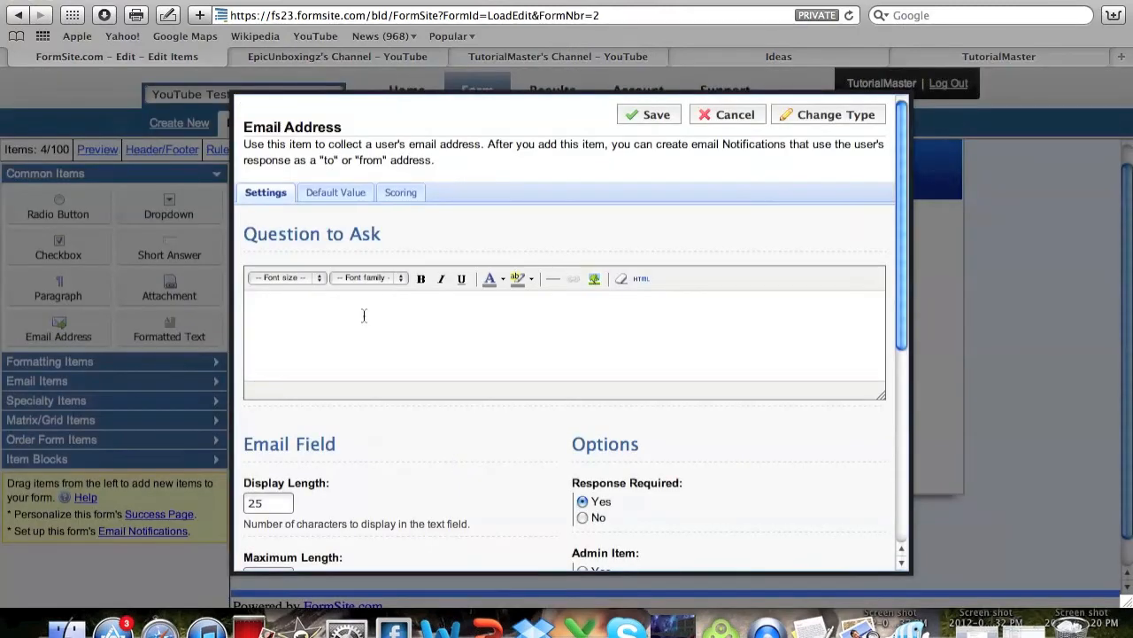
pyautogui.write('W')
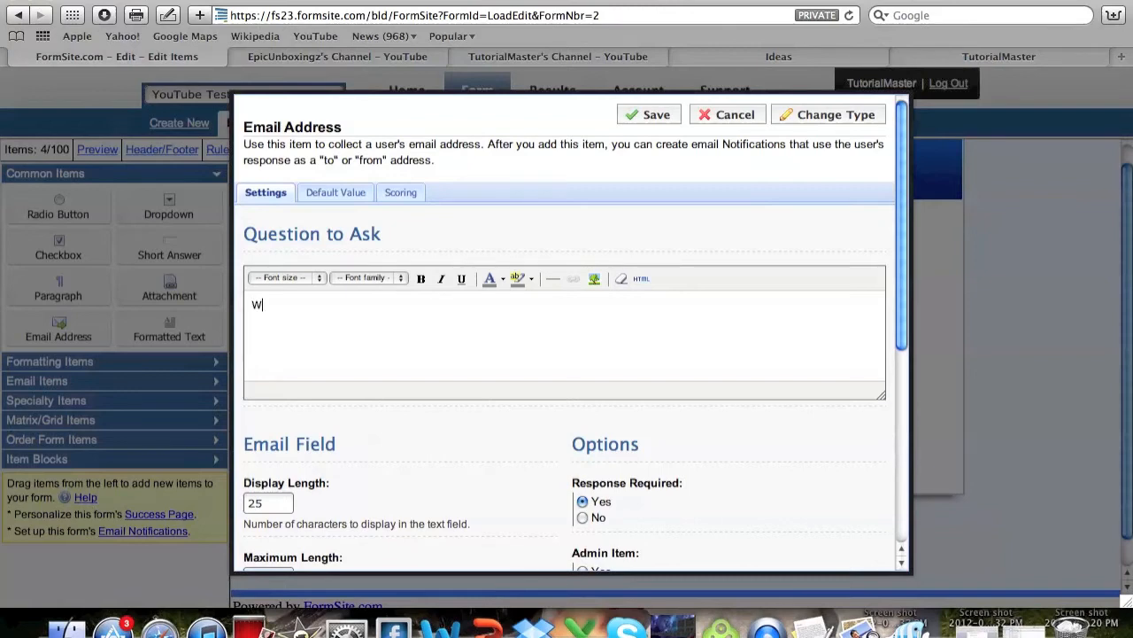
pyautogui.write('hats your email:')
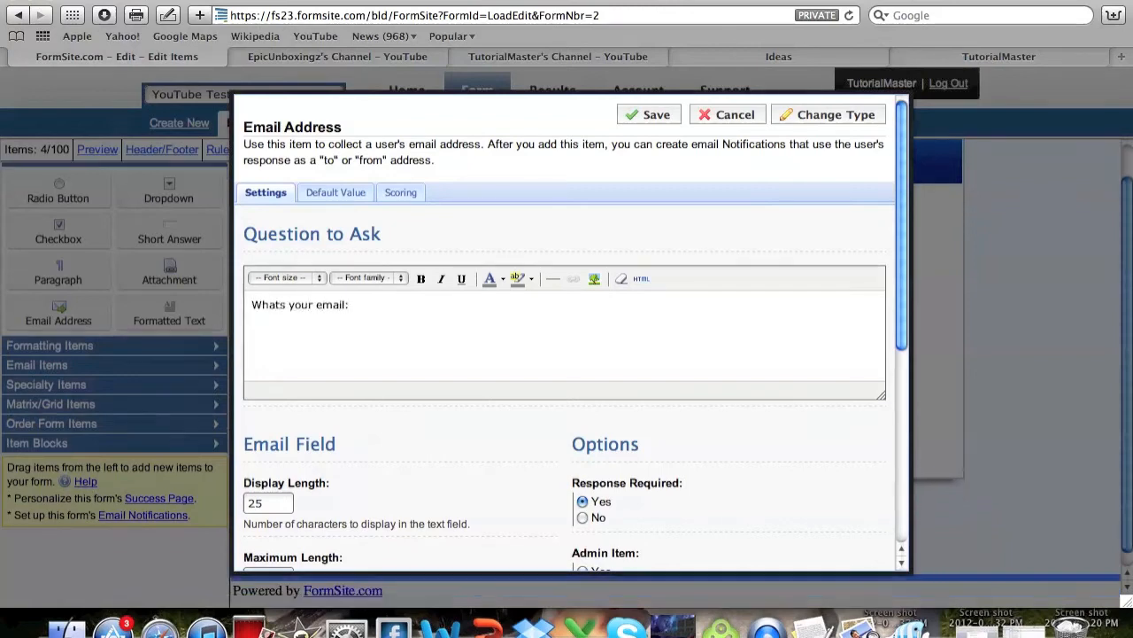
pyautogui.click(655, 114)
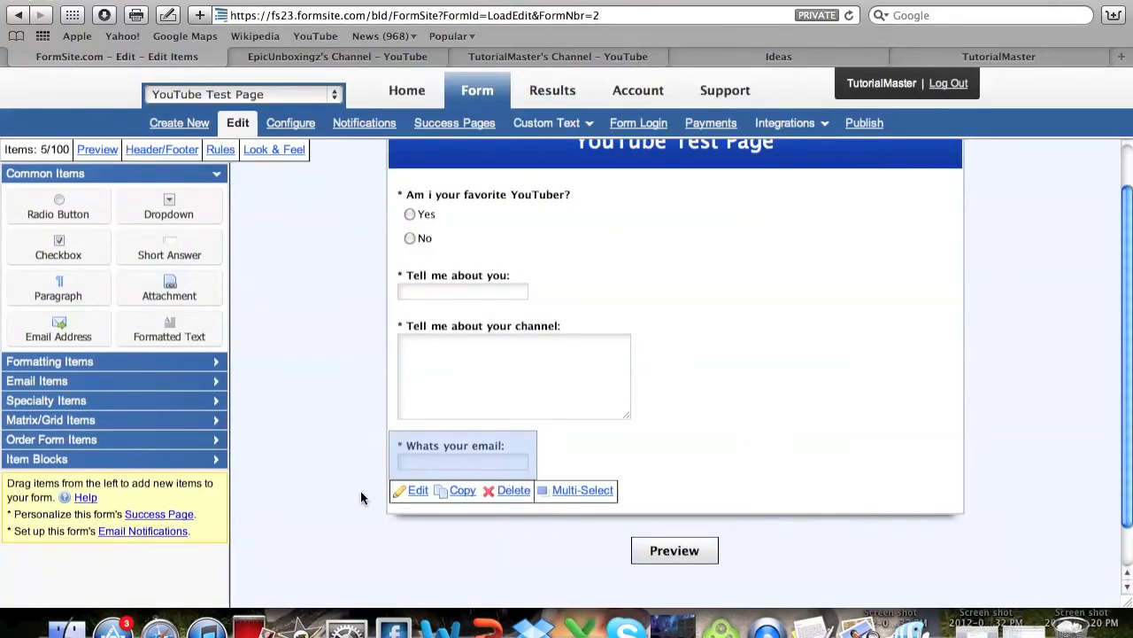
pyautogui.moveTo(170, 248)
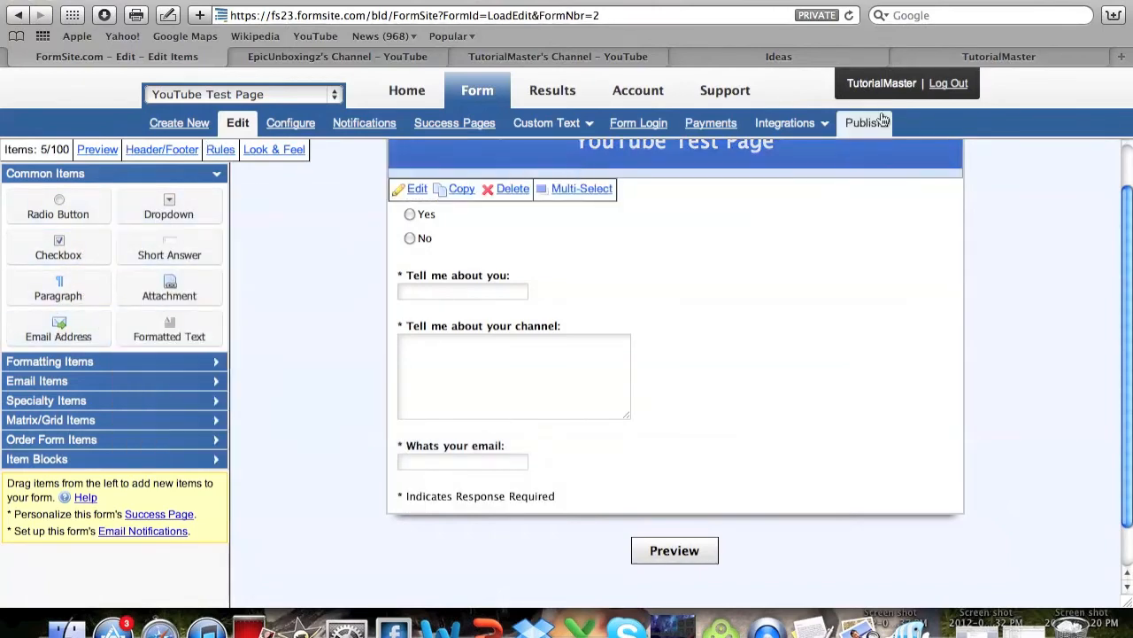
# Go to the Publish page and select the YouTube Test Page form link to copy it
pyautogui.click(866, 122)
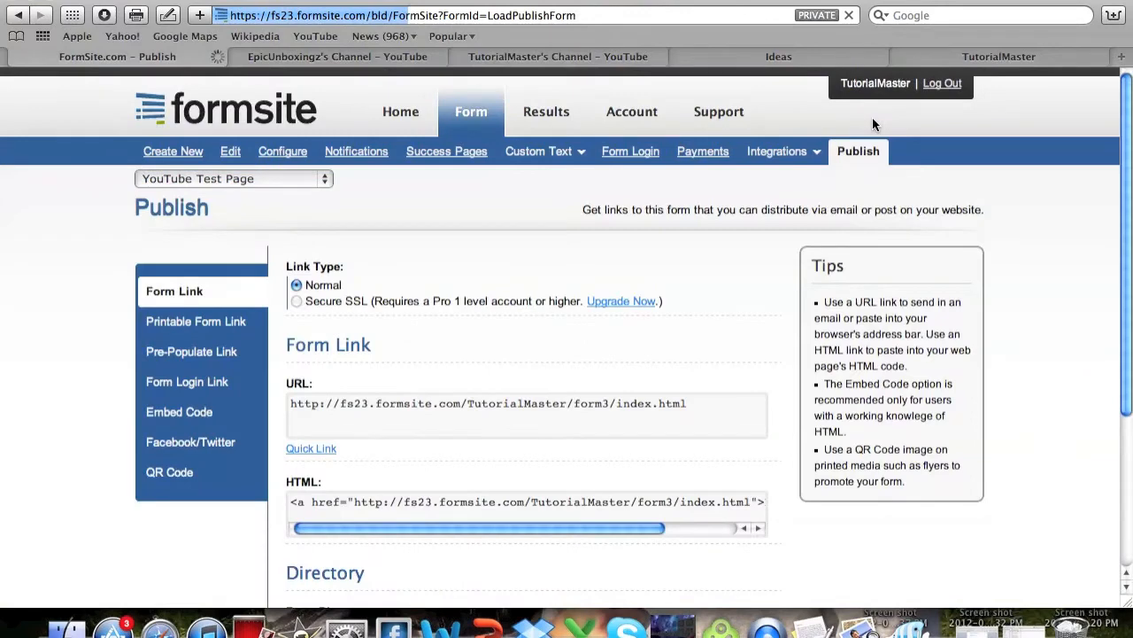
pyautogui.scroll(-3)
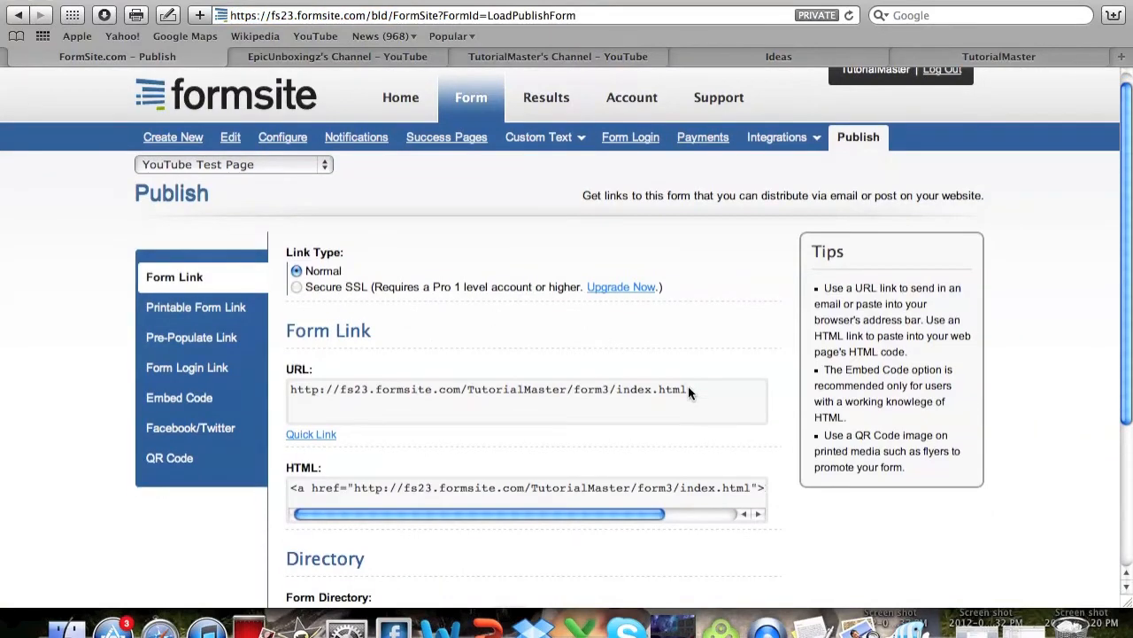
pyautogui.tripleClick(487, 389)
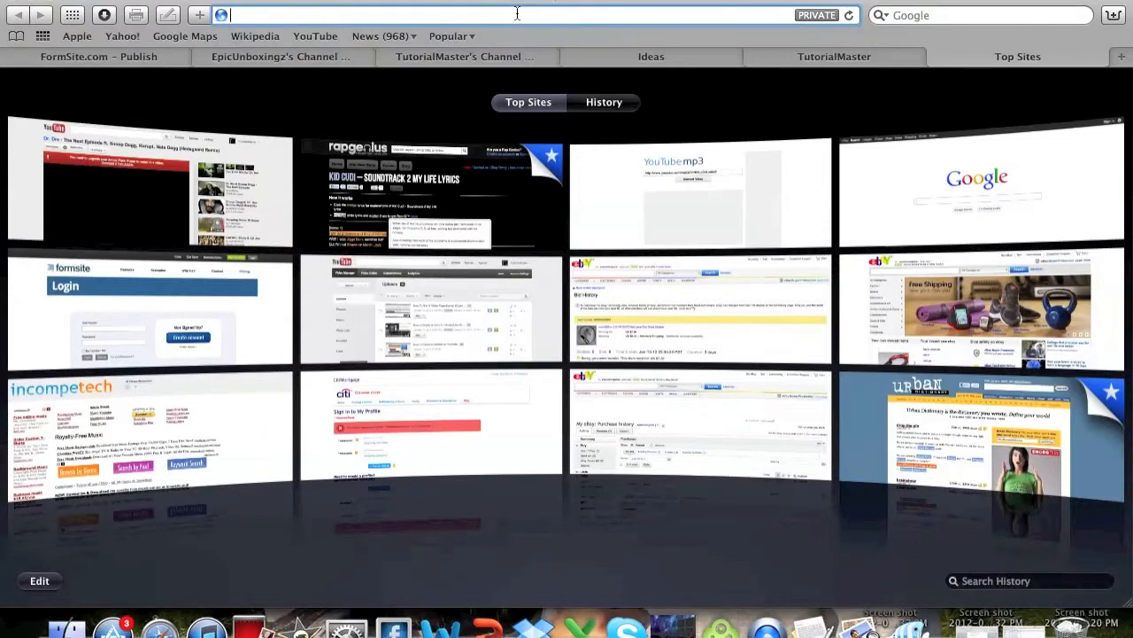
# Load the published form, answer Yes and enter the name 'My name Tutorial Master'
pyautogui.click(1017, 54)
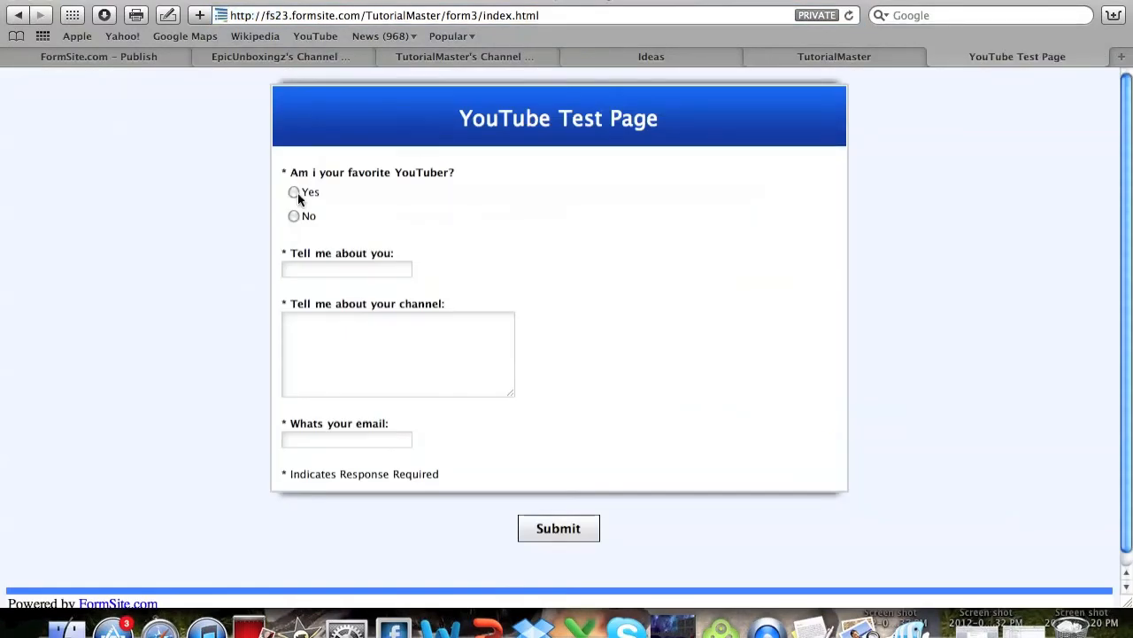
pyautogui.moveTo(312, 182)
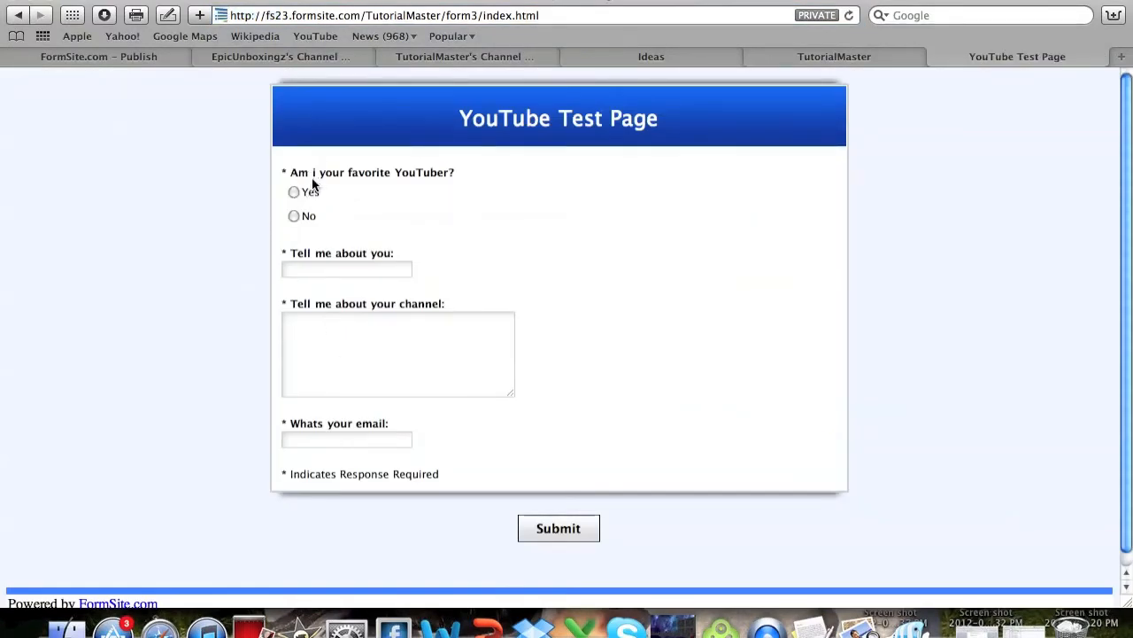
pyautogui.click(294, 192)
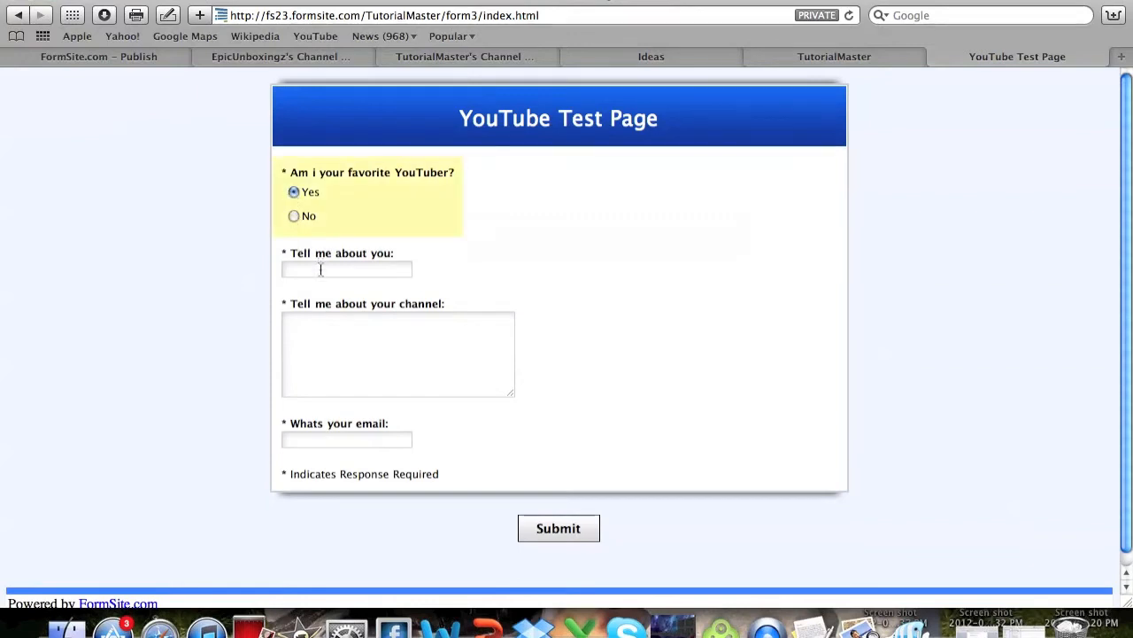
pyautogui.write('My names TUT')
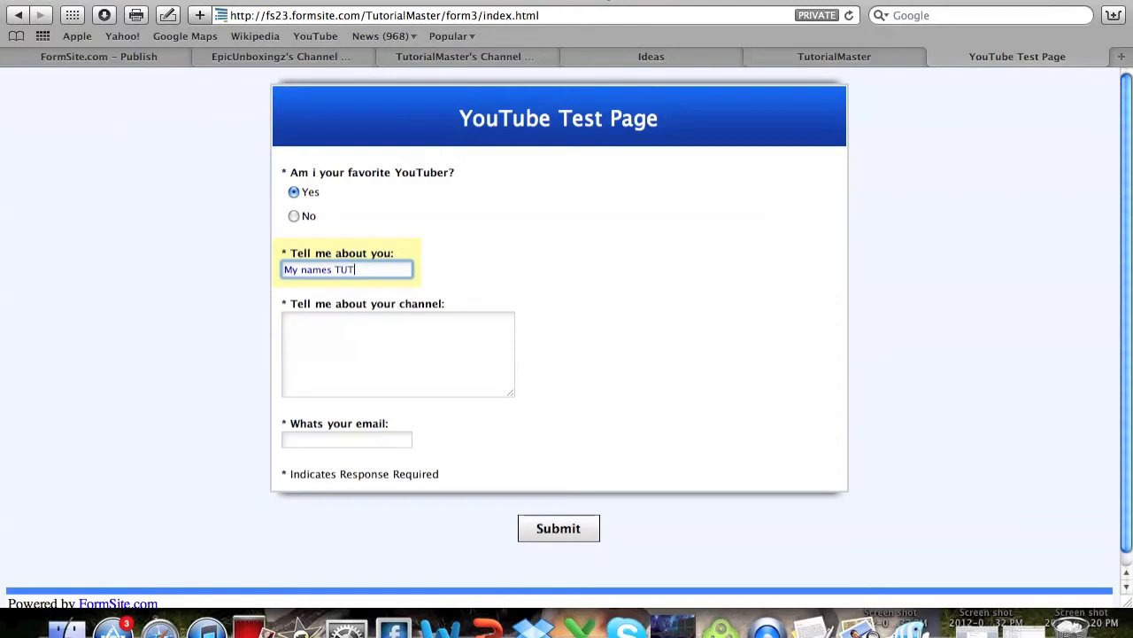
pyautogui.write('orial')
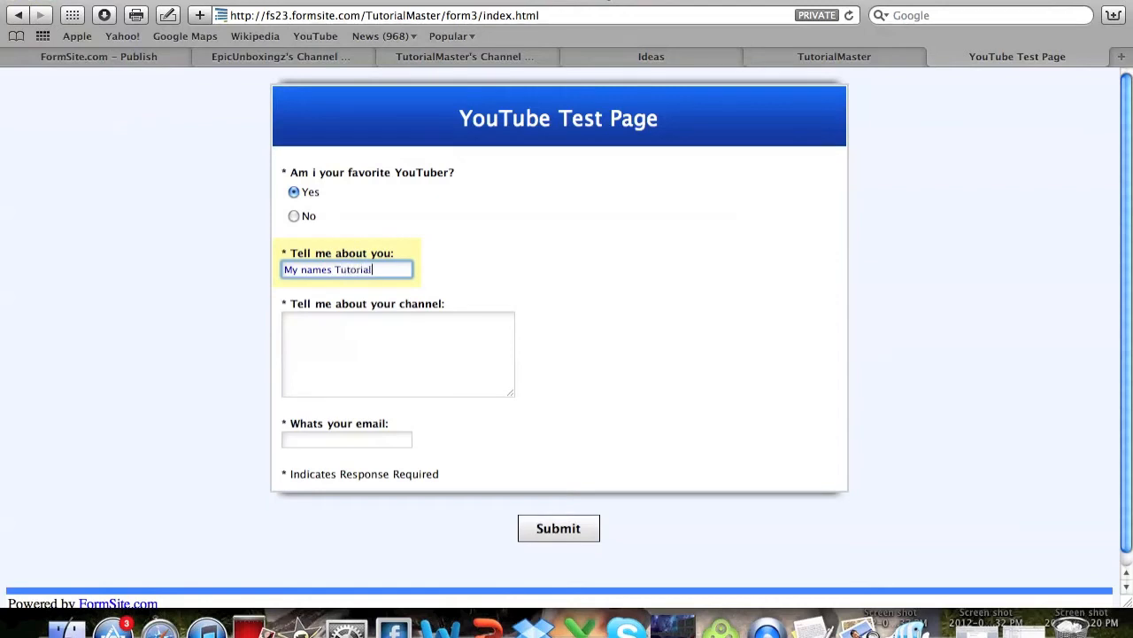
pyautogui.write('Master')
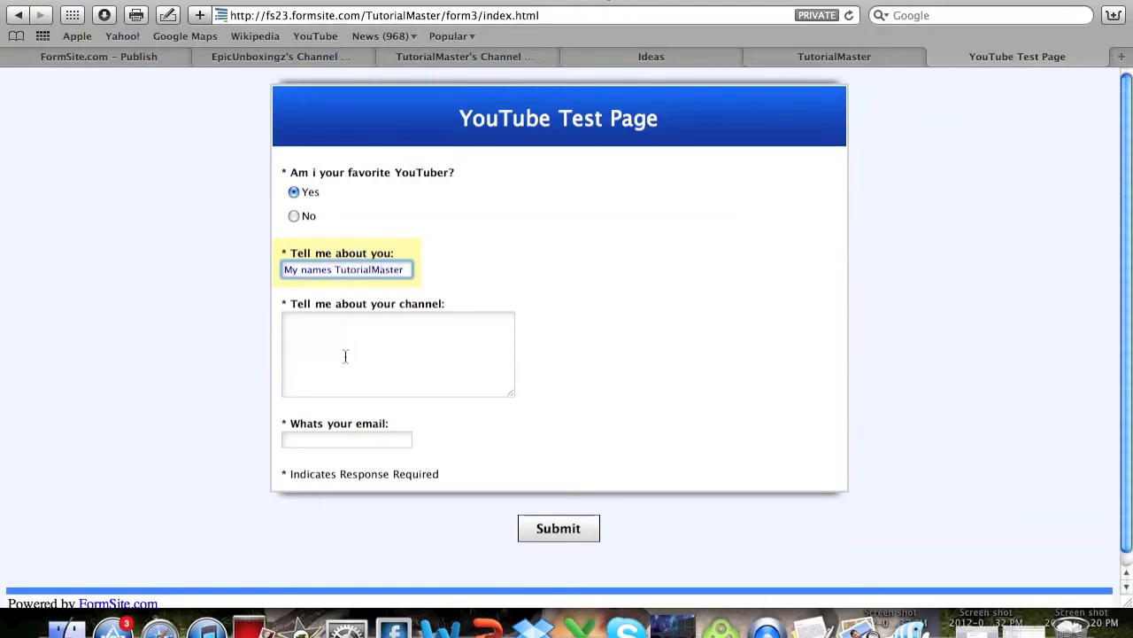
# Describe the channel as 'We do tutorial videos.' and enter the email address
pyautogui.click(397, 354)
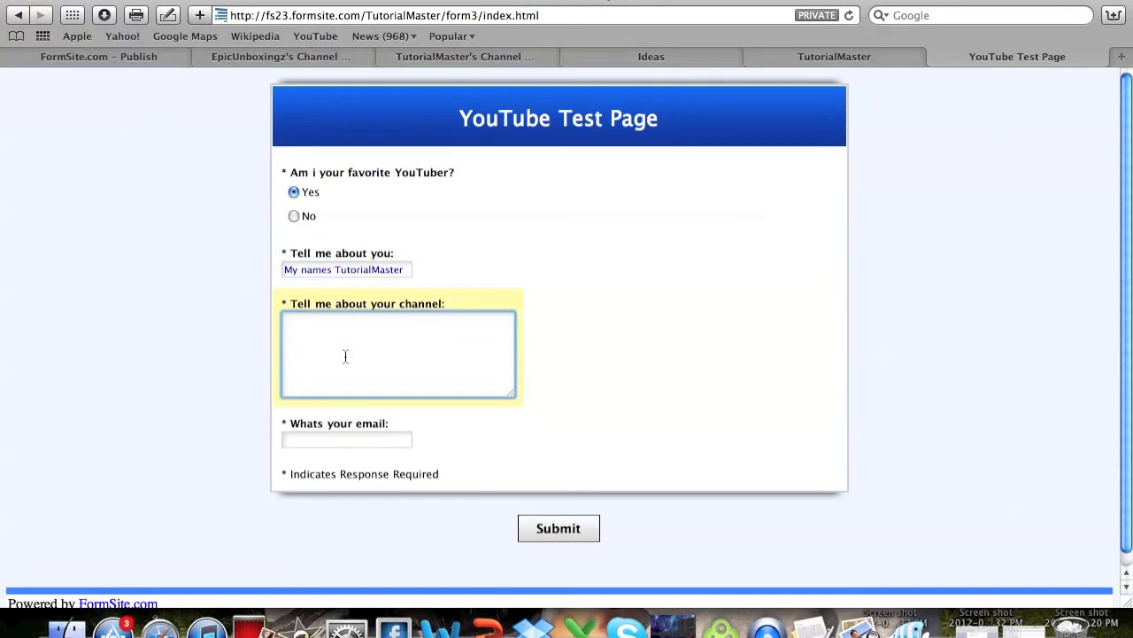
pyautogui.write('We do')
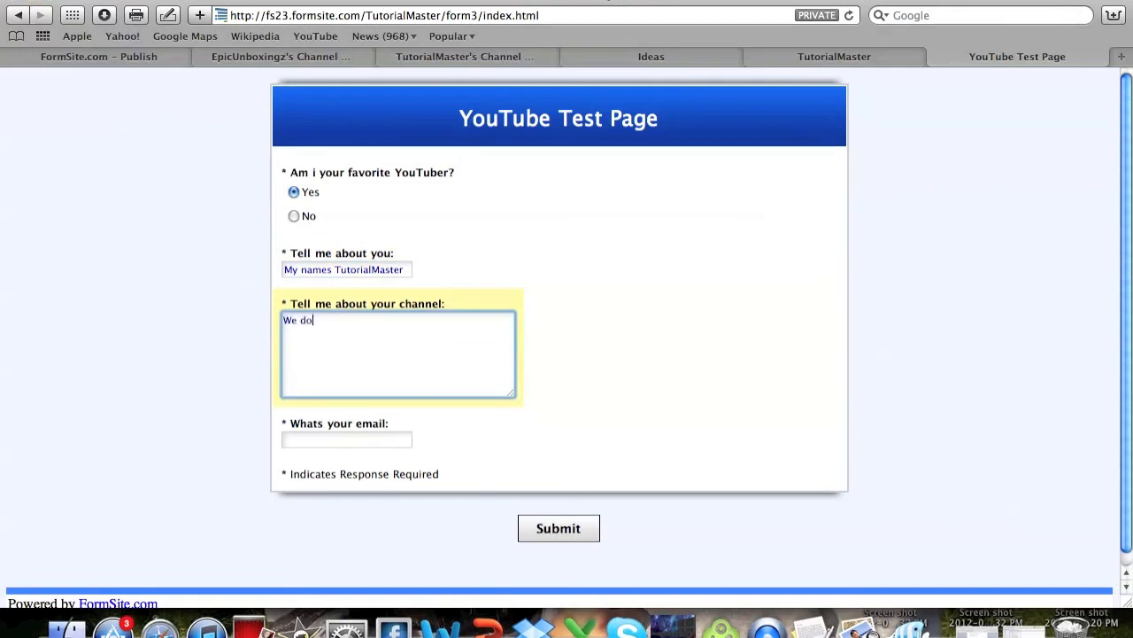
pyautogui.write('tutorial vi')
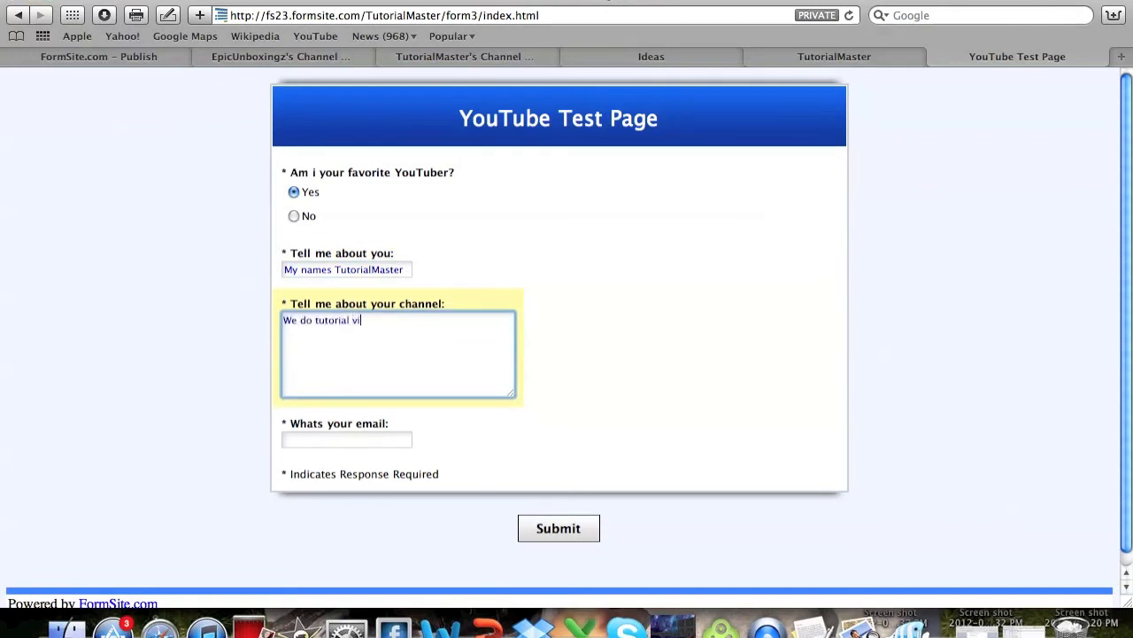
pyautogui.write('deos.')
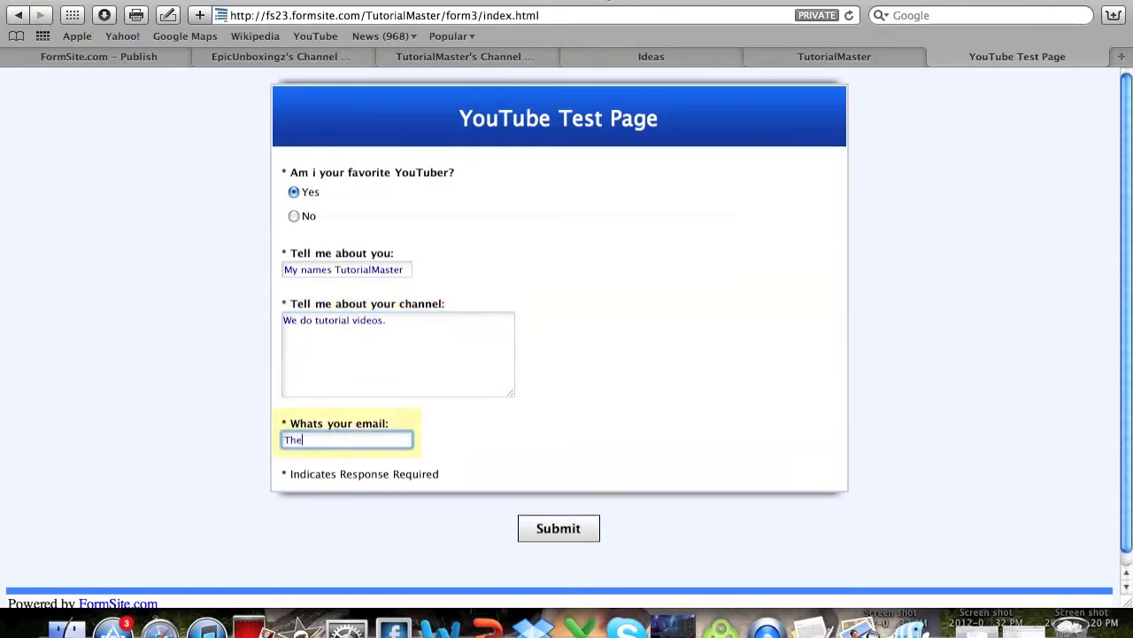
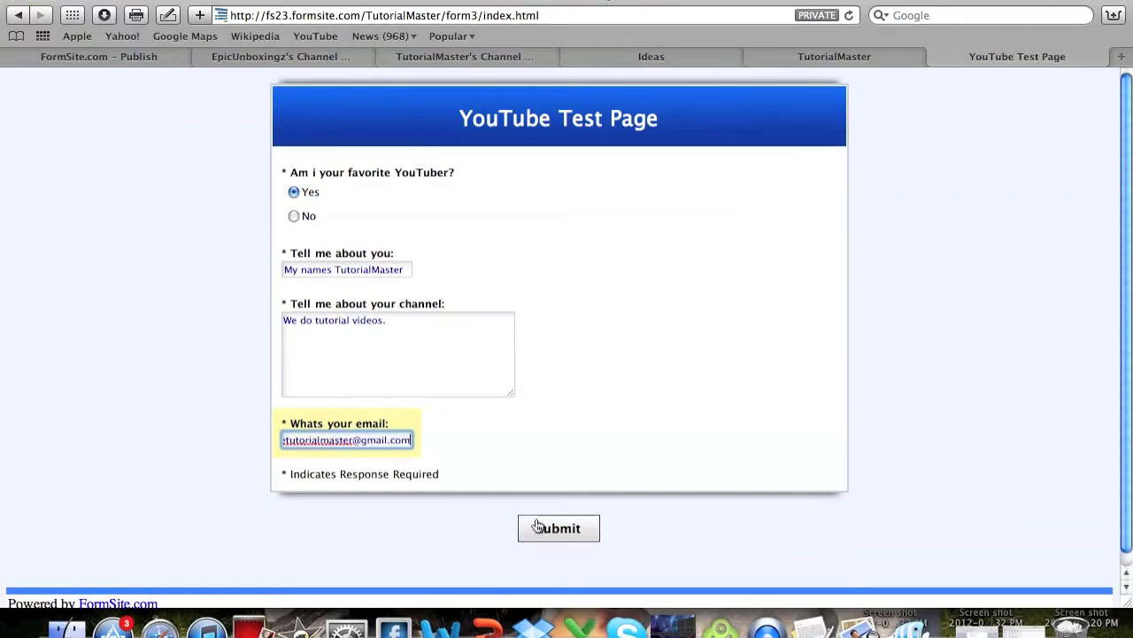
# Submit the completed YouTube Test Page response
pyautogui.click(559, 528)
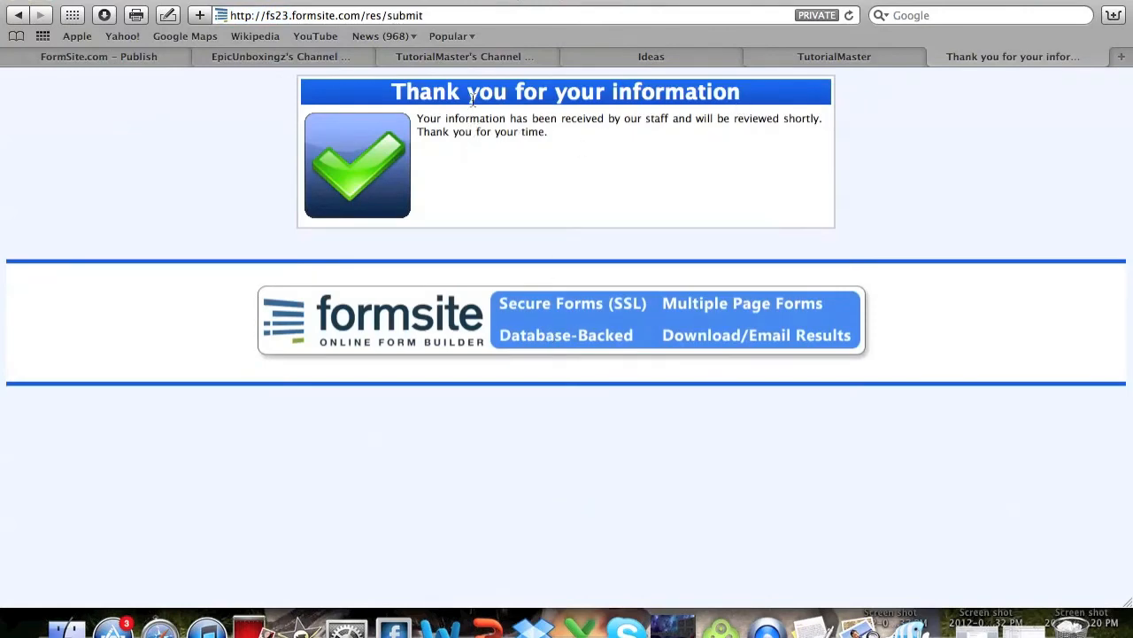
pyautogui.moveTo(130, 64)
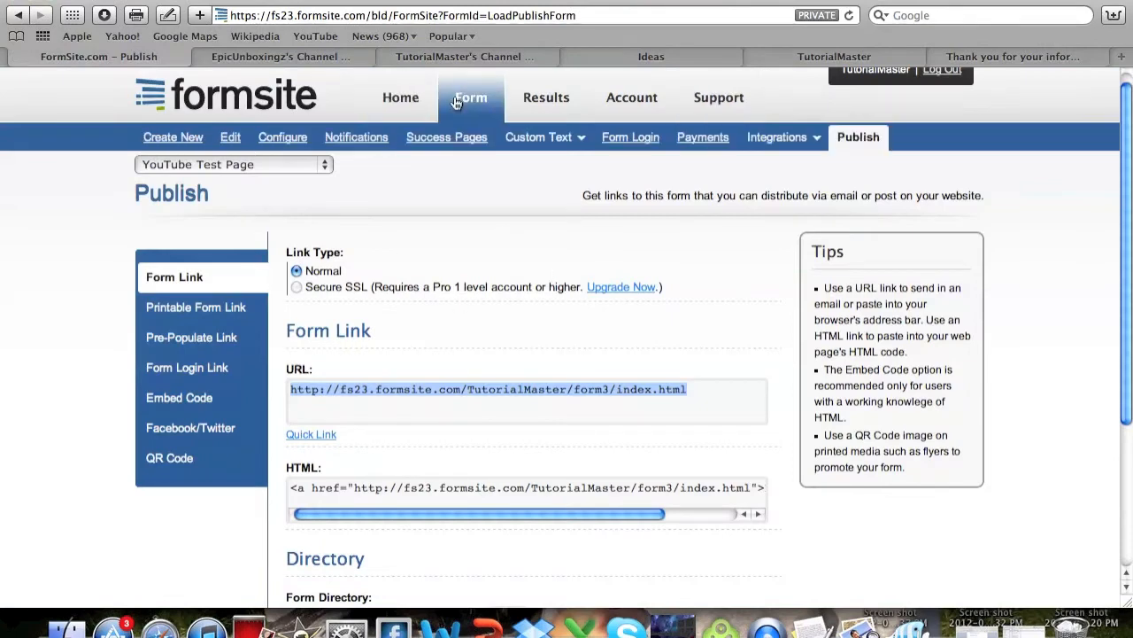
pyautogui.moveTo(356, 138)
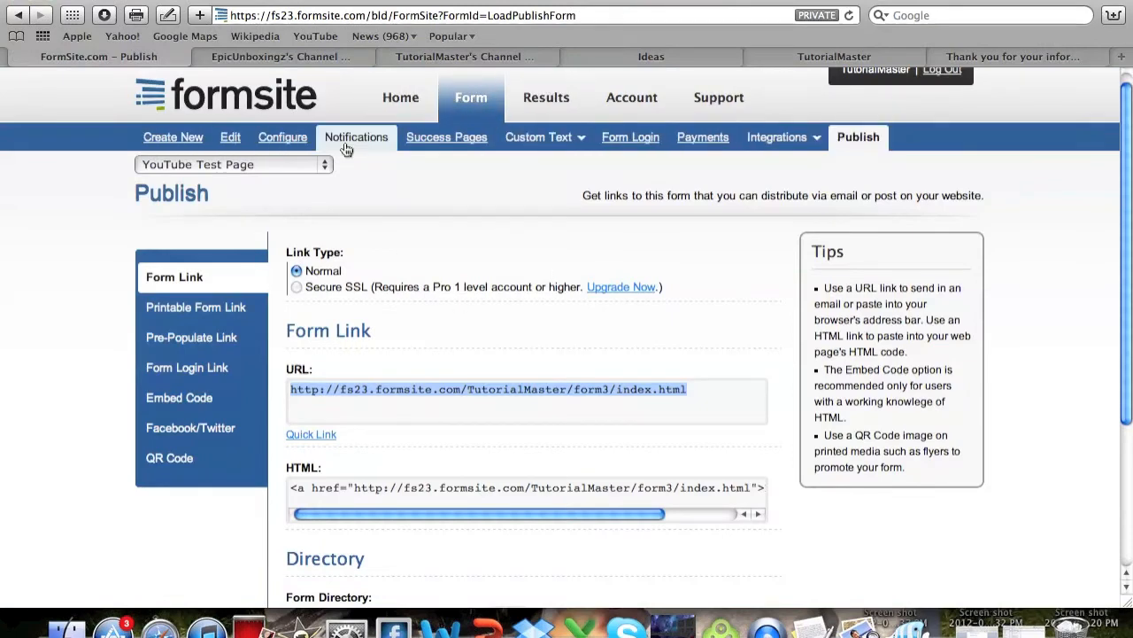
# View the submitted response in the Results summary table
pyautogui.click(545, 98)
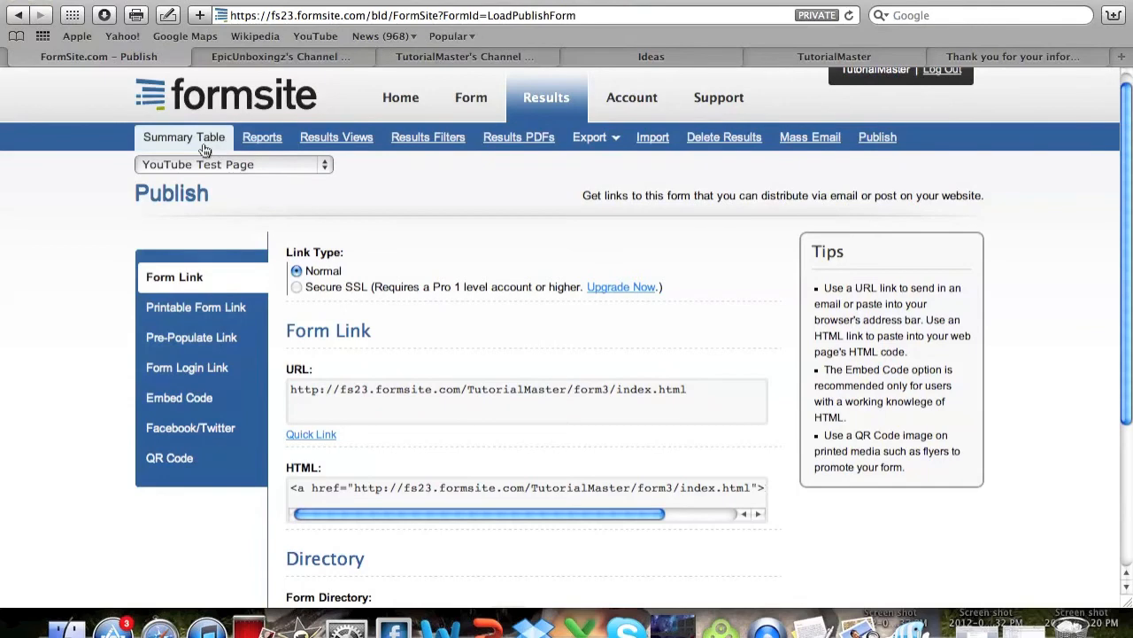
pyautogui.click(184, 136)
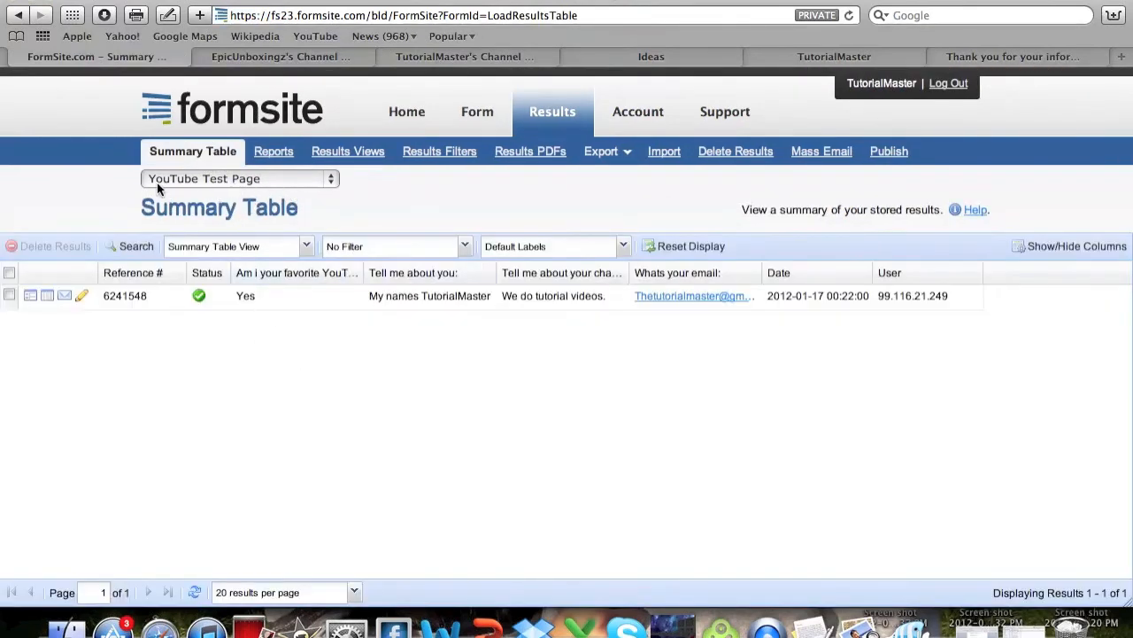
pyautogui.moveTo(347, 150)
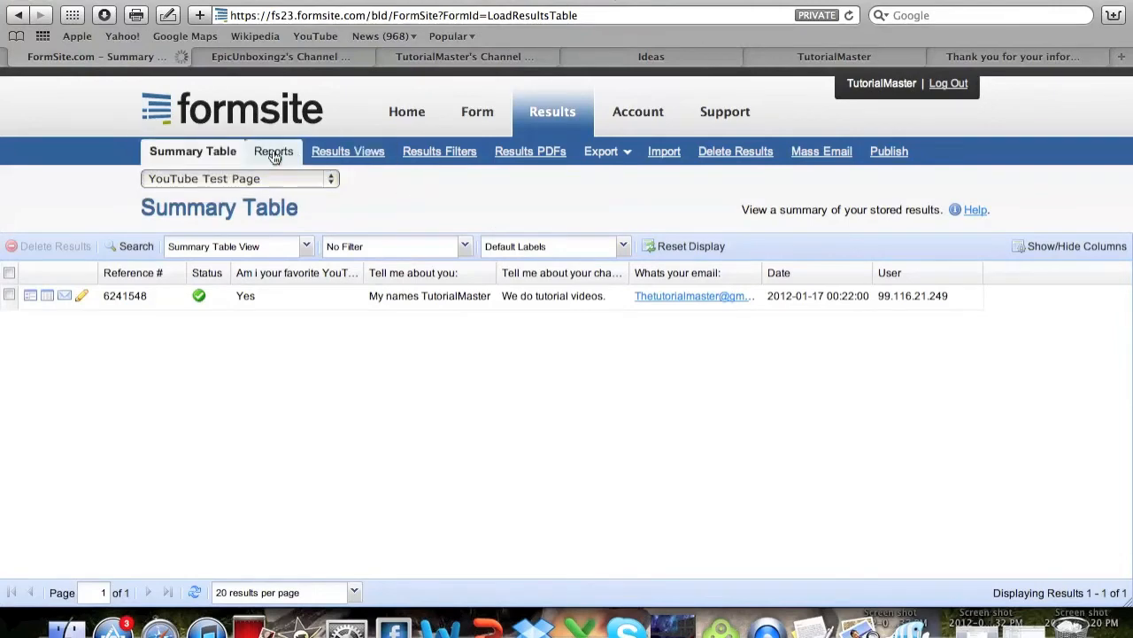
# View the Reports statistics of submissions per day, then head to the summary table
pyautogui.click(273, 151)
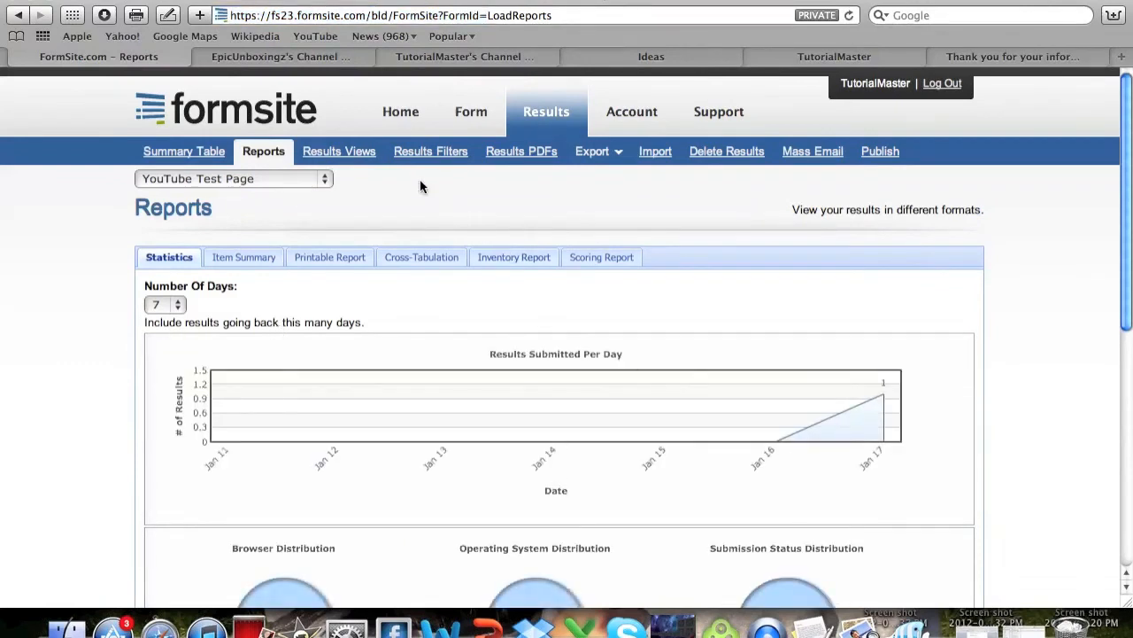
pyautogui.moveTo(647, 209)
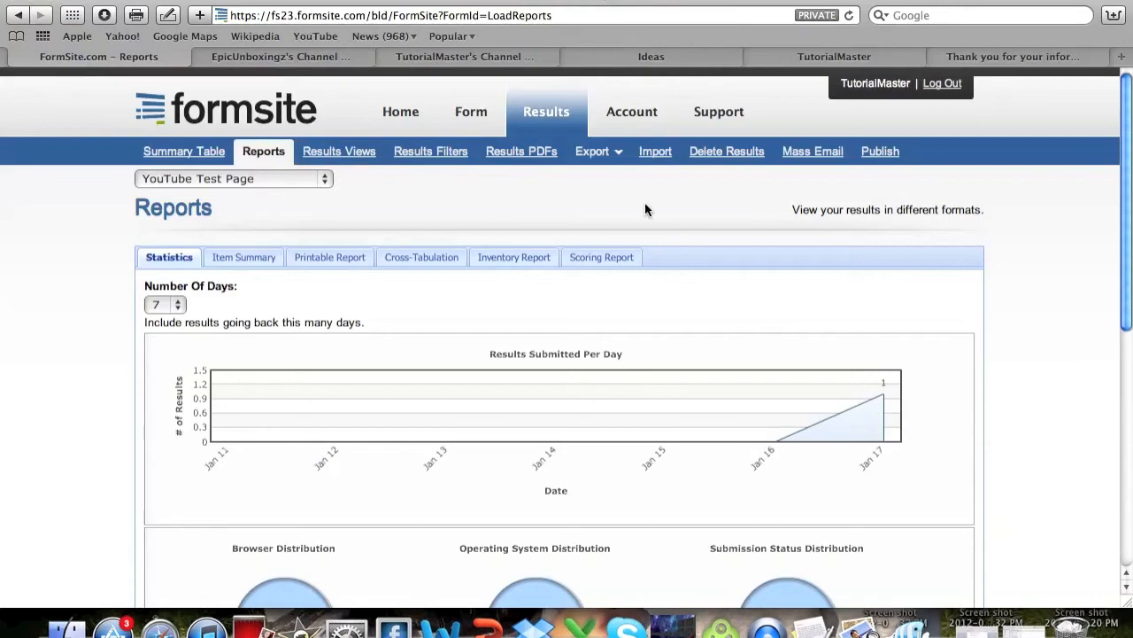
pyautogui.click(184, 151)
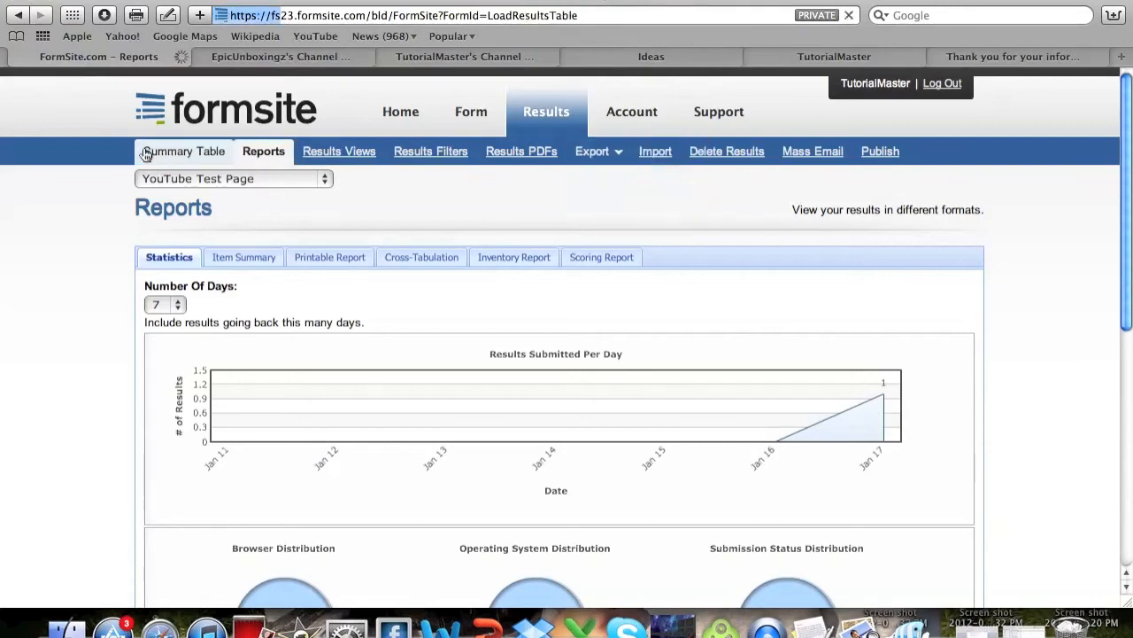
# Review result 6241548's Yes, name, channel and email answers in full, then close it
pyautogui.click(186, 150)
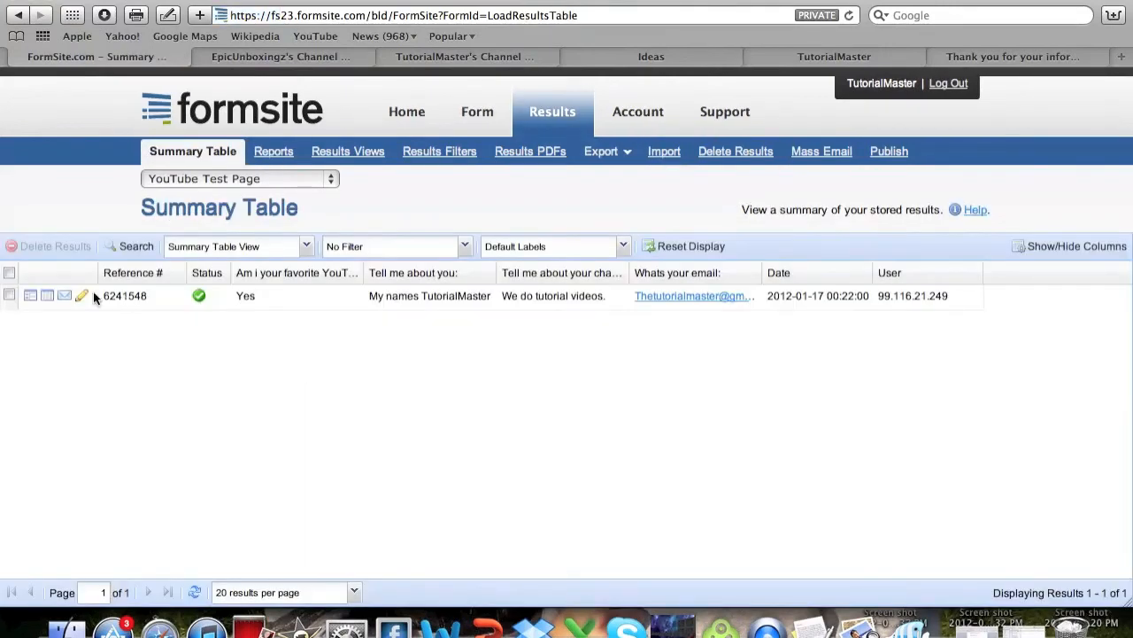
pyautogui.moveTo(574, 308)
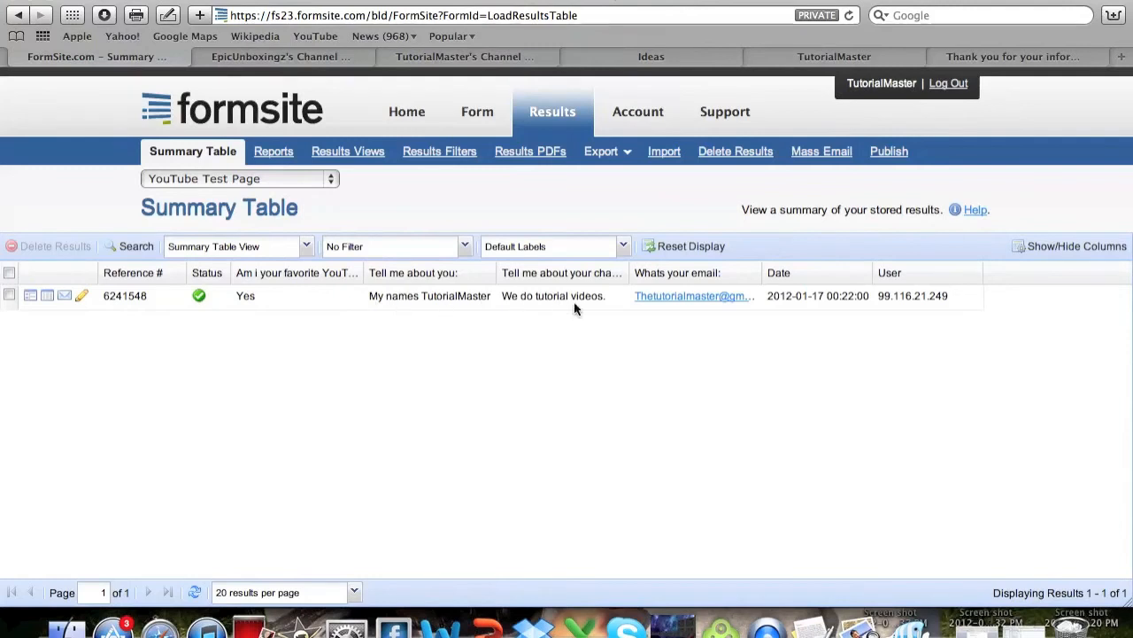
pyautogui.moveTo(15, 314)
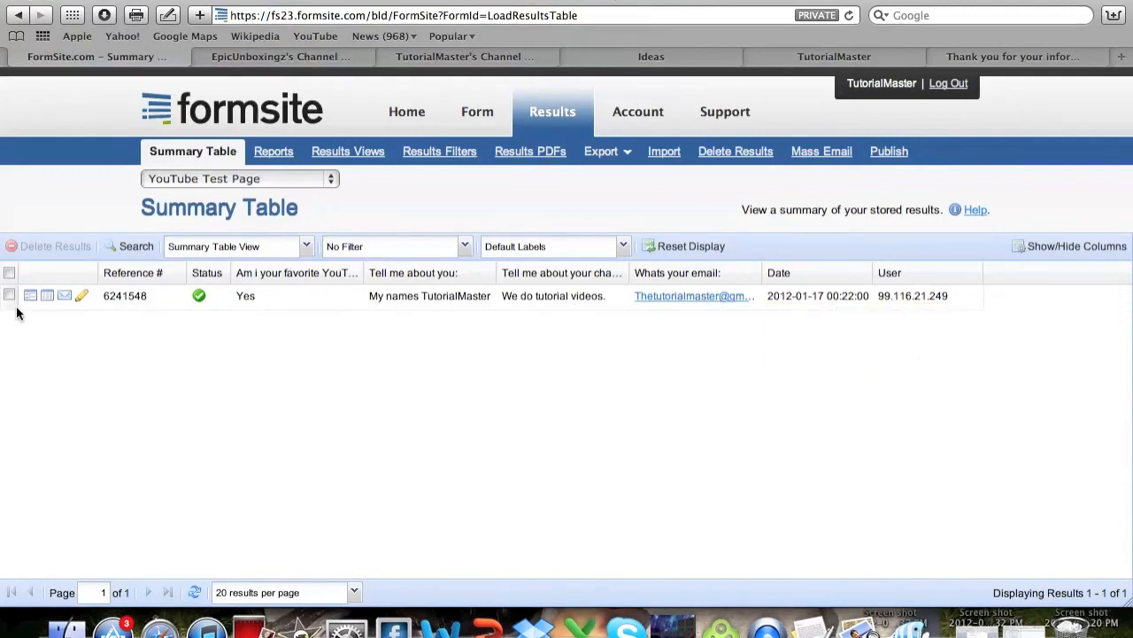
pyautogui.click(30, 296)
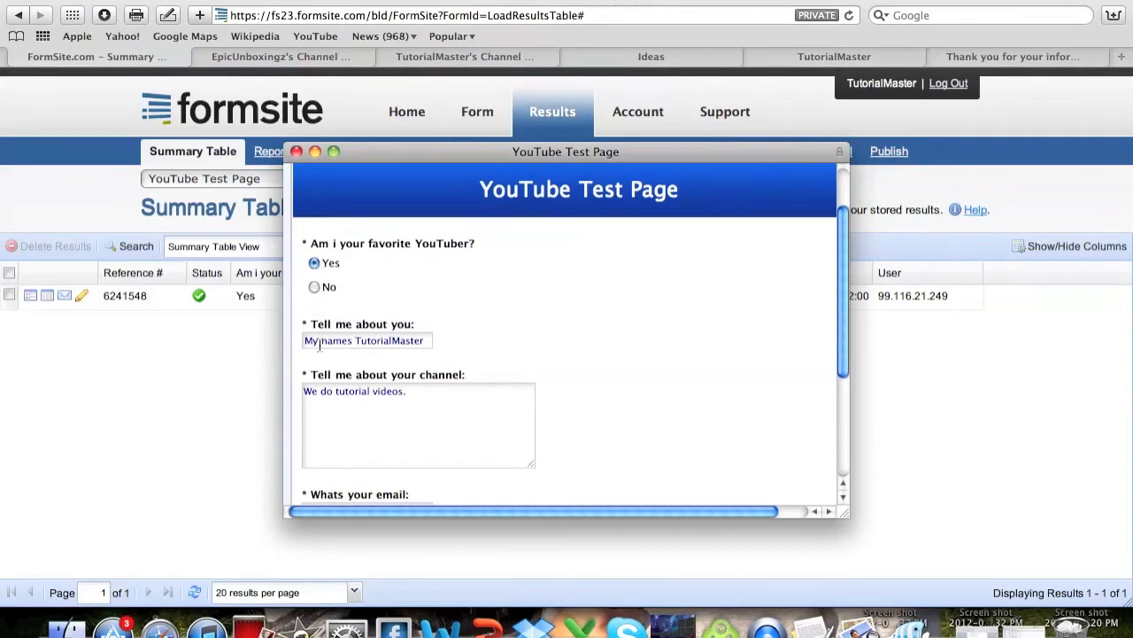
pyautogui.scroll(-3)
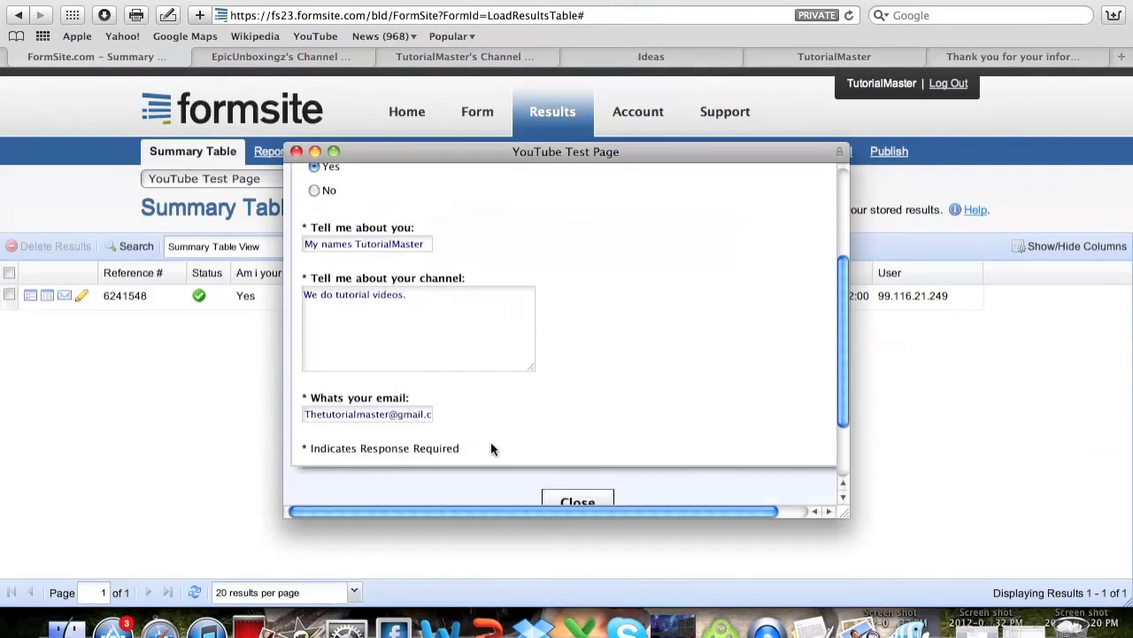
pyautogui.click(577, 501)
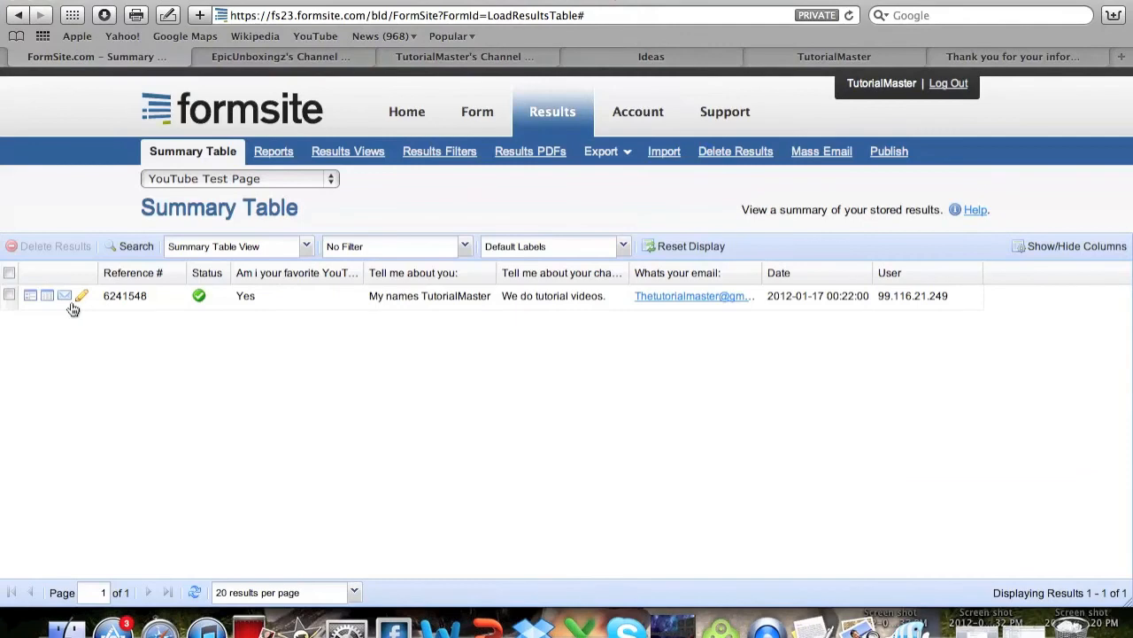
# Edit the response's channel answer to end with 'Your on one right now.' and update it
pyautogui.click(30, 294)
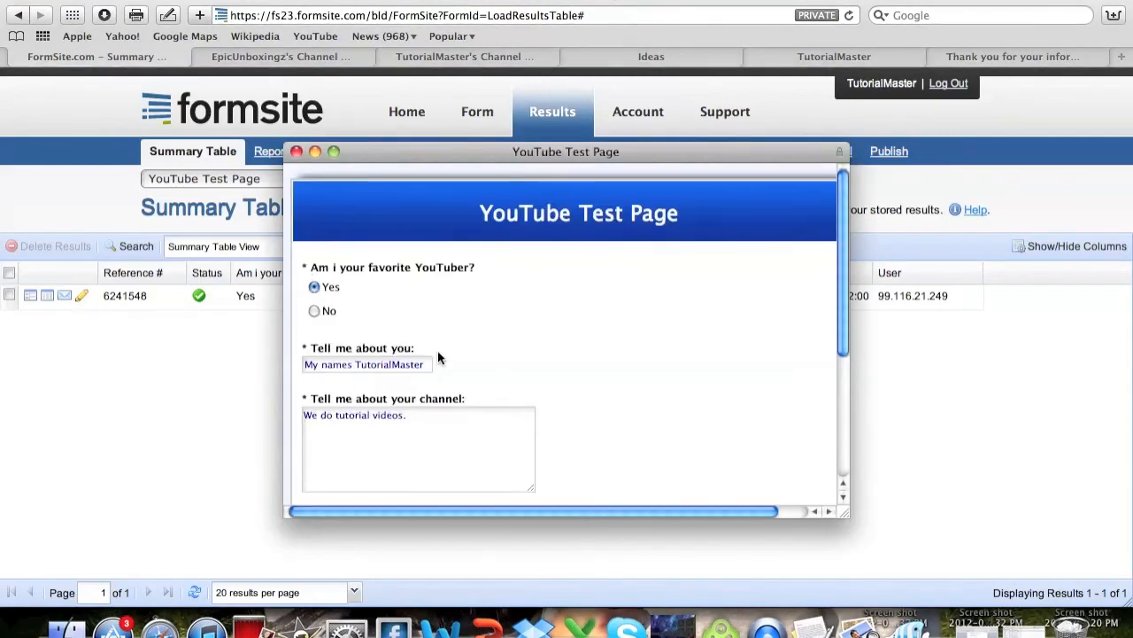
pyautogui.scroll(-3)
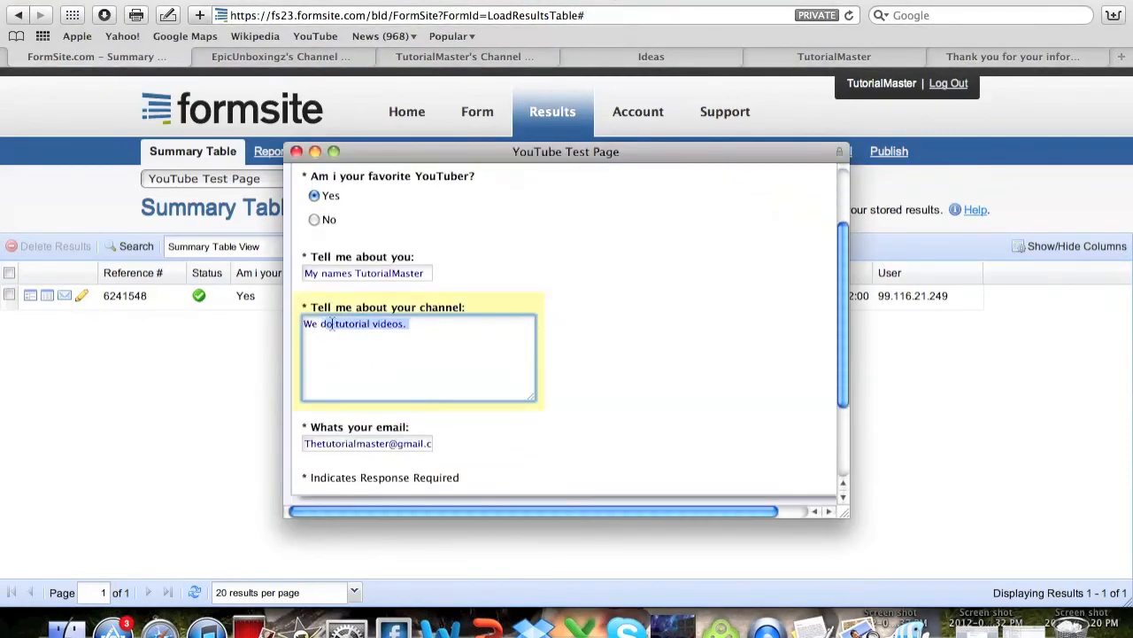
pyautogui.write('Your')
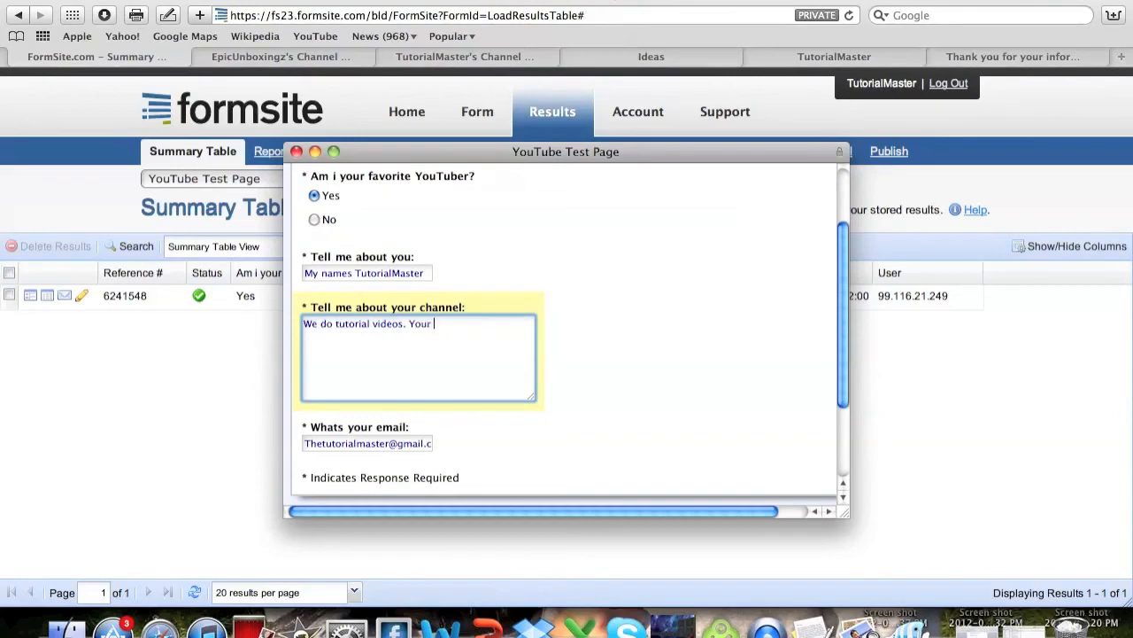
pyautogui.write('on one right no')
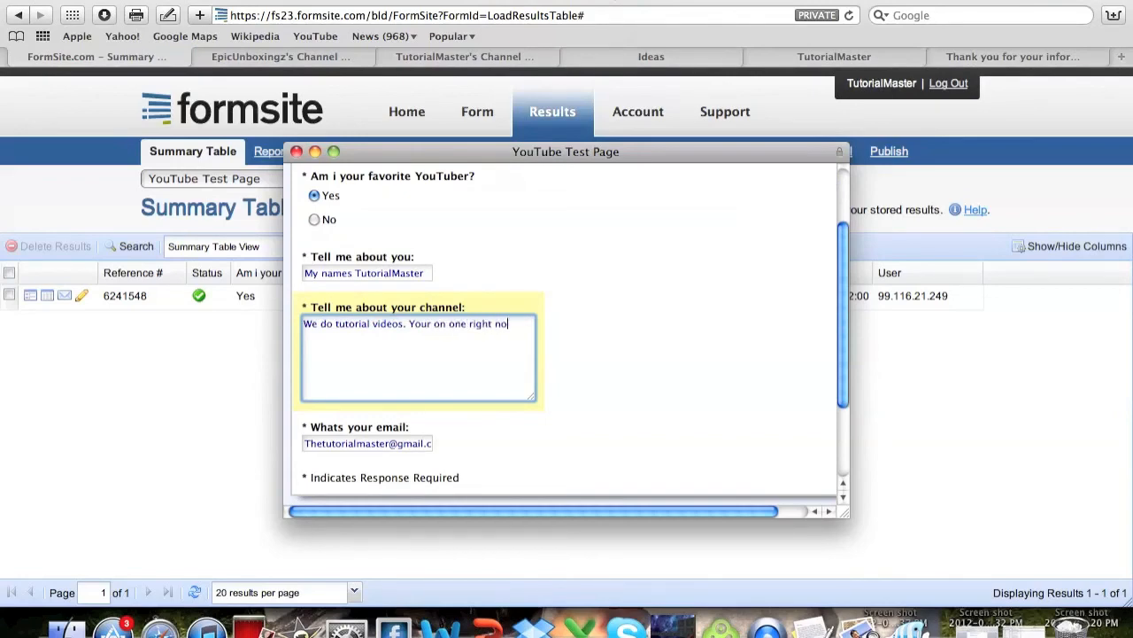
pyautogui.scroll(-3)
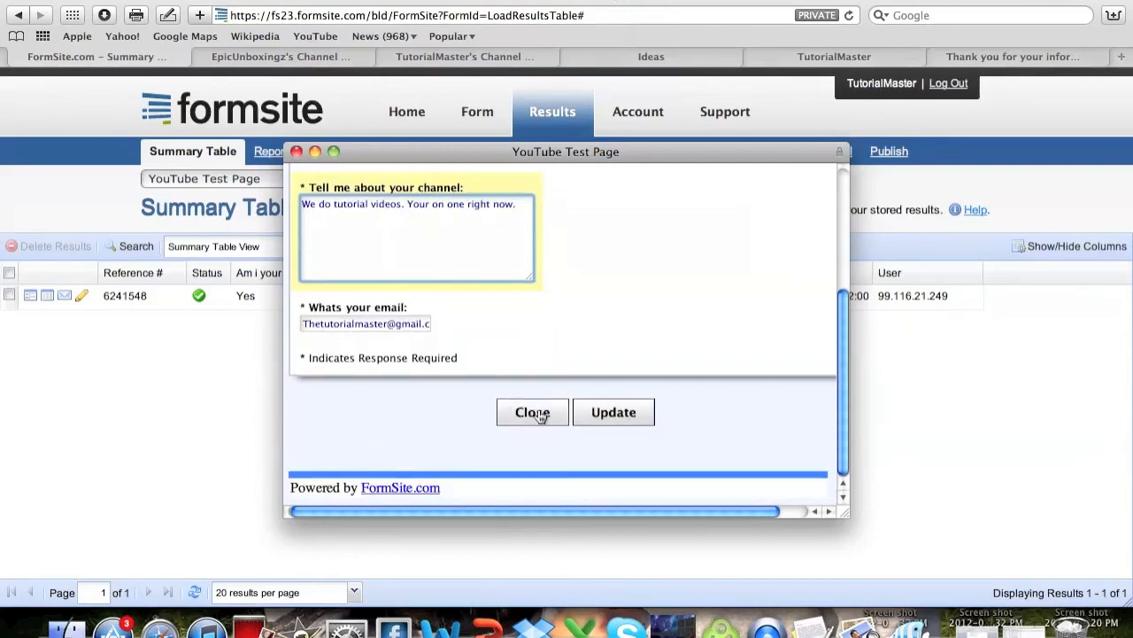
pyautogui.click(613, 411)
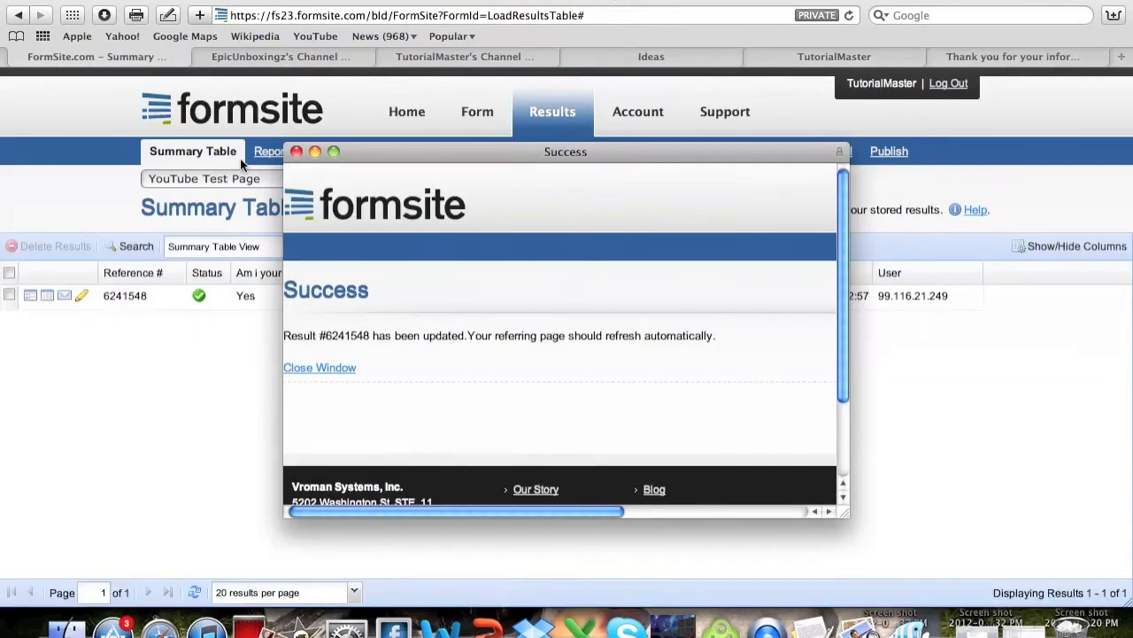
pyautogui.click(319, 366)
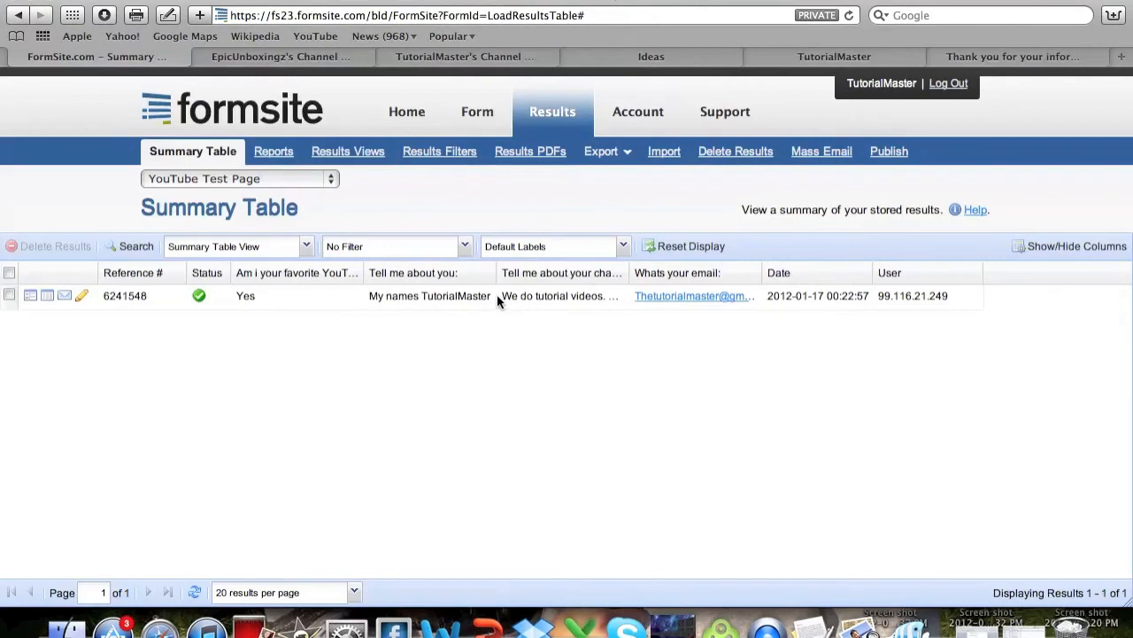
pyautogui.moveTo(906, 398)
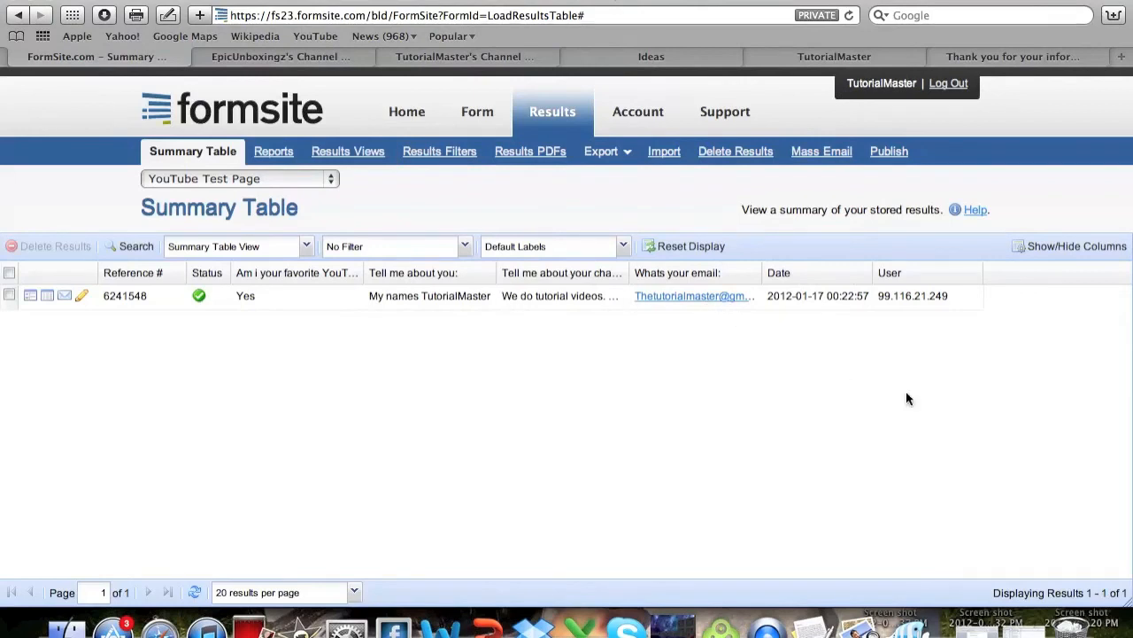
# Close the results window and return to the EpicUnboxingz channel page
pyautogui.click(407, 112)
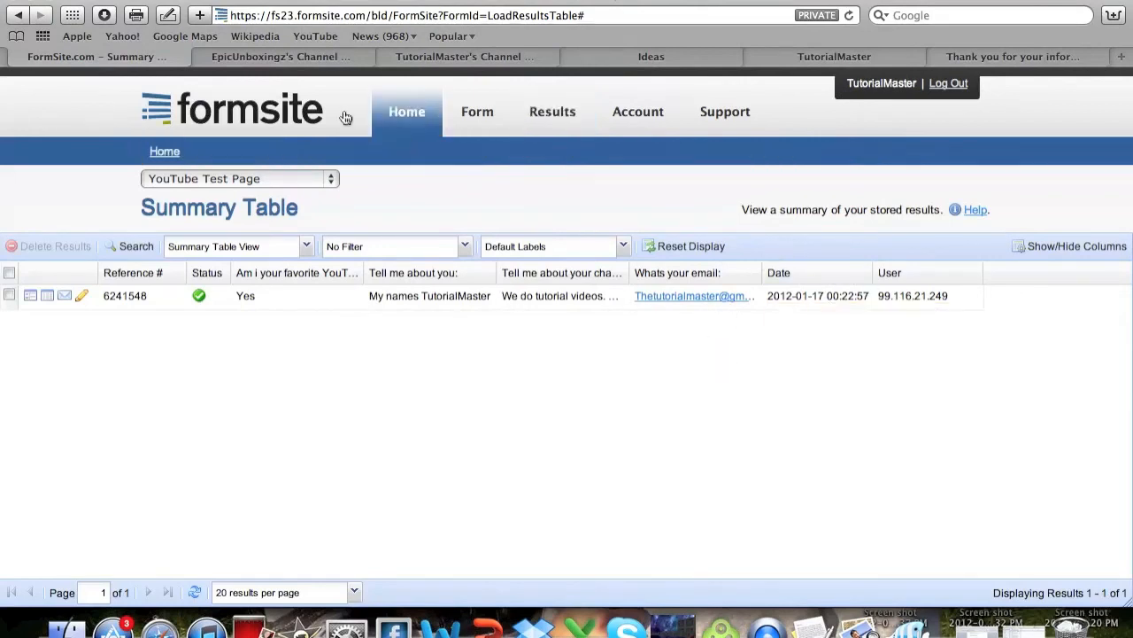
pyautogui.moveTo(305, 106)
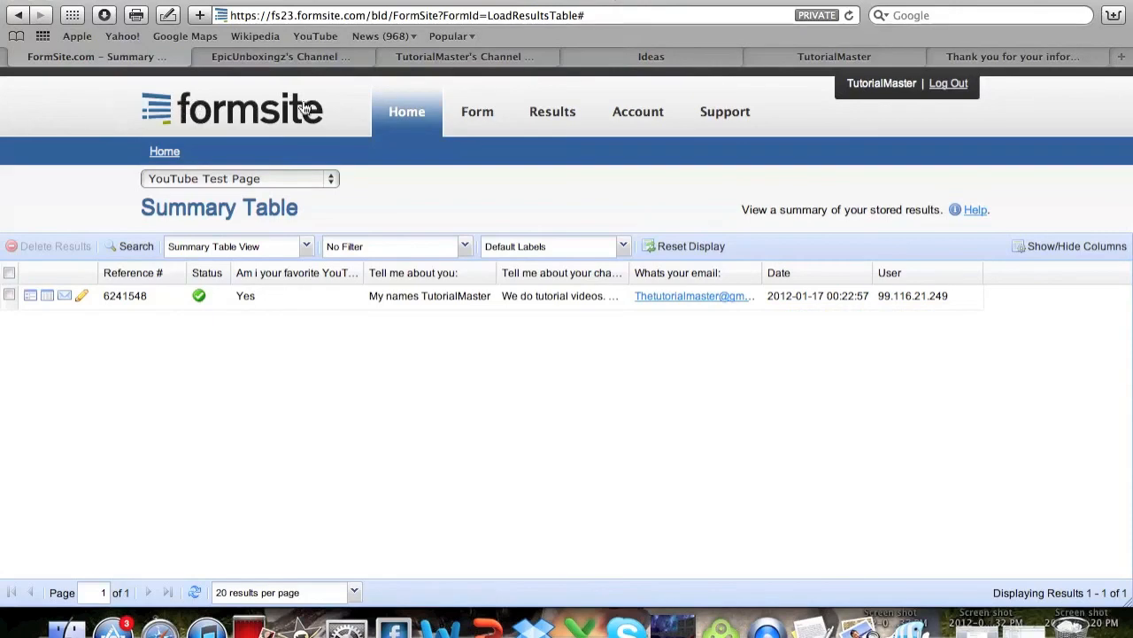
pyautogui.moveTo(309, 69)
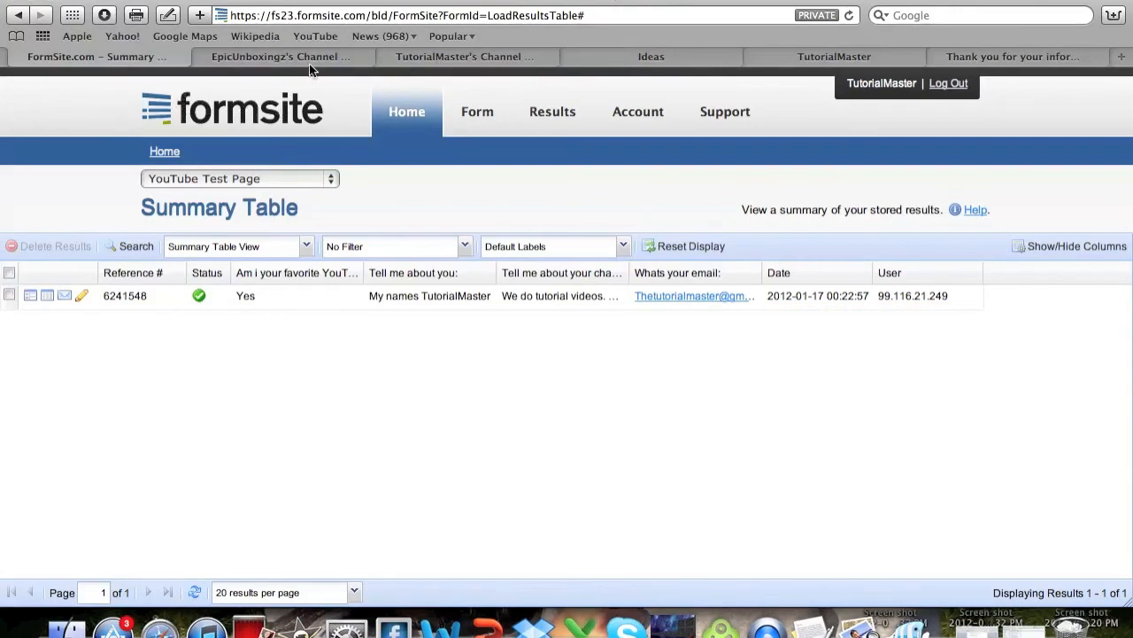
pyautogui.click(280, 55)
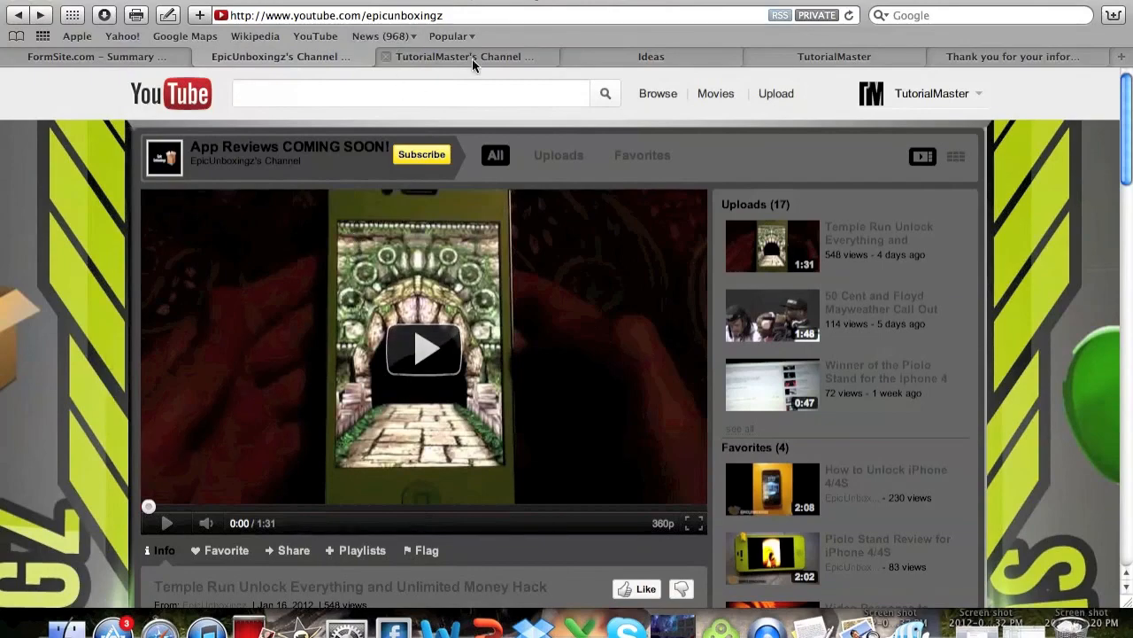
# Switch to the TutorialMaster YouTube channel page
pyautogui.click(463, 55)
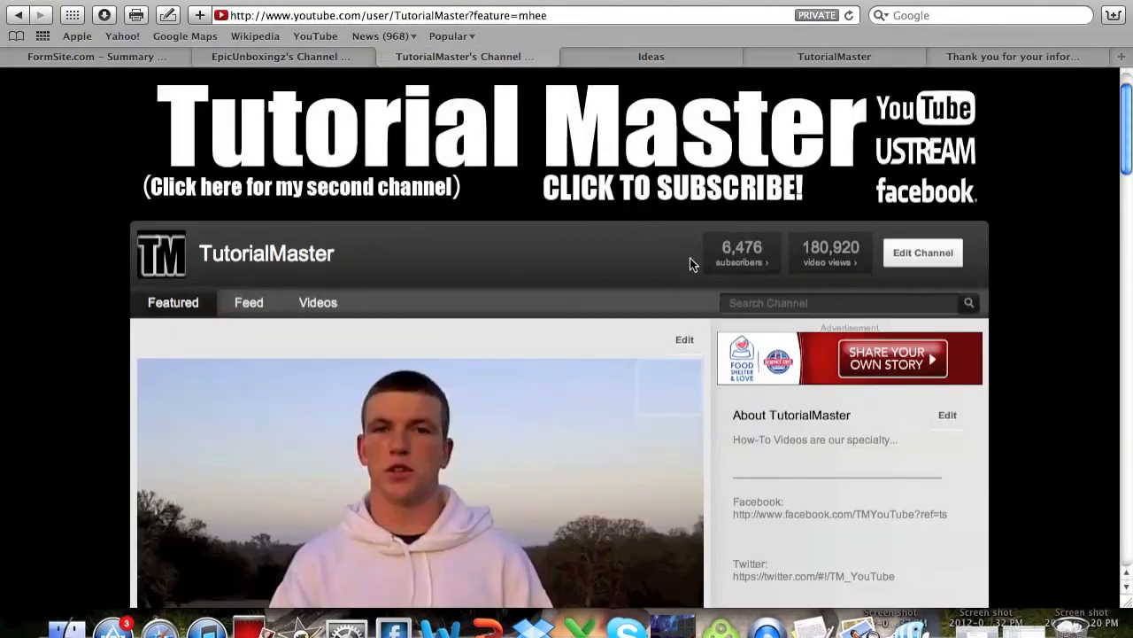
pyautogui.moveTo(742, 255)
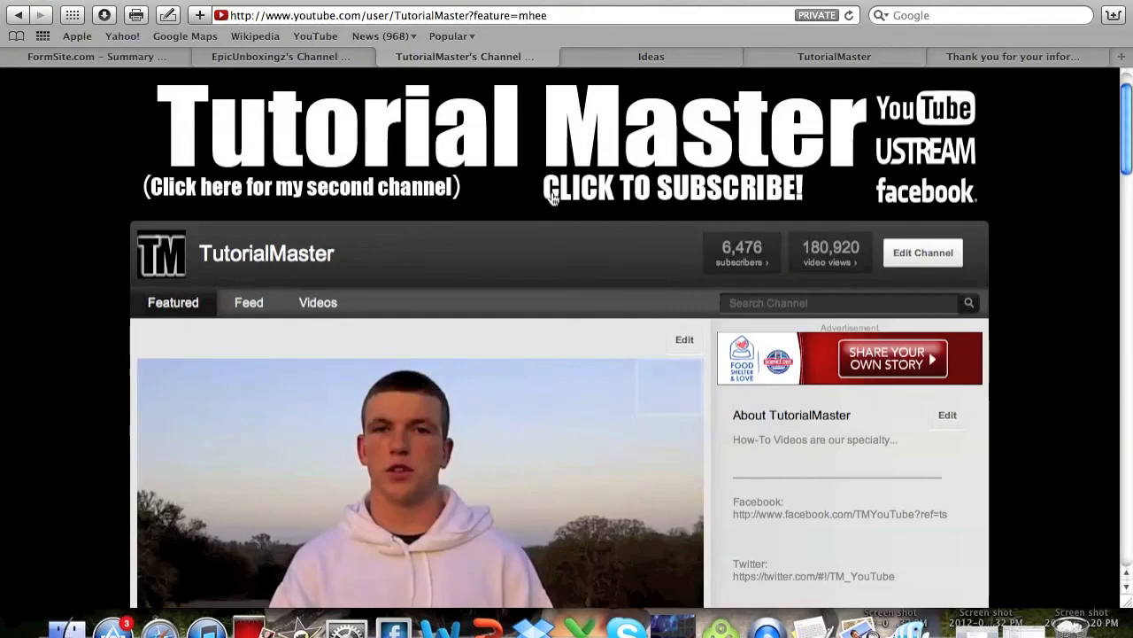
pyautogui.moveTo(868, 169)
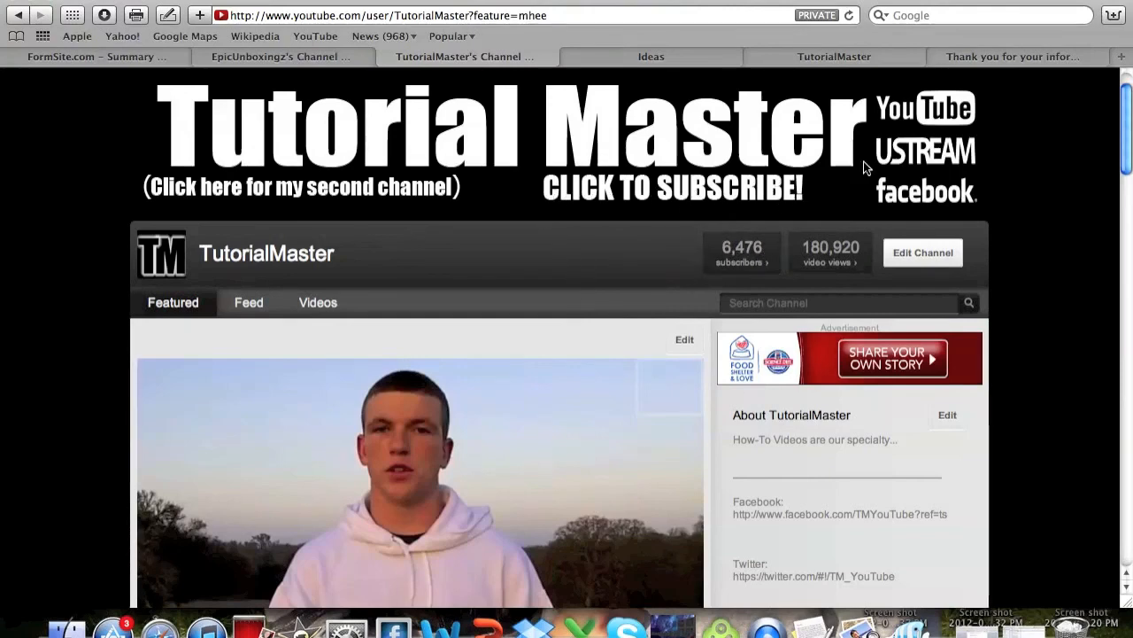
pyautogui.moveTo(583, 181)
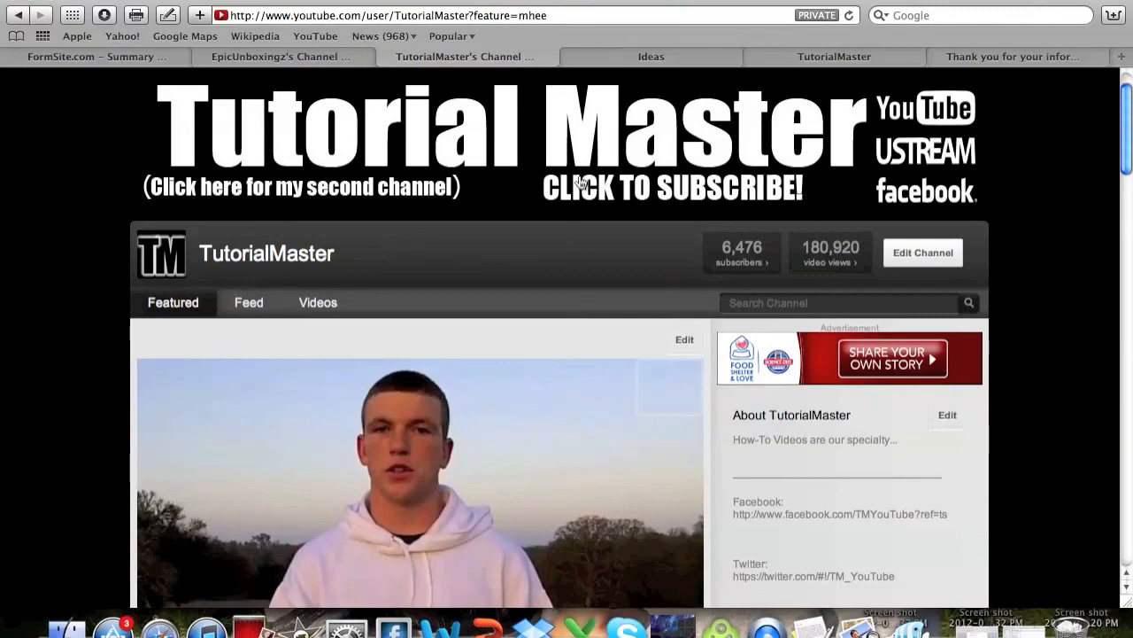